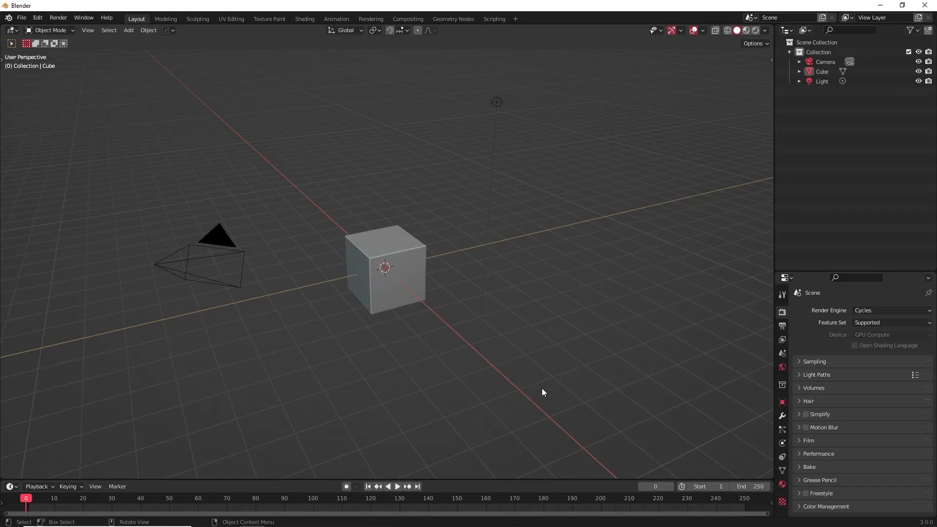
mouse_move(478, 242)
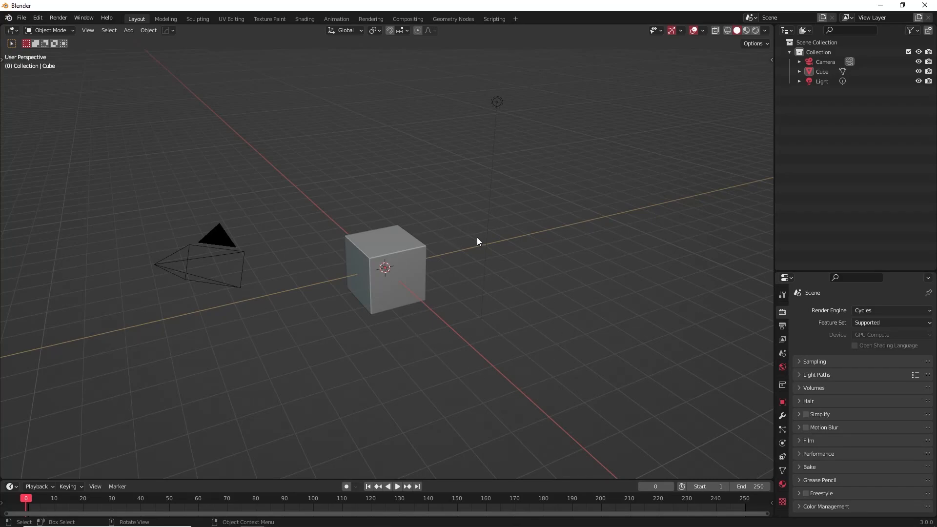
mouse_move(524, 247)
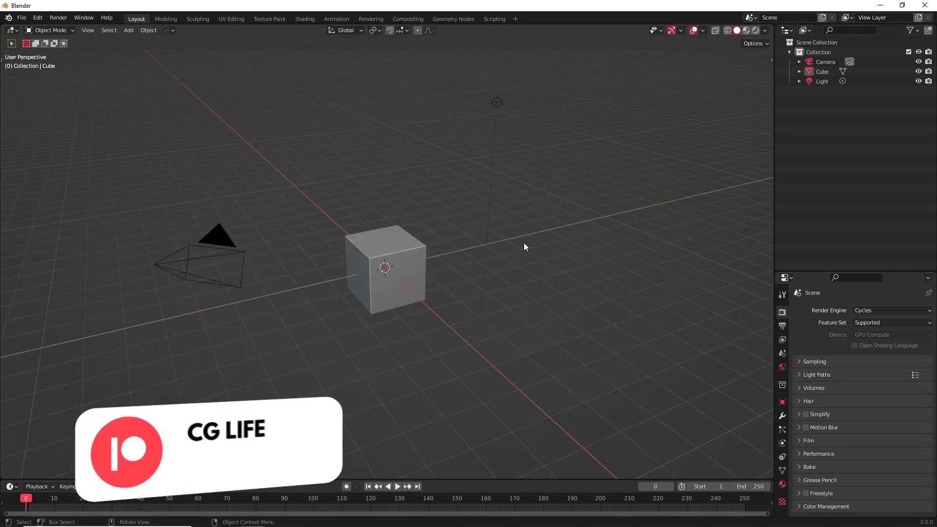
Leave the default cube scene untouched with toolbar and gizmos visible.
click(255, 460)
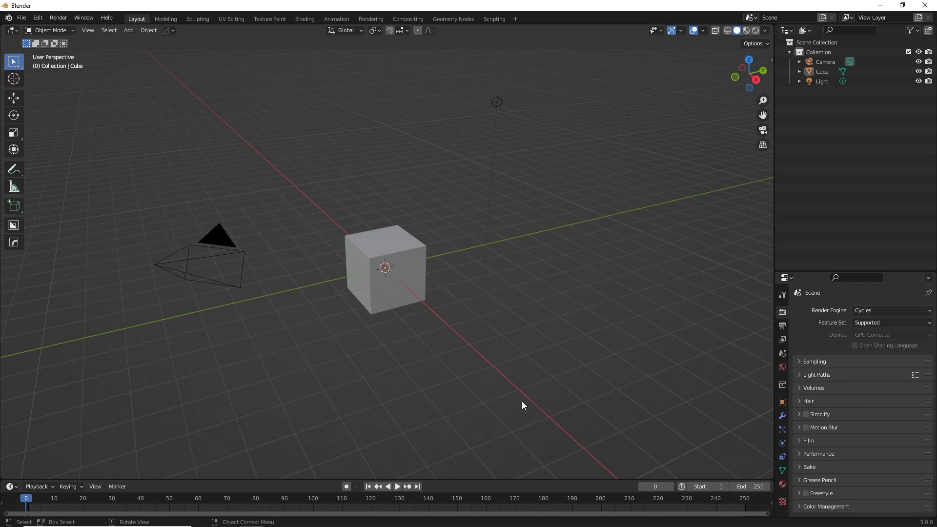
mouse_move(315, 266)
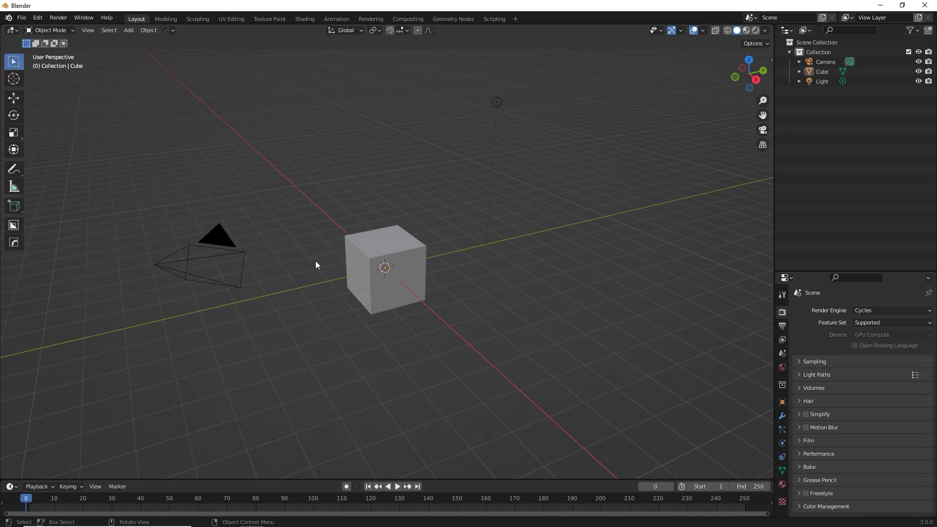
Bring up Edit > Preferences on the Themes section.
click(38, 18)
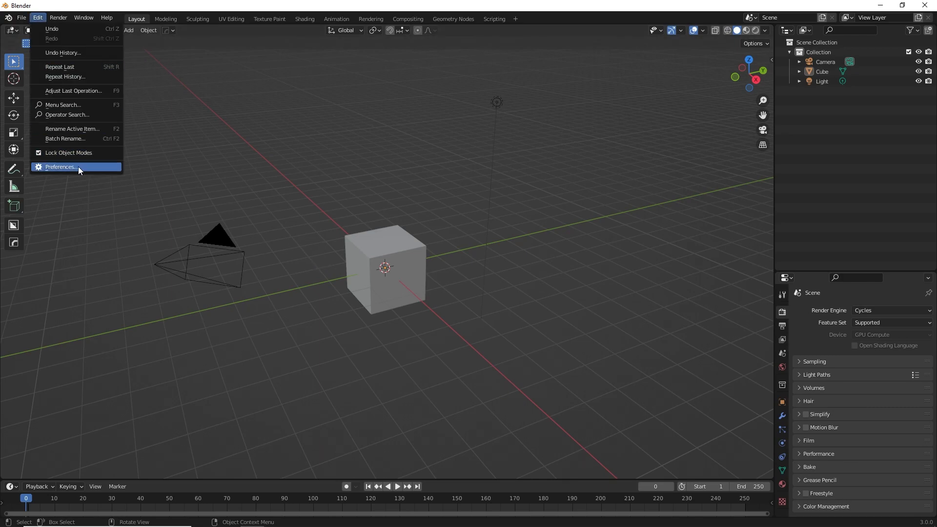
click(61, 166)
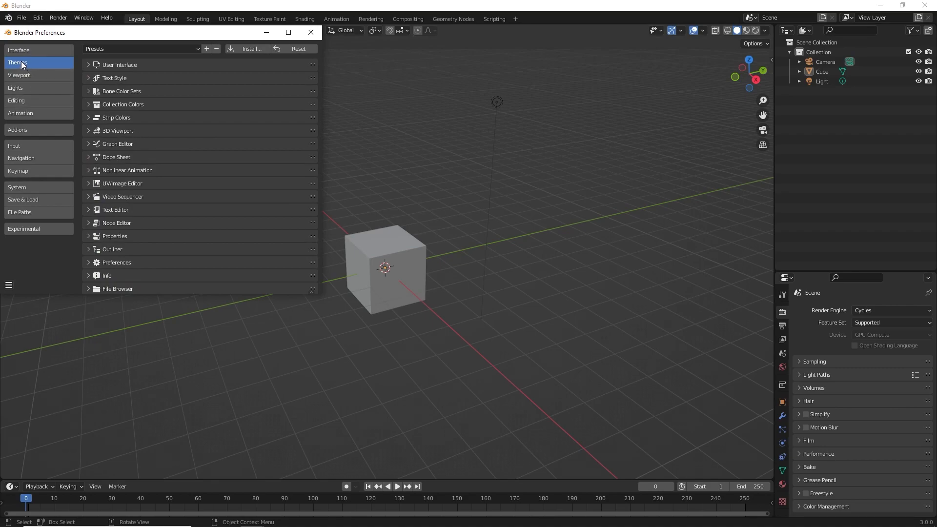
mouse_move(28, 63)
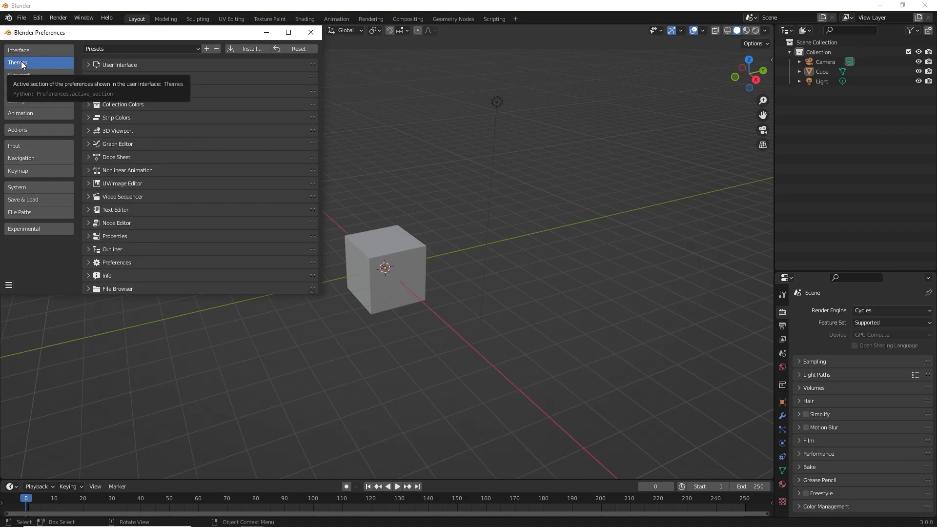
scroll(down, 3)
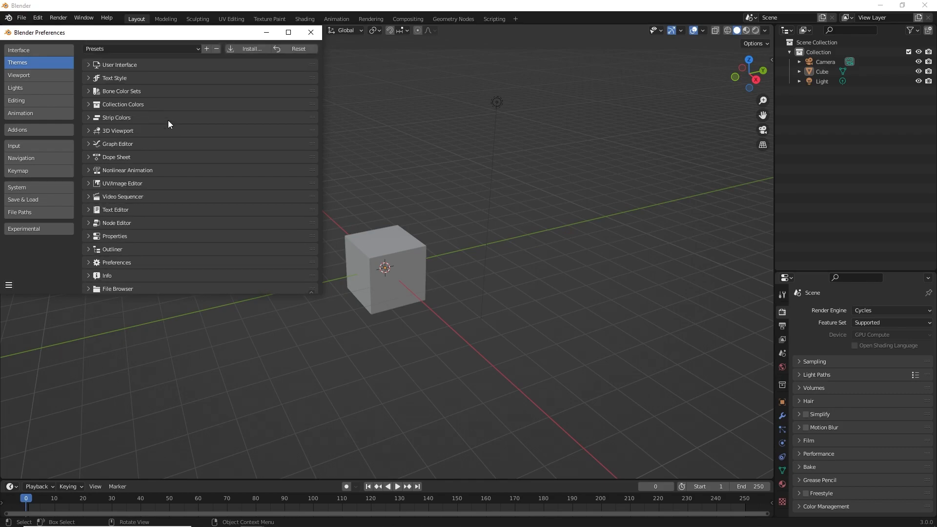
mouse_move(121, 95)
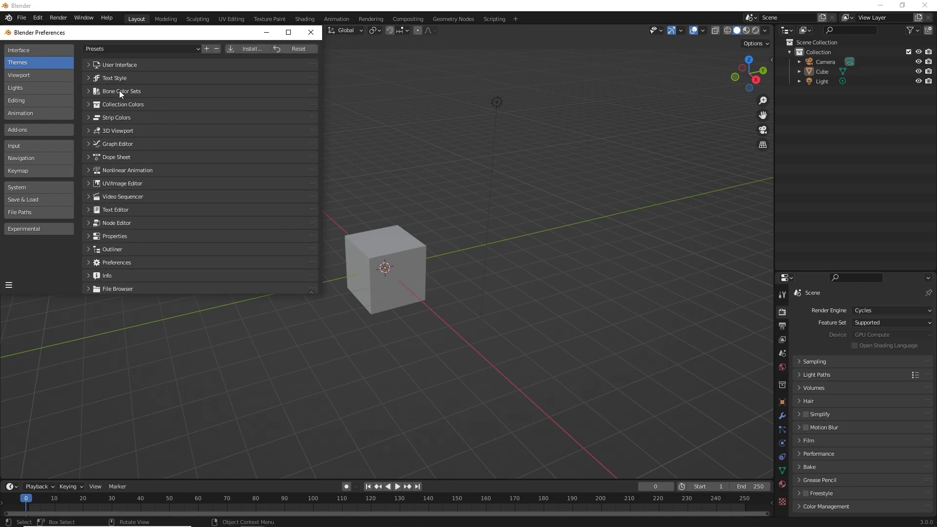
mouse_move(90, 69)
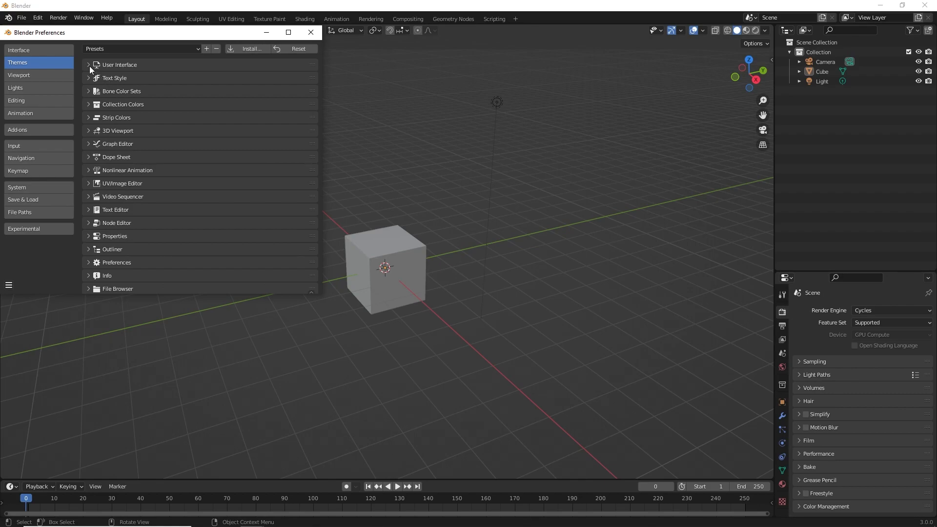
Expand User Interface > Regular and edit its Inner Selected colour in HSV mode.
click(89, 64)
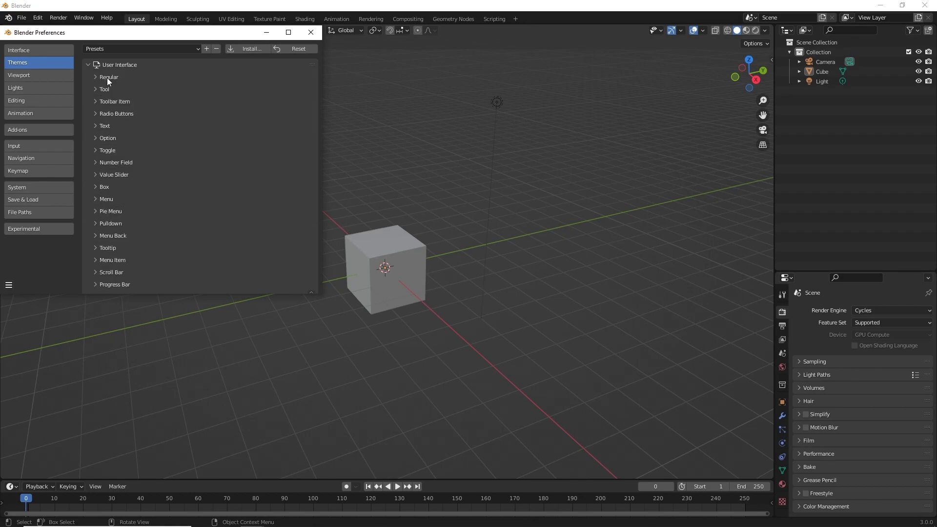
click(96, 77)
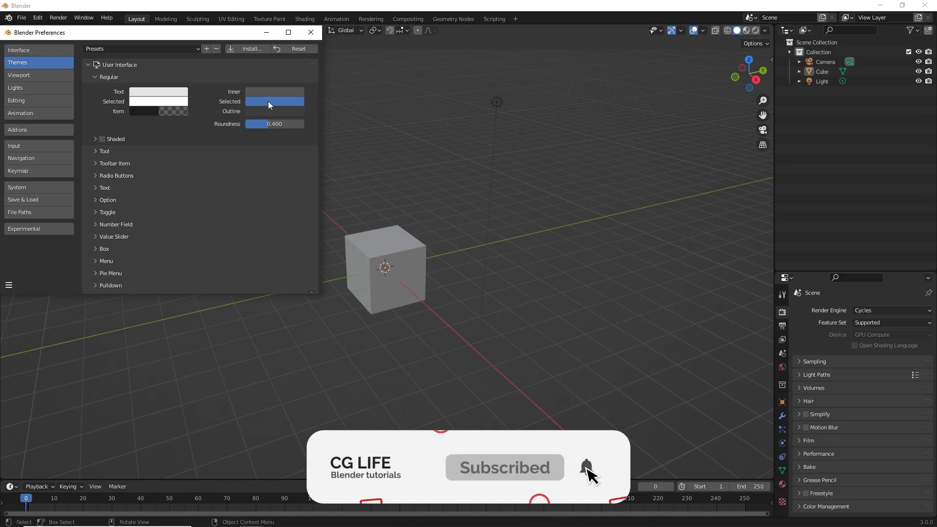
click(274, 100)
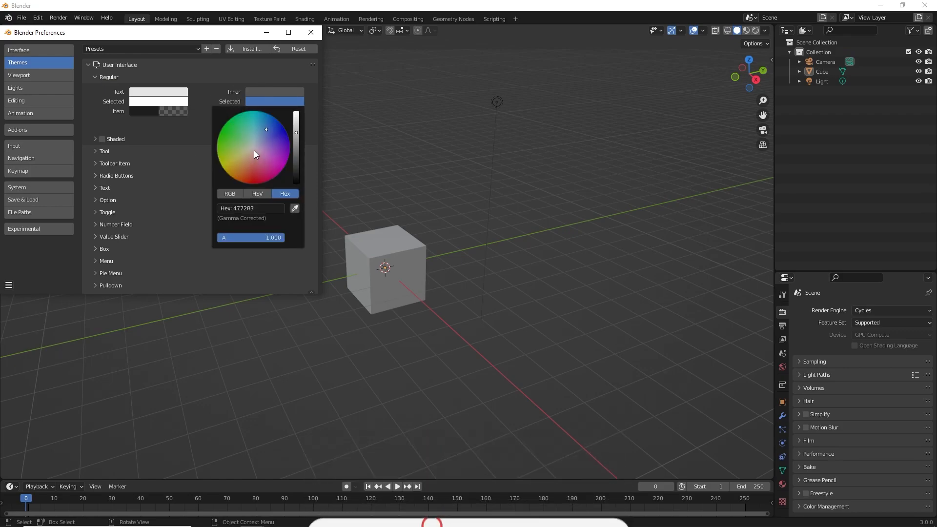
mouse_move(259, 145)
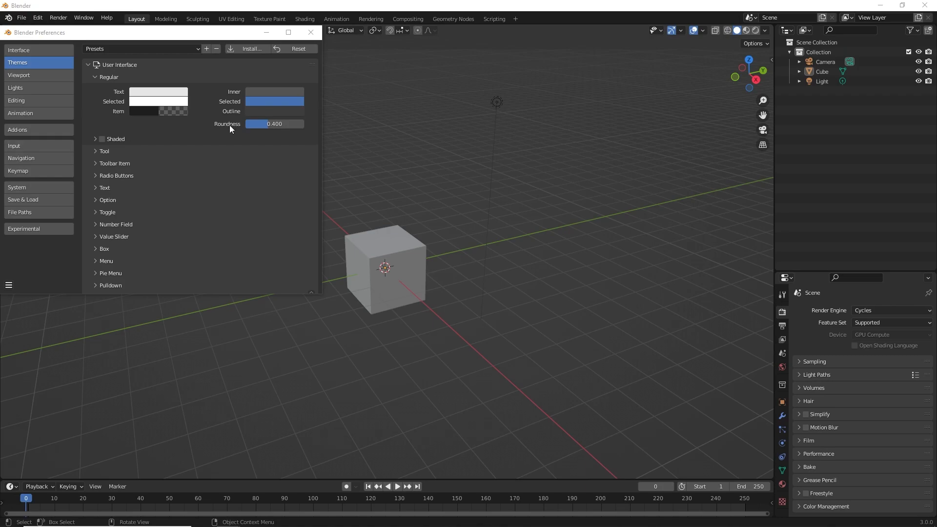
click(275, 100)
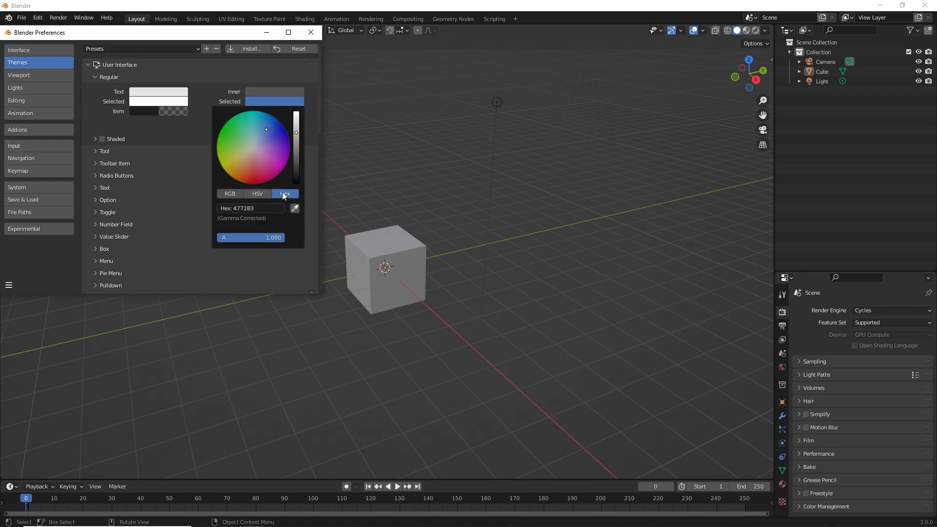
click(257, 193)
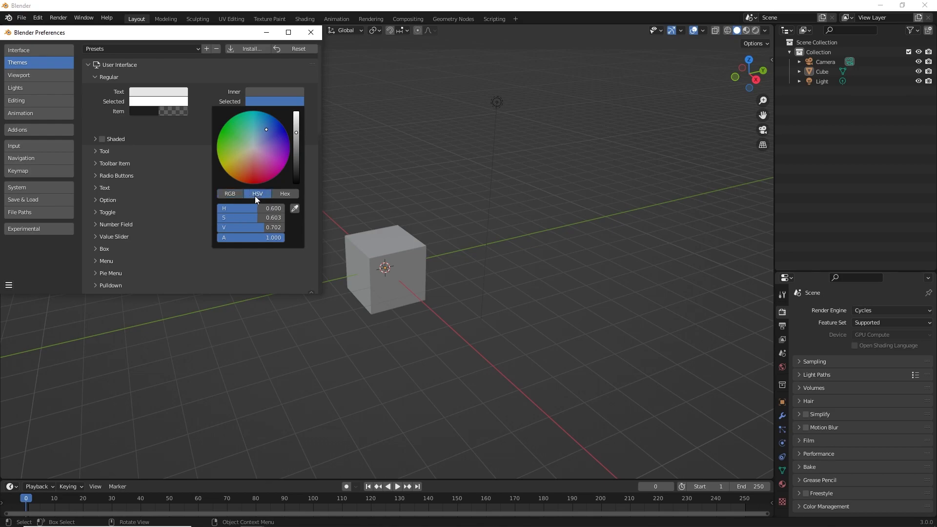
Pick a light lavender (B6B2E7) for Regular widgets' selected colour and tone it down.
click(285, 194)
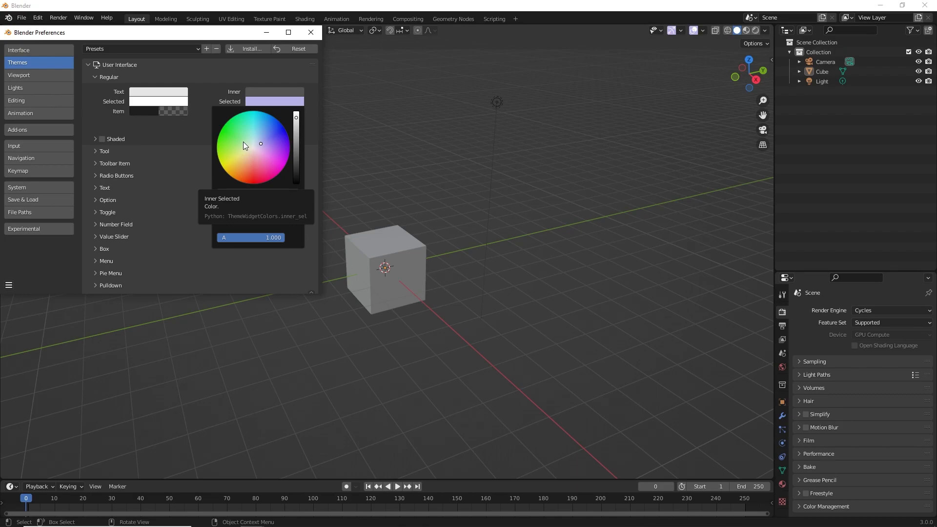
mouse_move(241, 140)
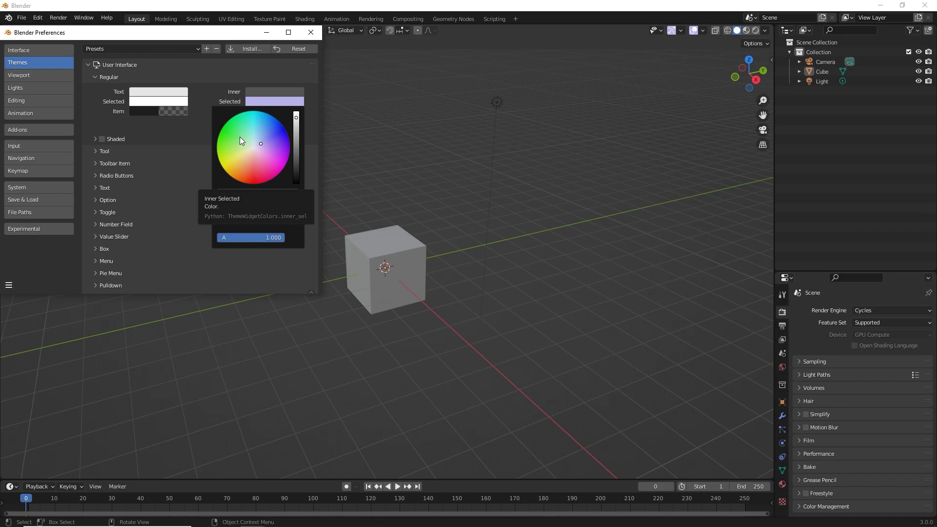
click(285, 194)
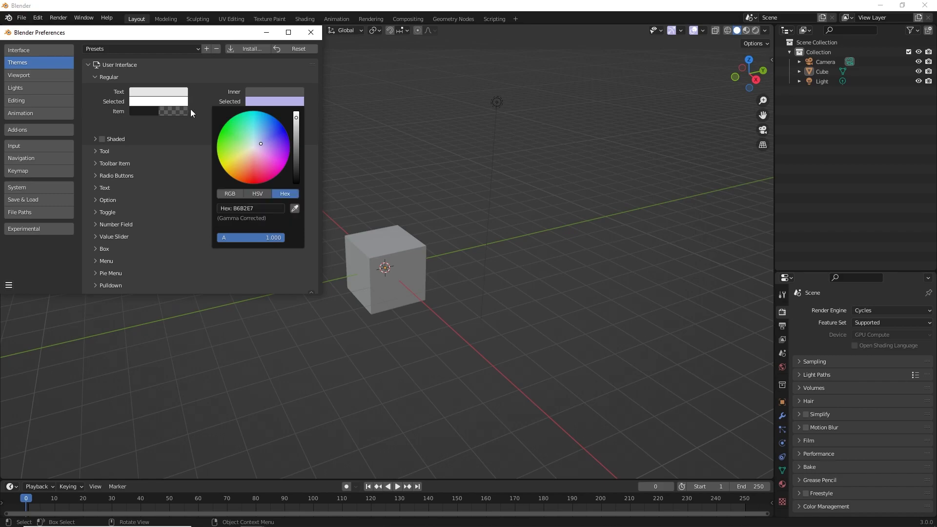
click(274, 101)
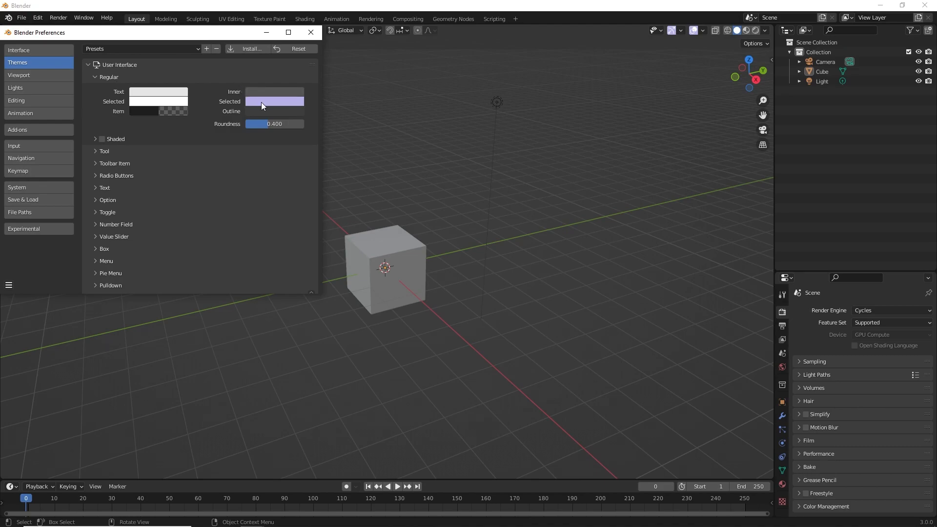
click(274, 100)
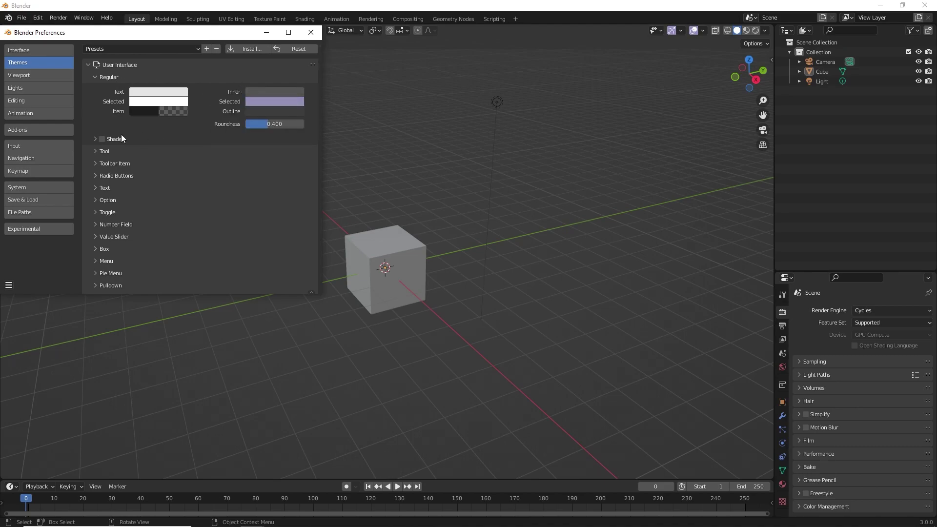
Give the Tool widgets a purple selected colour.
click(99, 77)
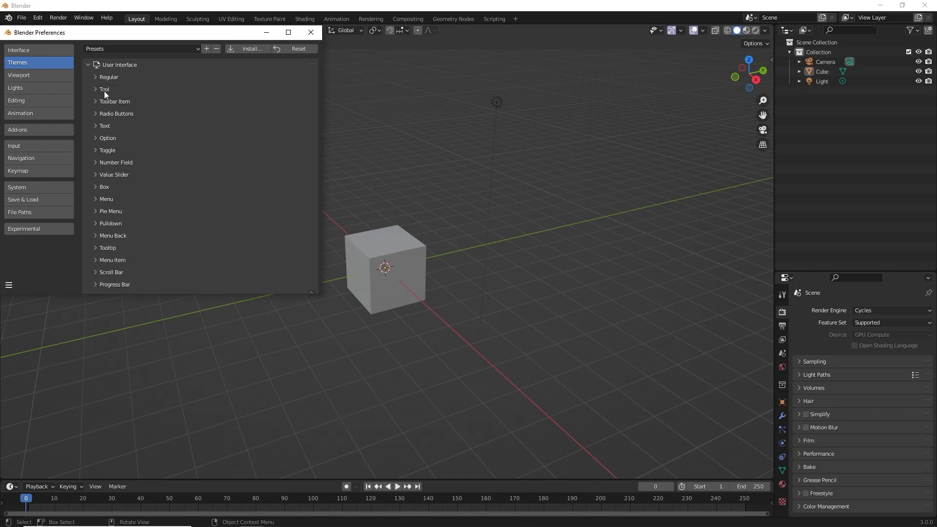
click(103, 89)
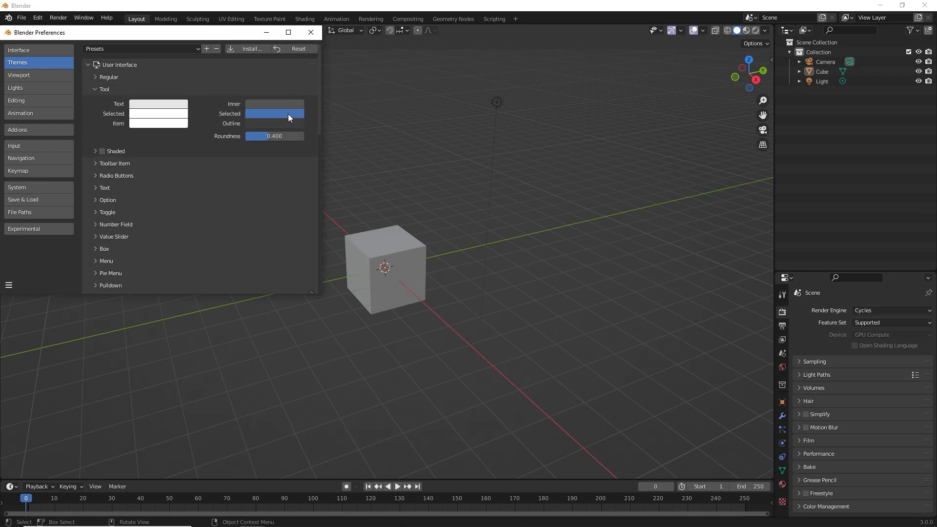
click(274, 113)
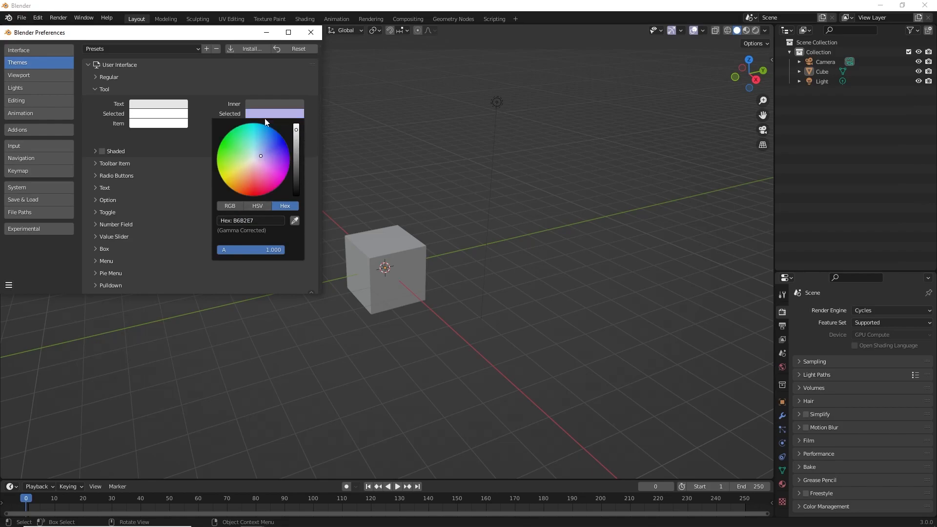
mouse_move(260, 115)
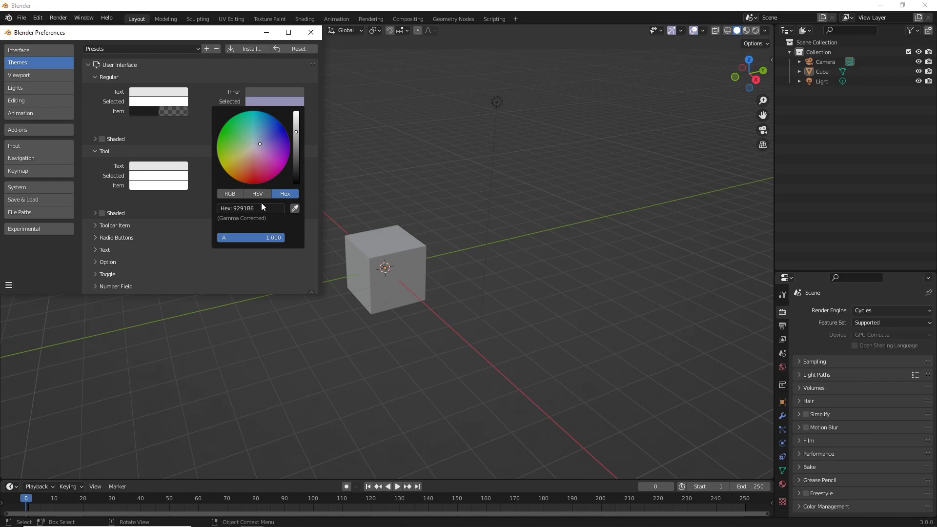
scroll(down, 3)
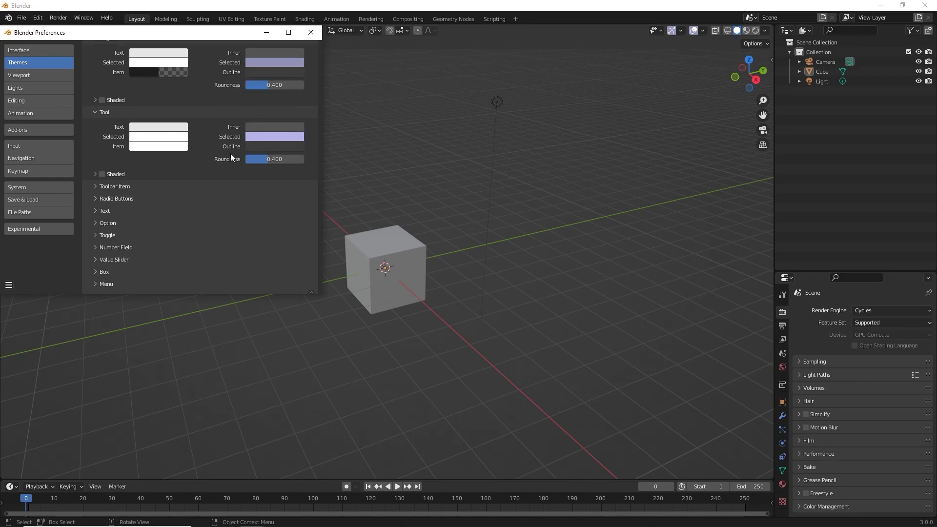
Copy the Regular purple hex value onto the Toolbar Item selected colour.
click(96, 187)
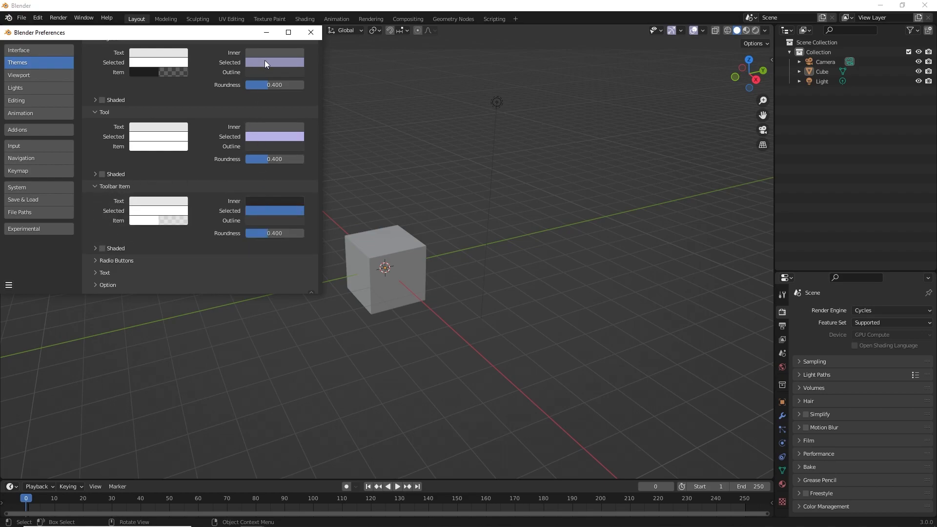
click(274, 62)
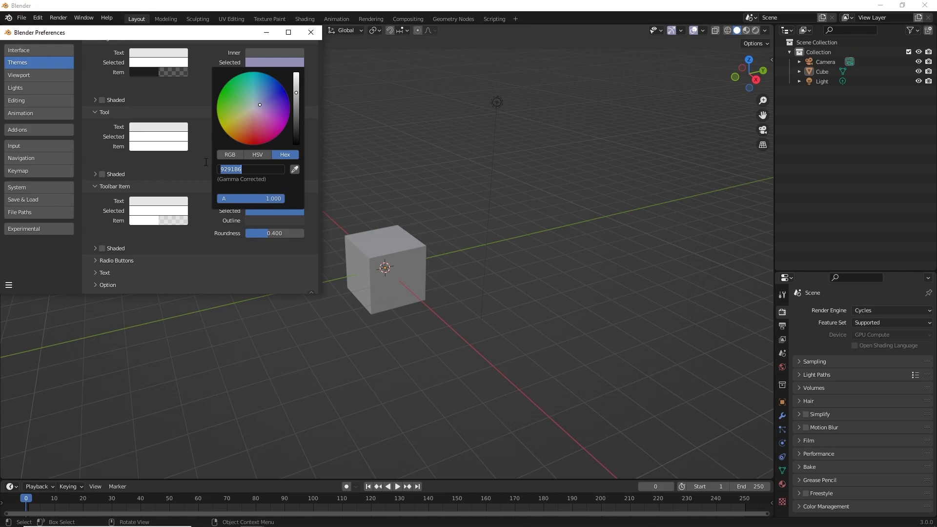
click(267, 88)
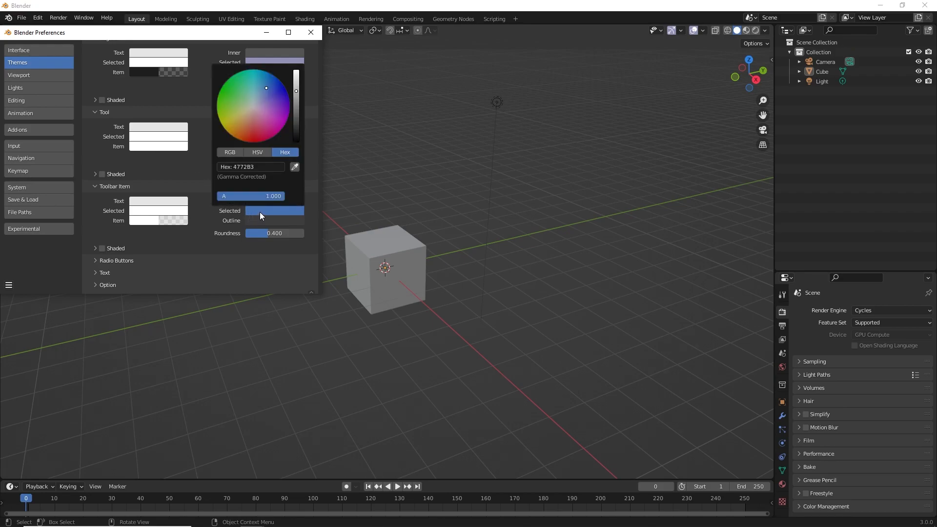
click(260, 103)
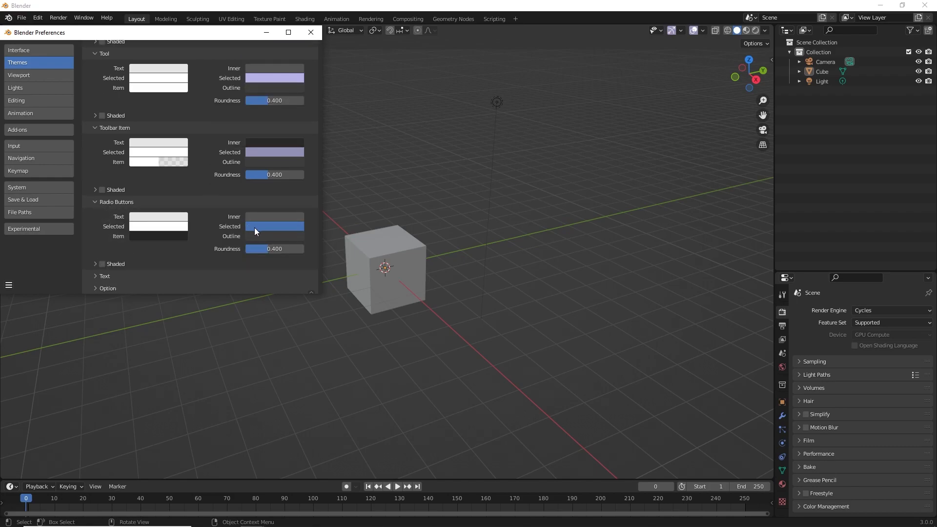
Make the Radio Buttons selected colour purple as well.
click(274, 227)
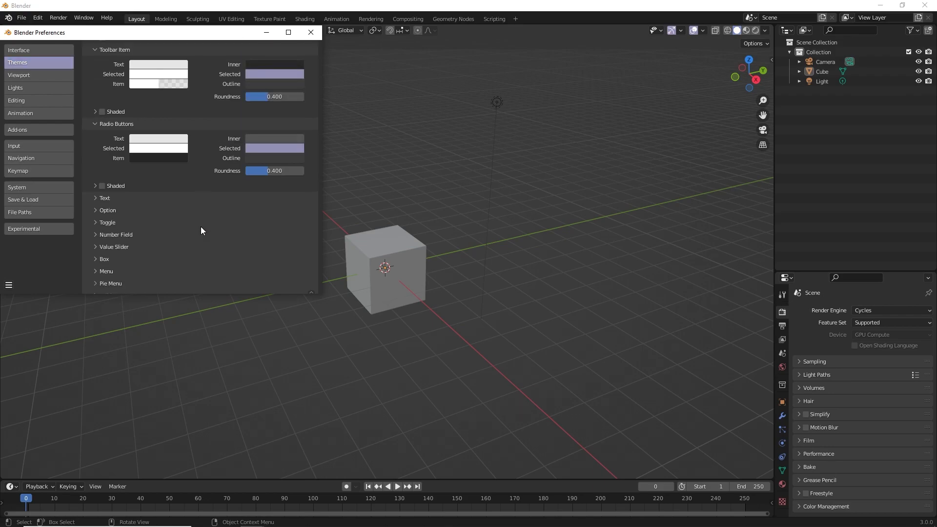
click(103, 197)
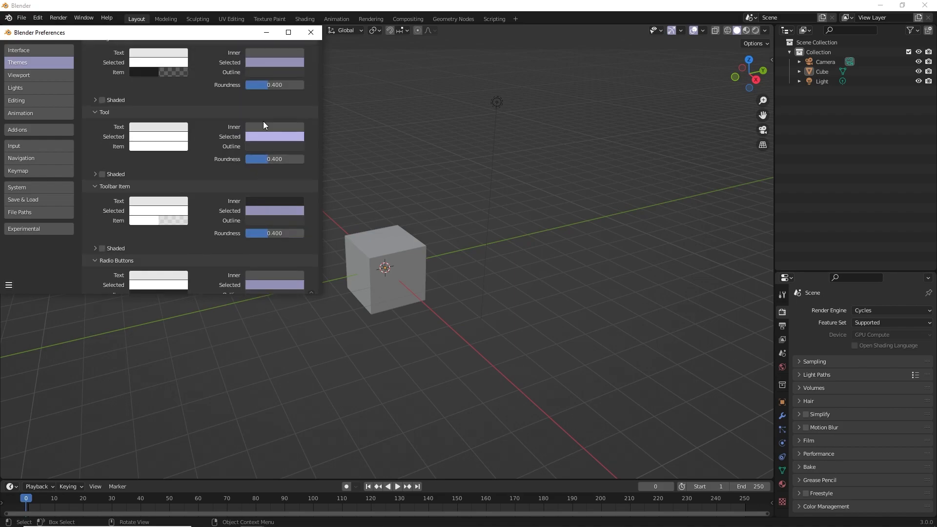
Collapse Text and give the Option widget a light purple selected colour.
click(274, 126)
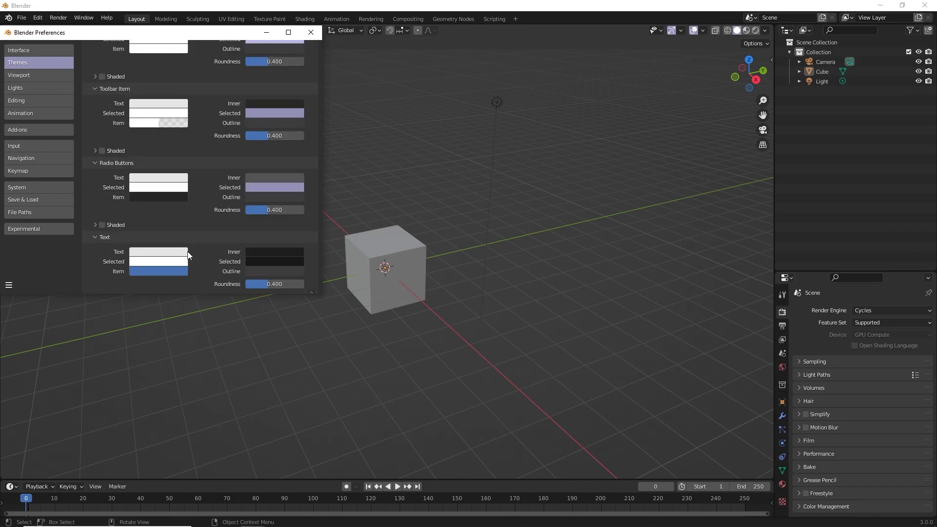
scroll(down, 3)
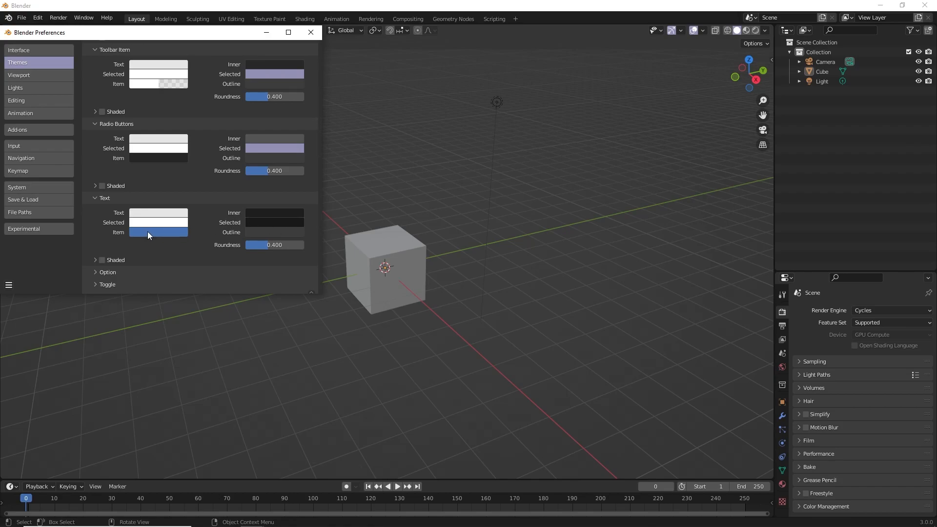
click(158, 232)
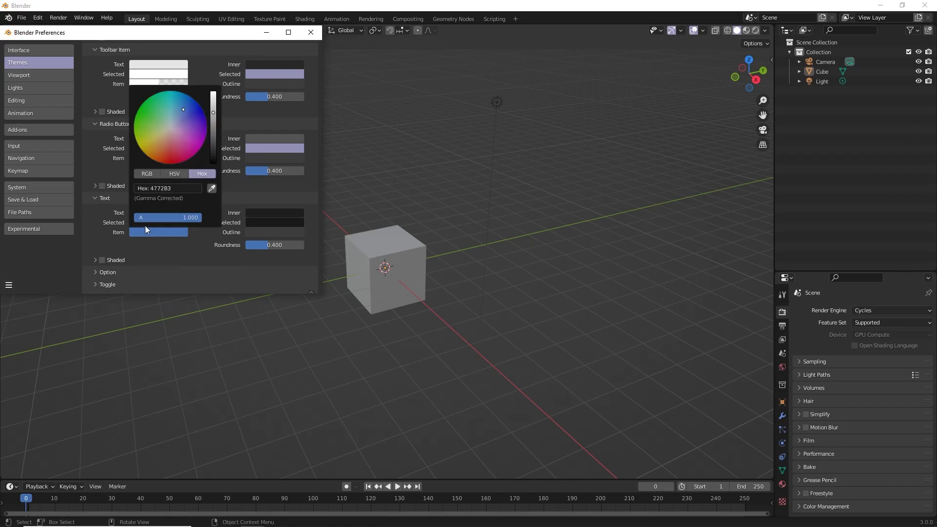
mouse_move(149, 235)
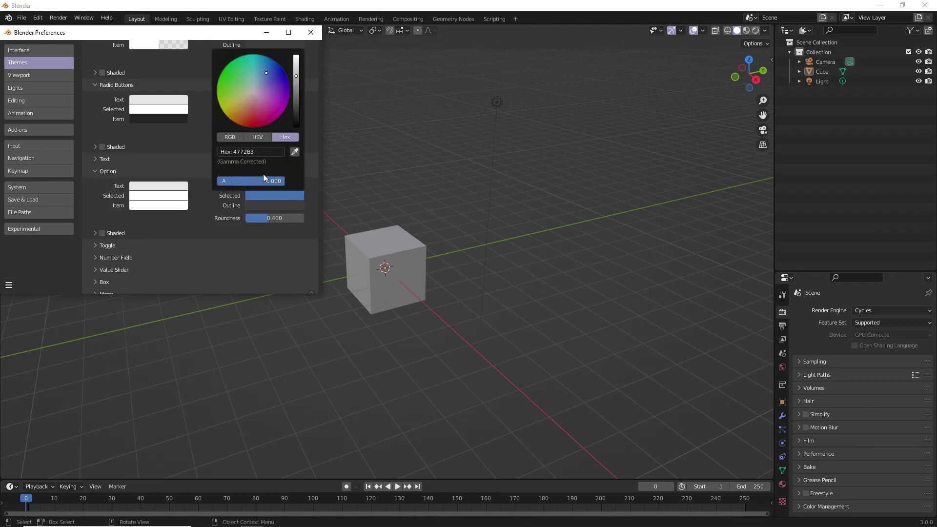
click(250, 151)
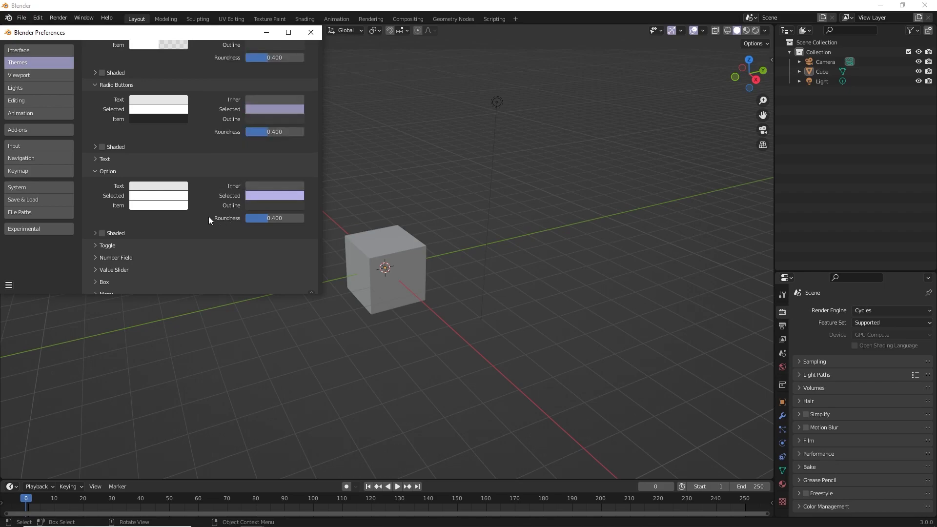
mouse_move(201, 214)
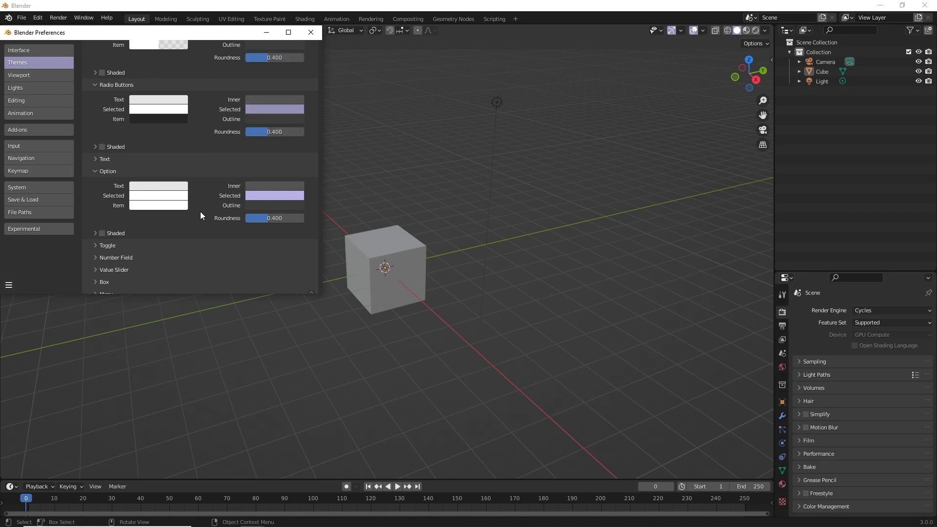
Recolour the Number Field item and Menu widgets' selected colour to purple.
scroll(down, 3)
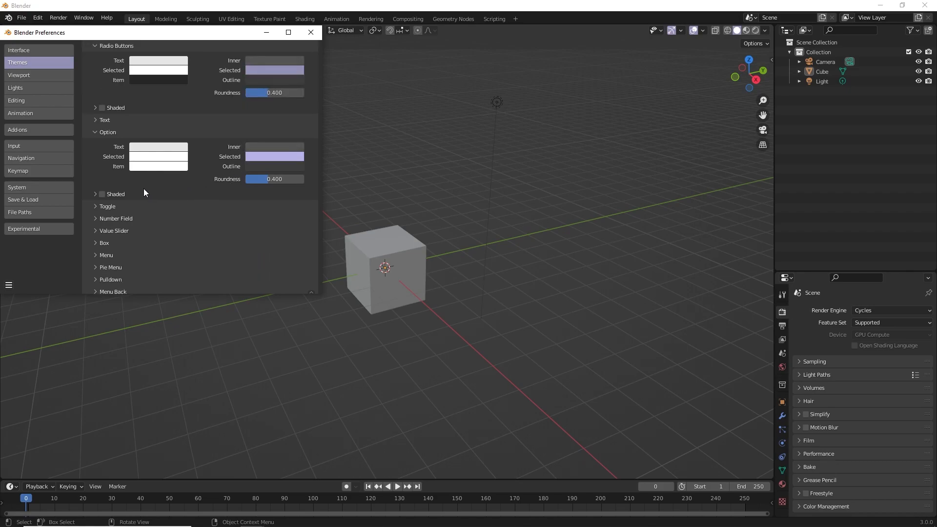
click(96, 218)
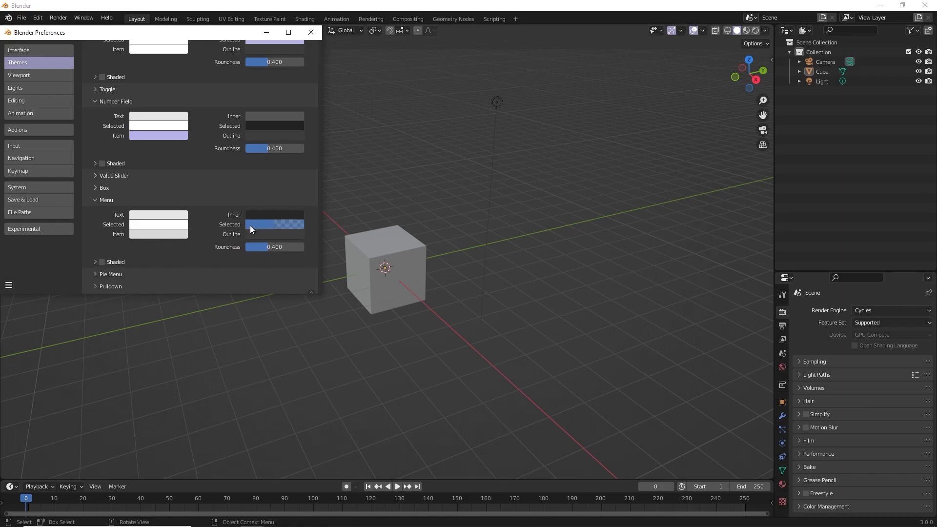
click(274, 225)
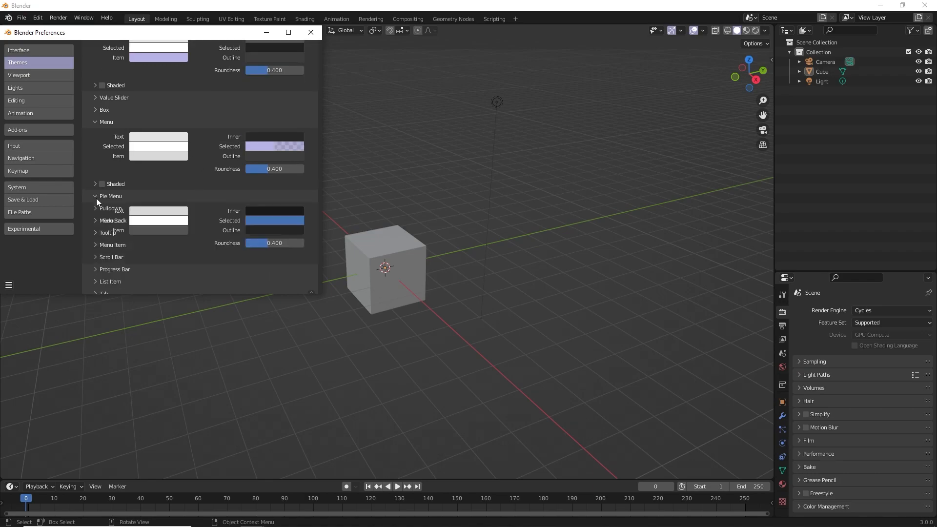
Set the Pie Menu selected colour to light purple and expand the Pulldown widget colours.
click(275, 211)
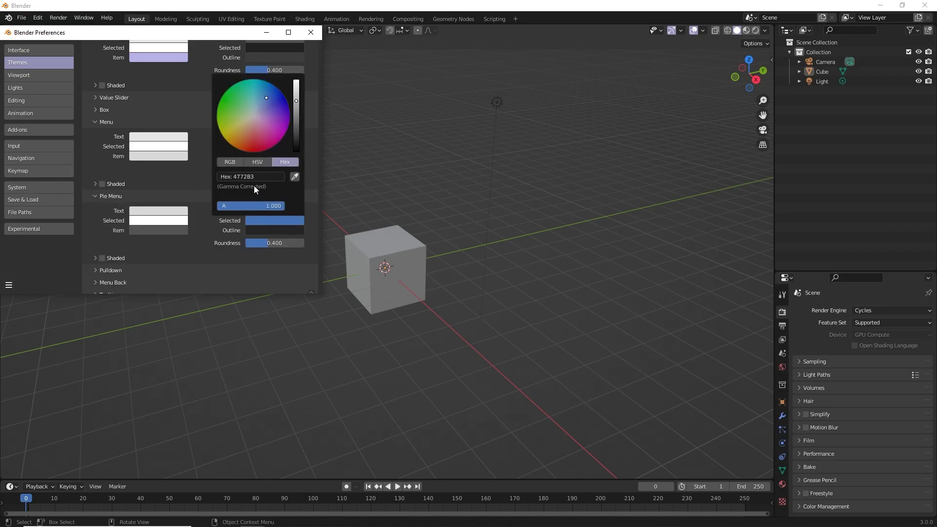
drag(266, 97, 260, 112)
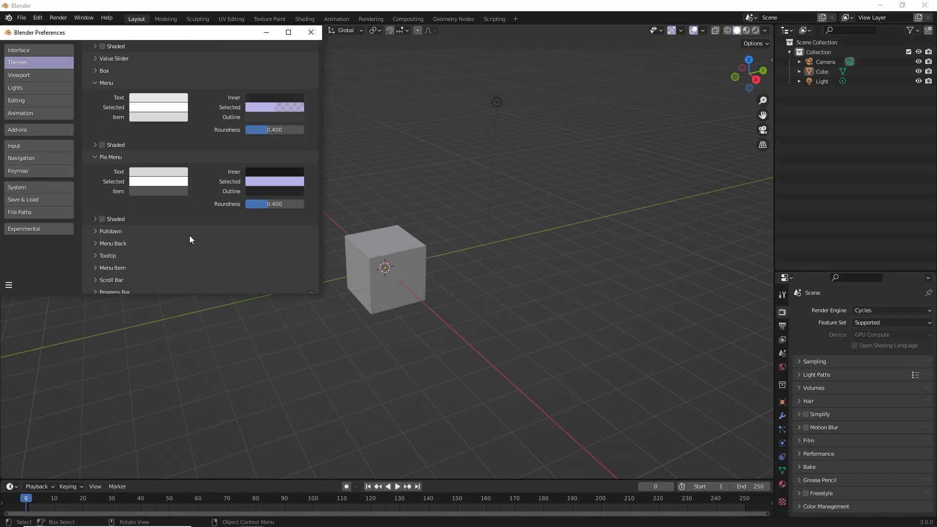
click(96, 231)
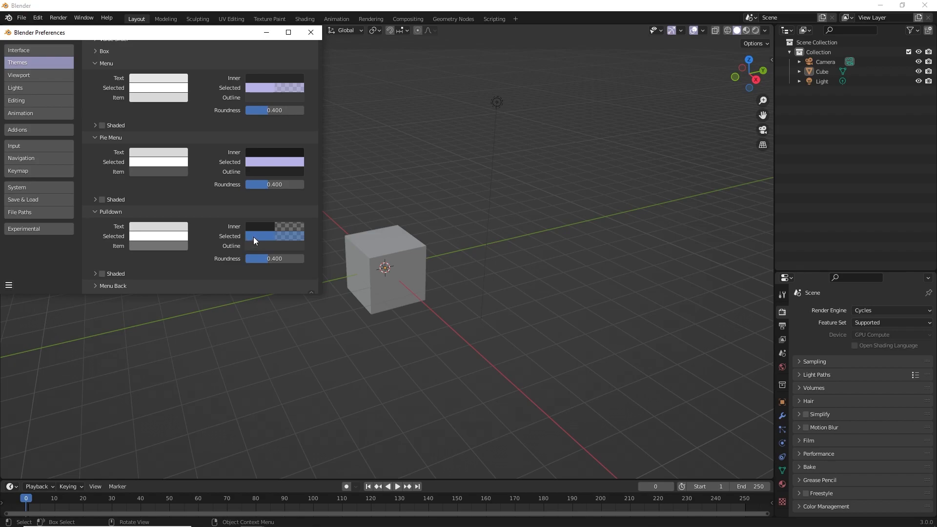
scroll(down, 3)
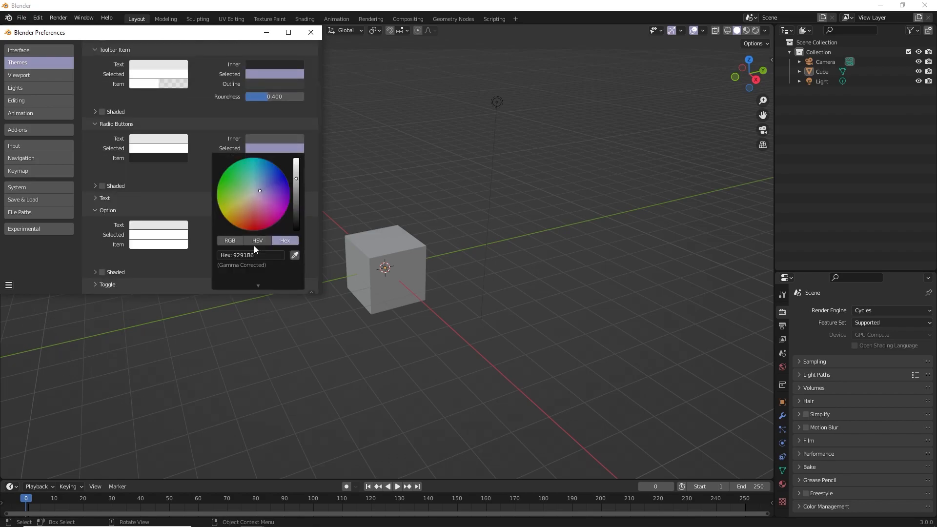
mouse_move(184, 269)
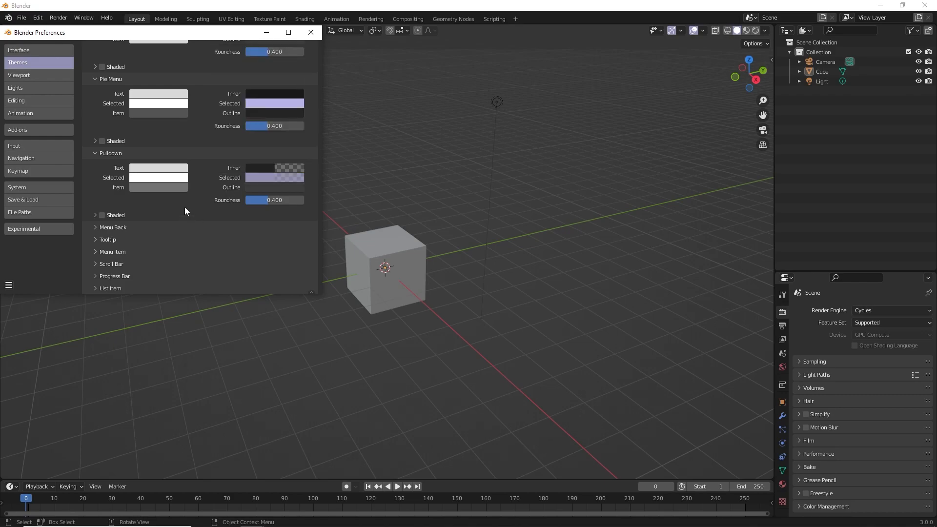
Give the Pulldown and Menu Item widgets a light purple selected colour.
scroll(down, 3)
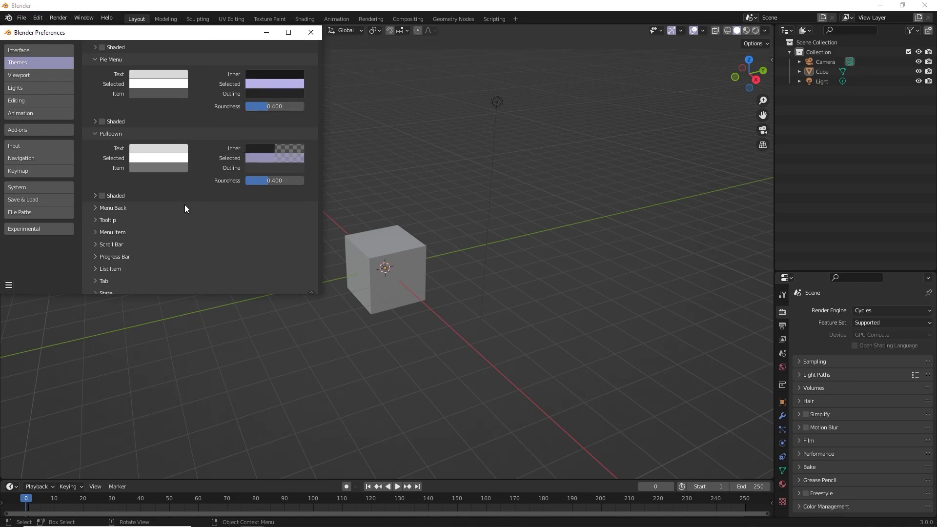
scroll(down, 3)
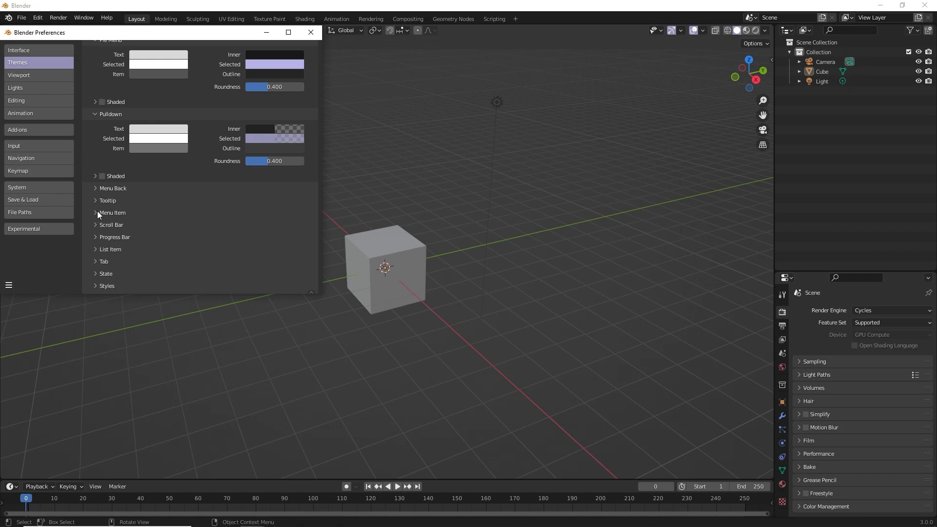
click(95, 213)
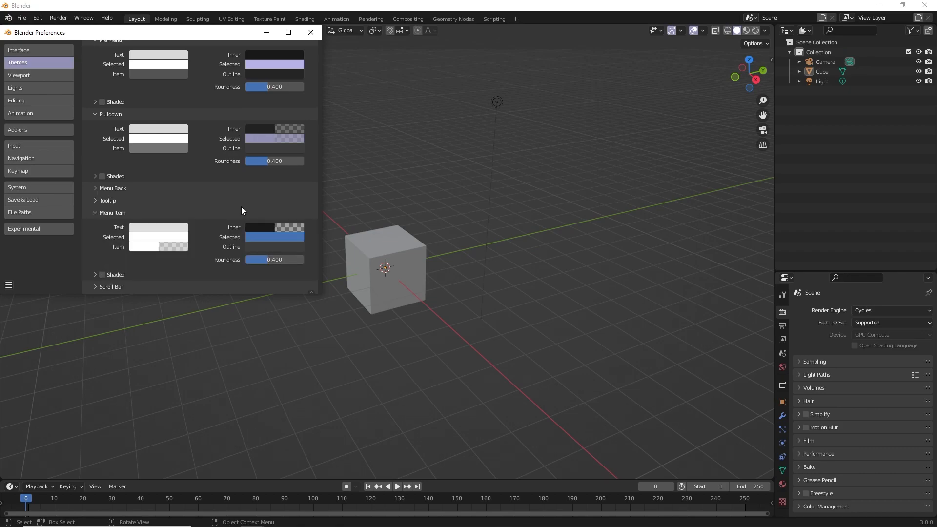
click(274, 65)
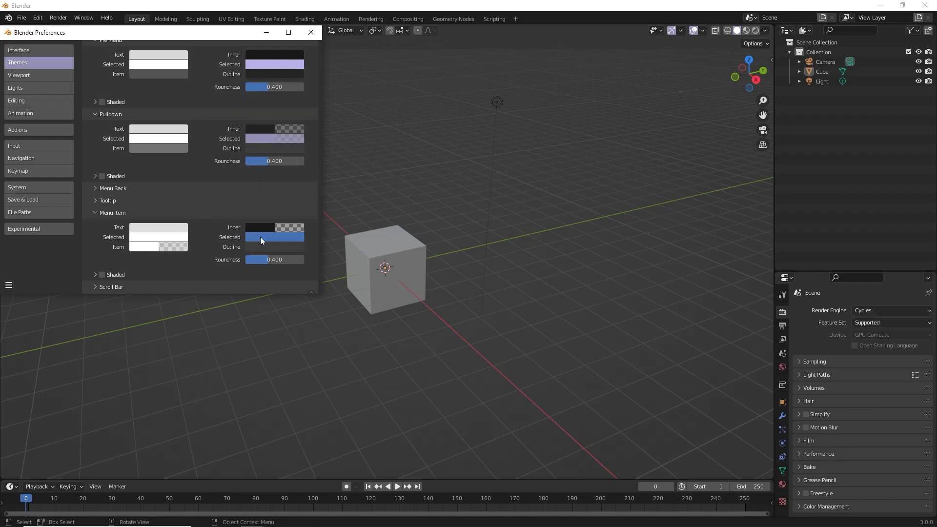
click(275, 237)
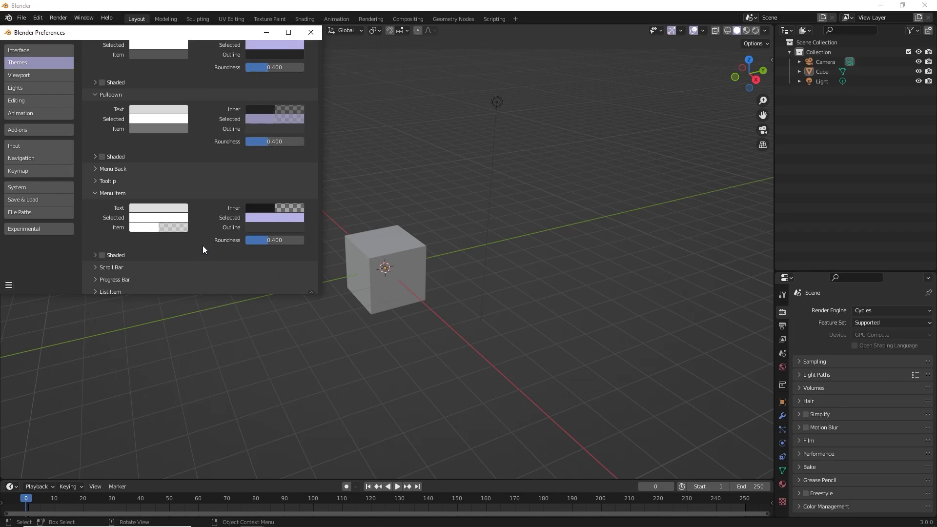
Expand Icon Colors and start recolouring the Object and Shading icons.
scroll(down, 3)
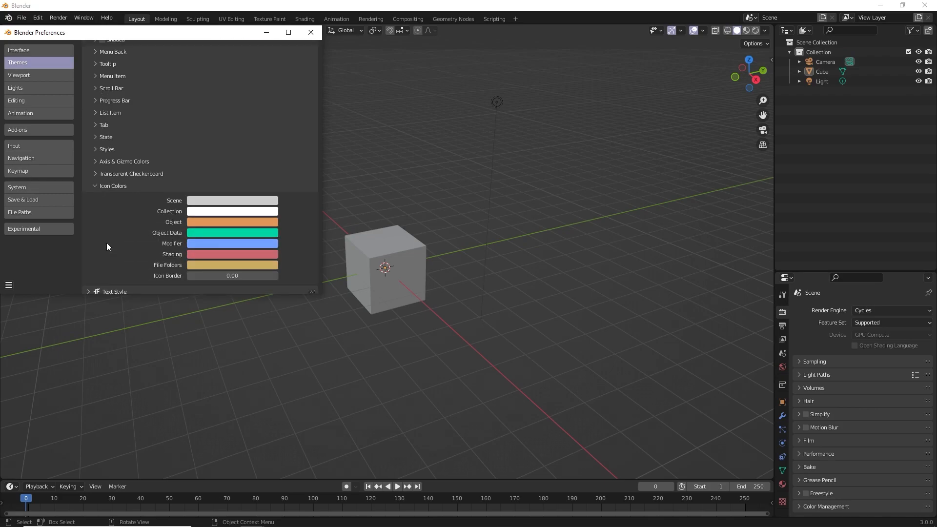
scroll(down, 3)
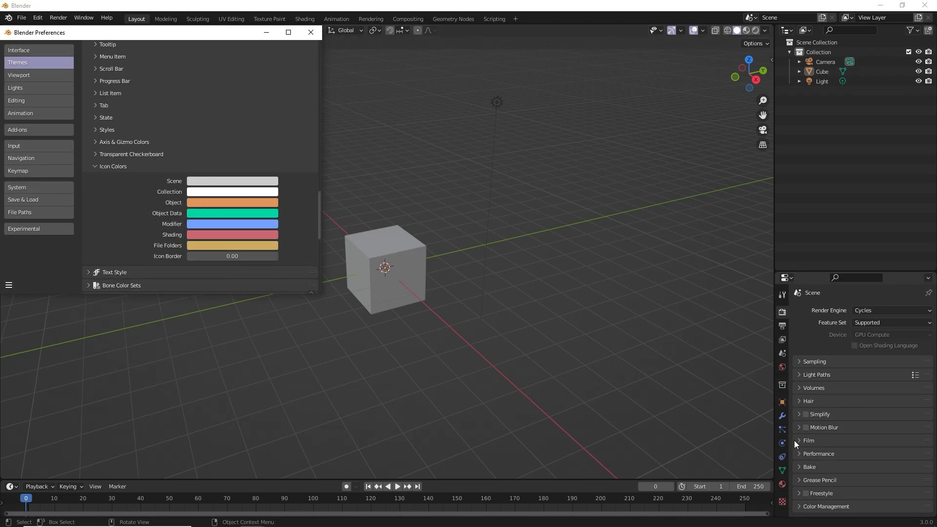
mouse_move(788, 423)
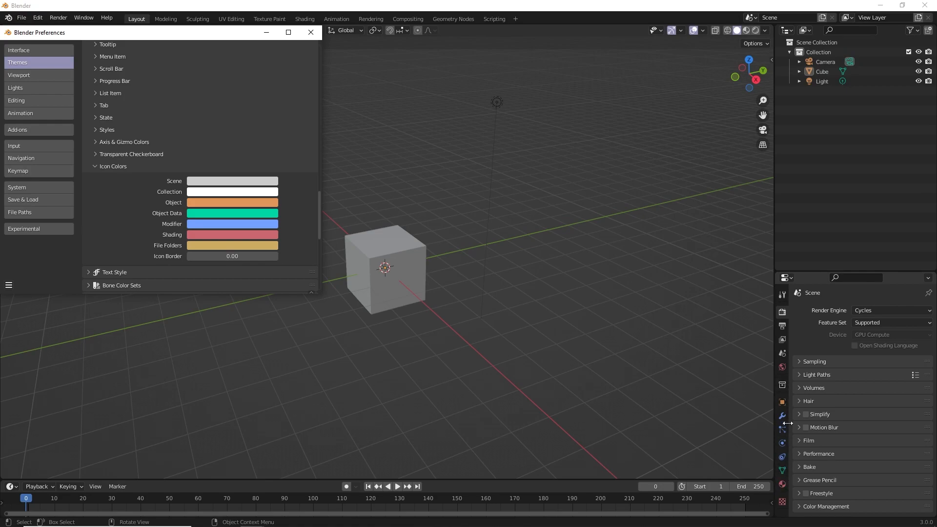
mouse_move(293, 232)
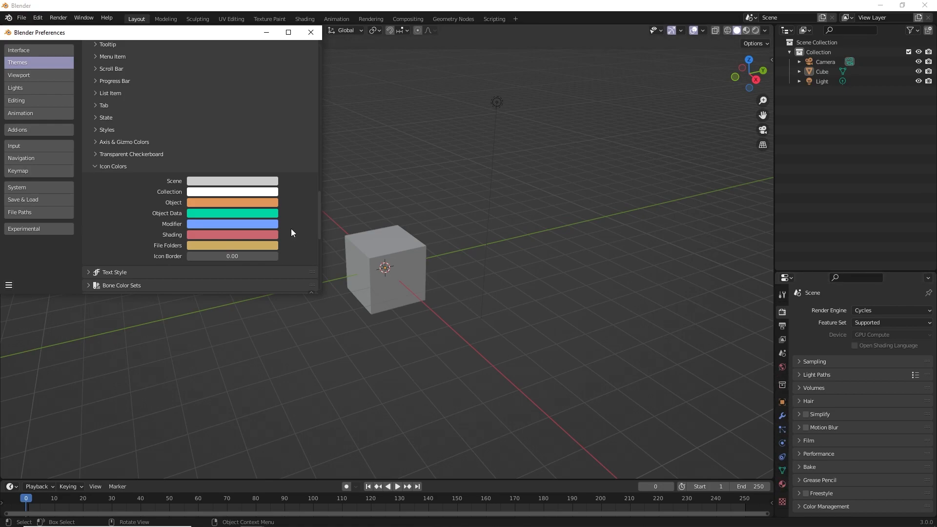
click(232, 180)
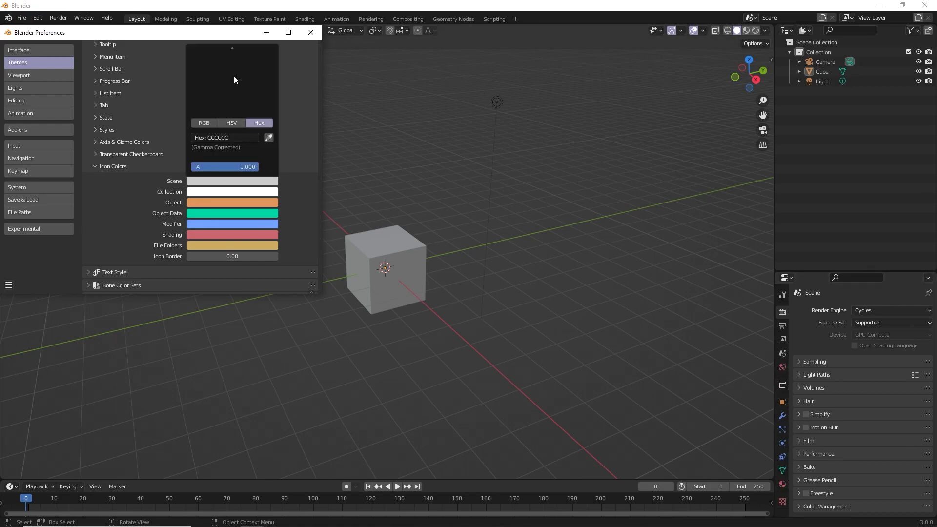
click(208, 194)
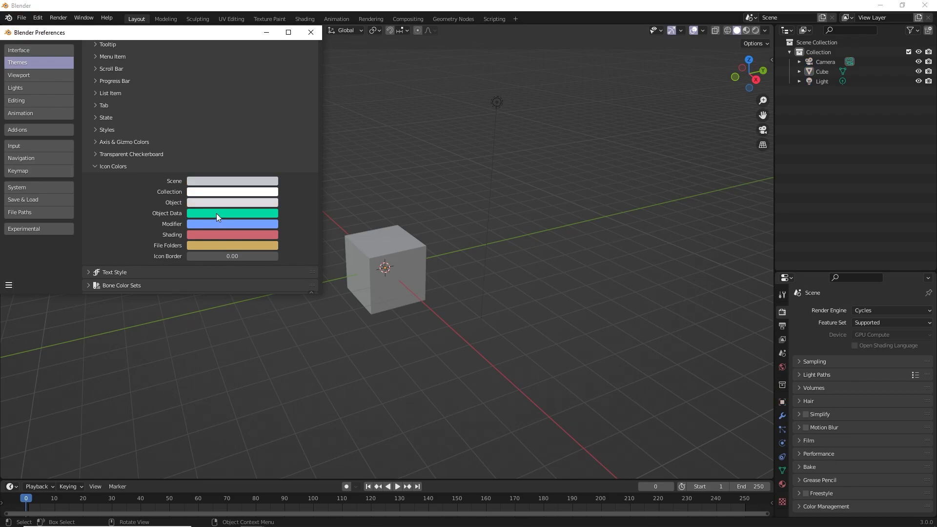
click(232, 213)
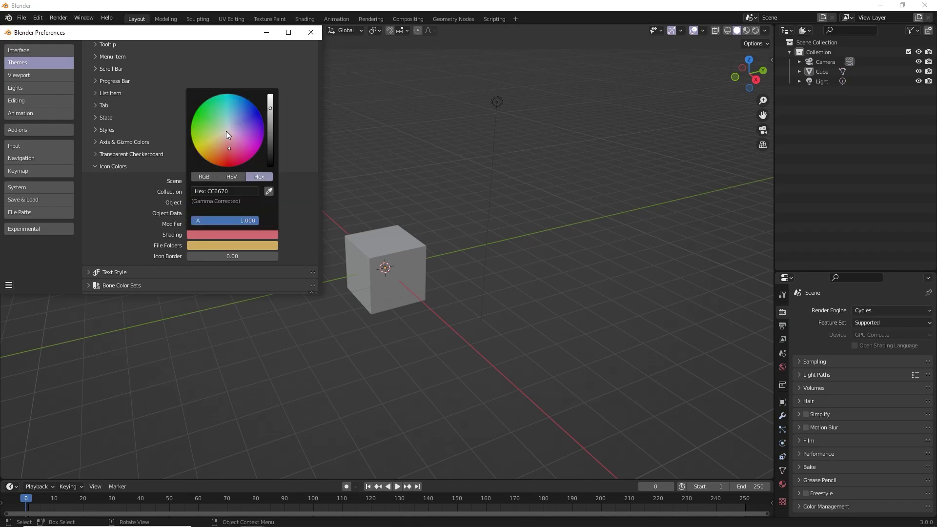
click(233, 191)
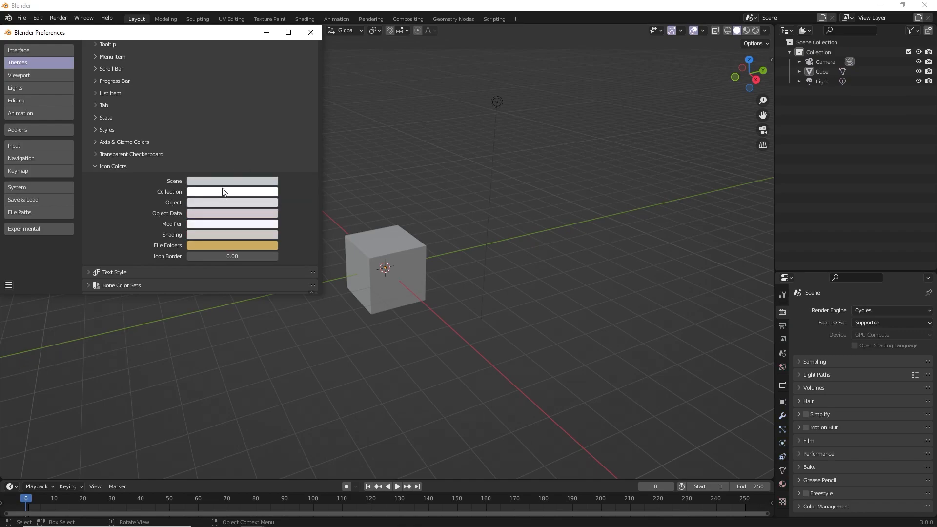
mouse_move(221, 245)
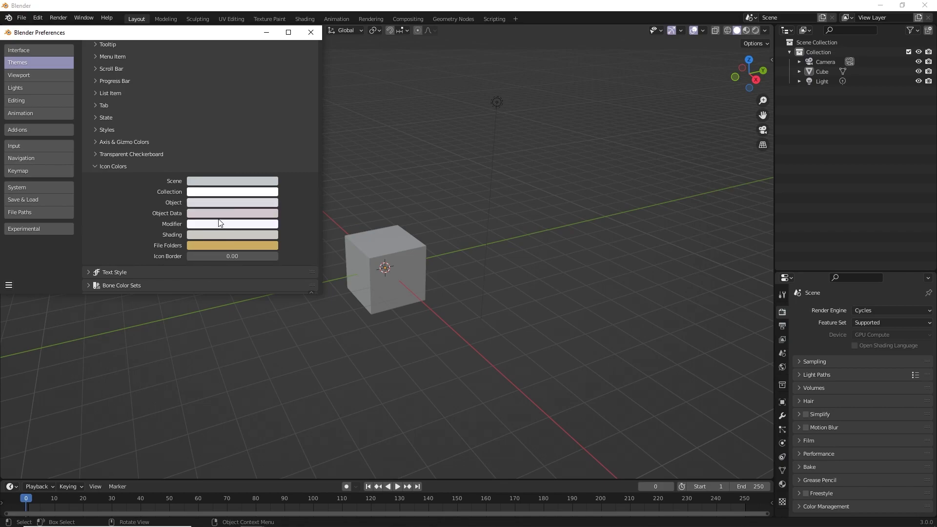
mouse_move(205, 203)
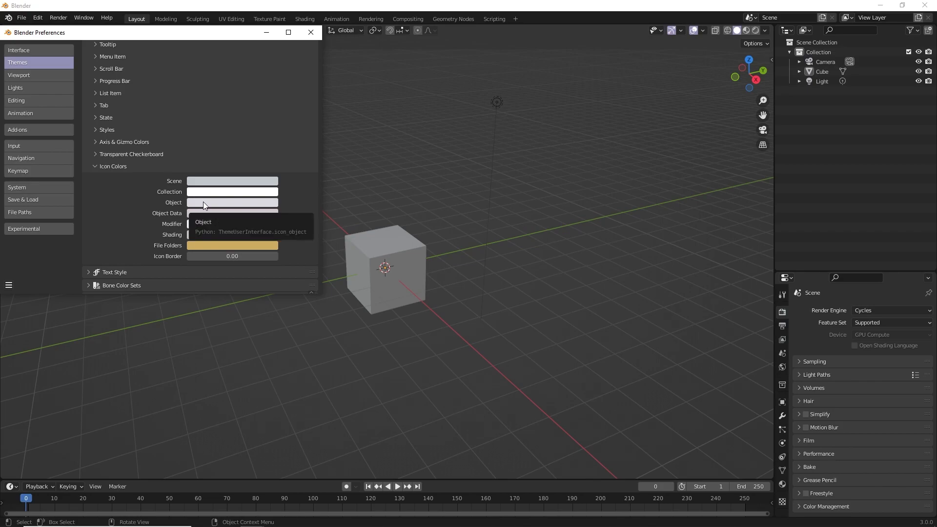
Enter a lavender value for the Object and Shading icon colours.
click(232, 203)
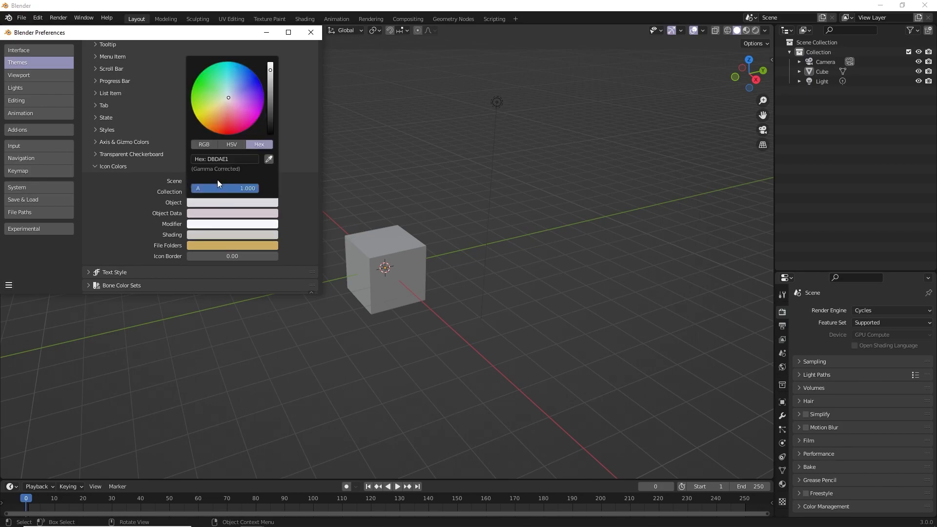
click(224, 158)
text(B6B2E7)
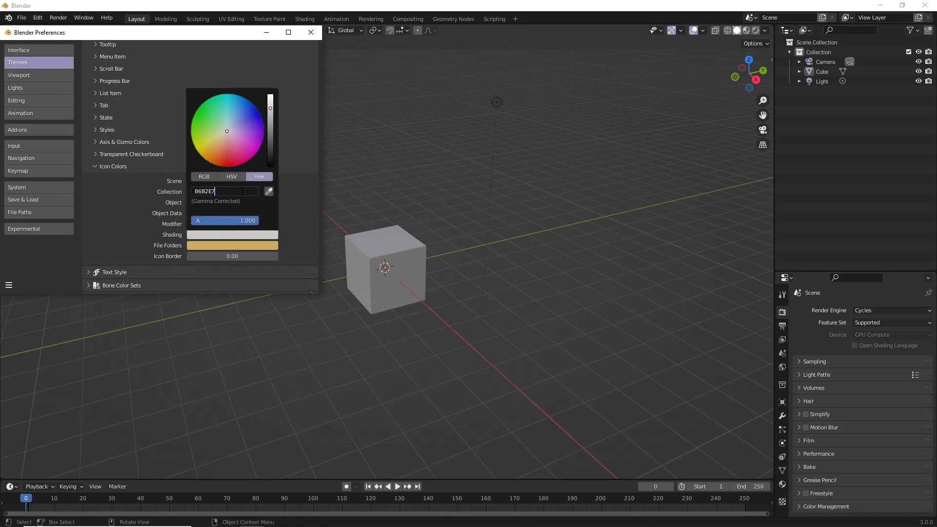
click(656, 360)
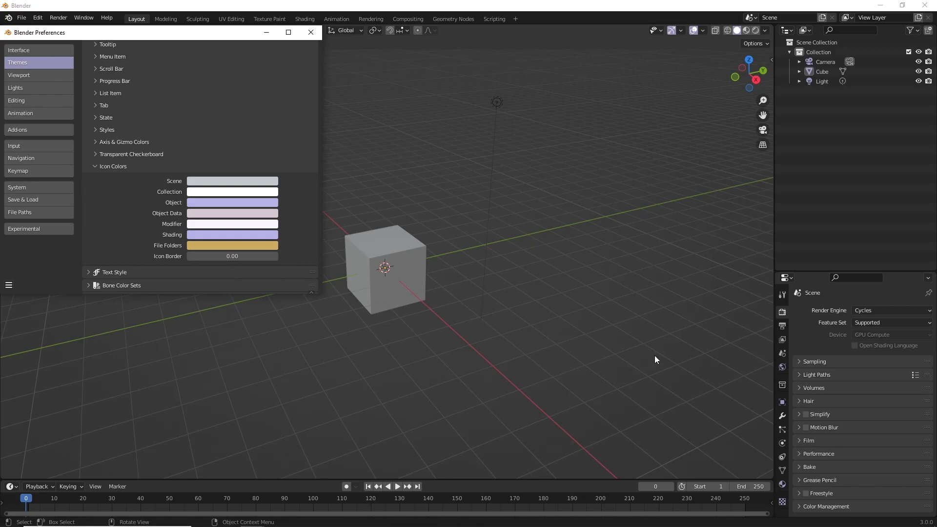
mouse_move(741, 377)
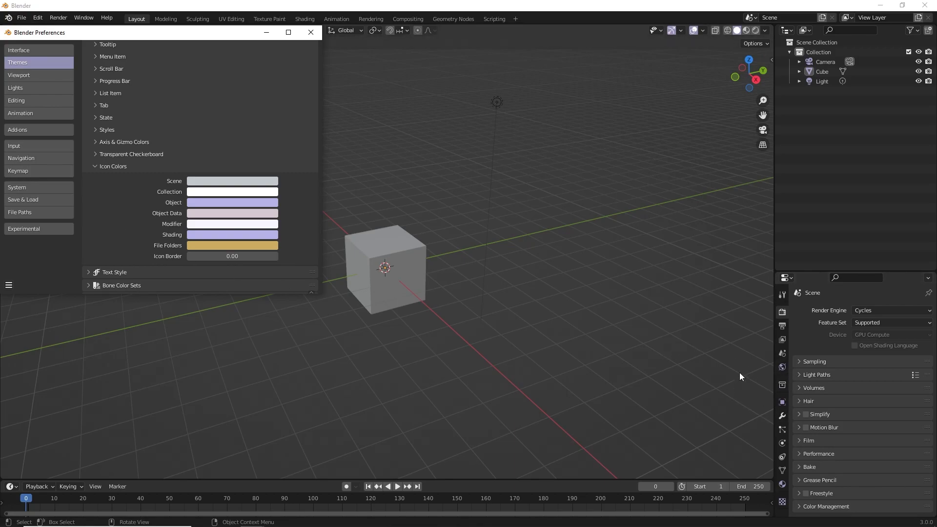
mouse_move(830, 382)
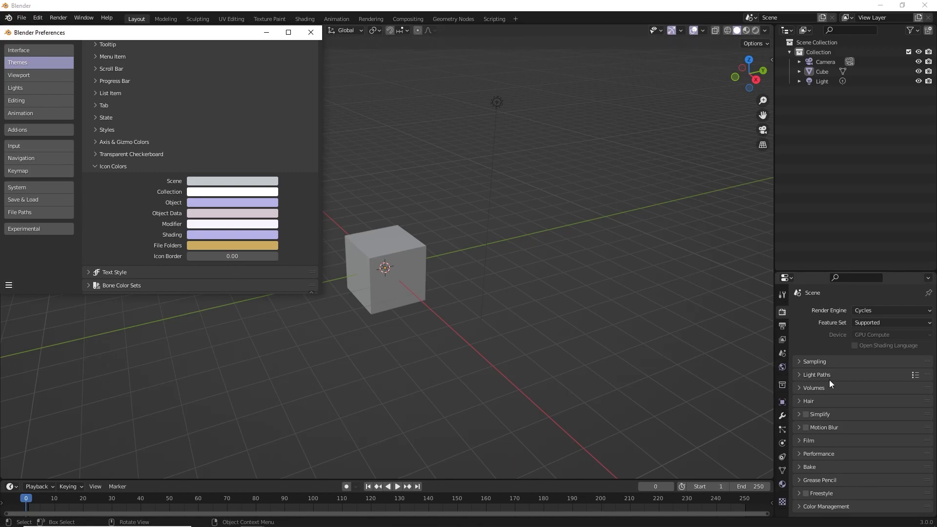
scroll(down, 3)
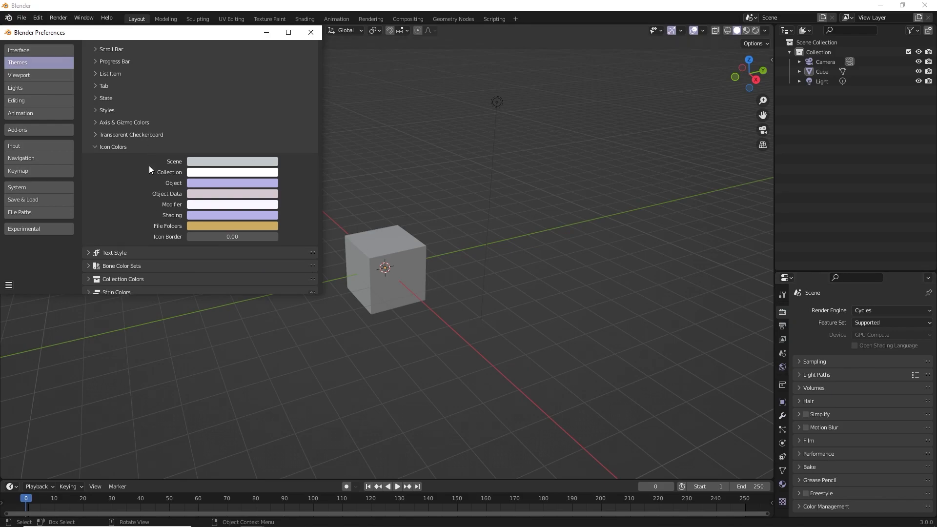
mouse_move(782, 424)
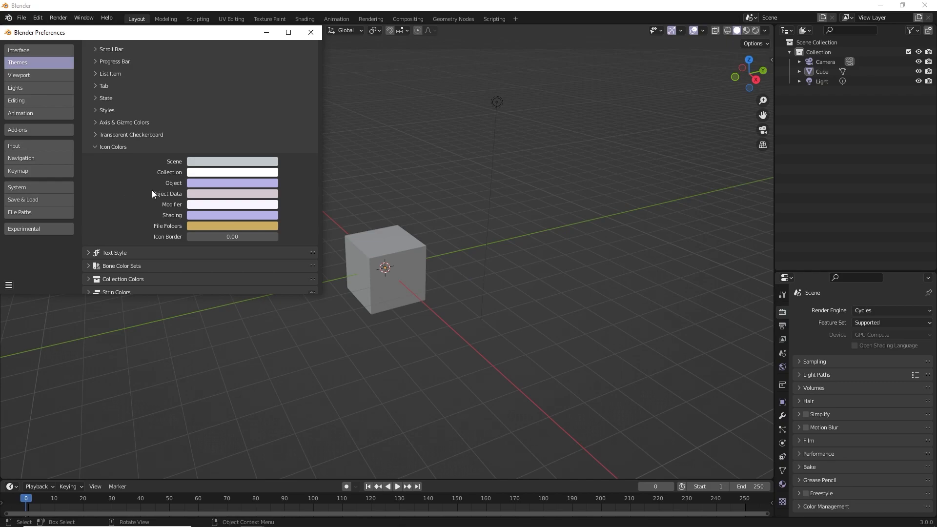
mouse_move(100, 156)
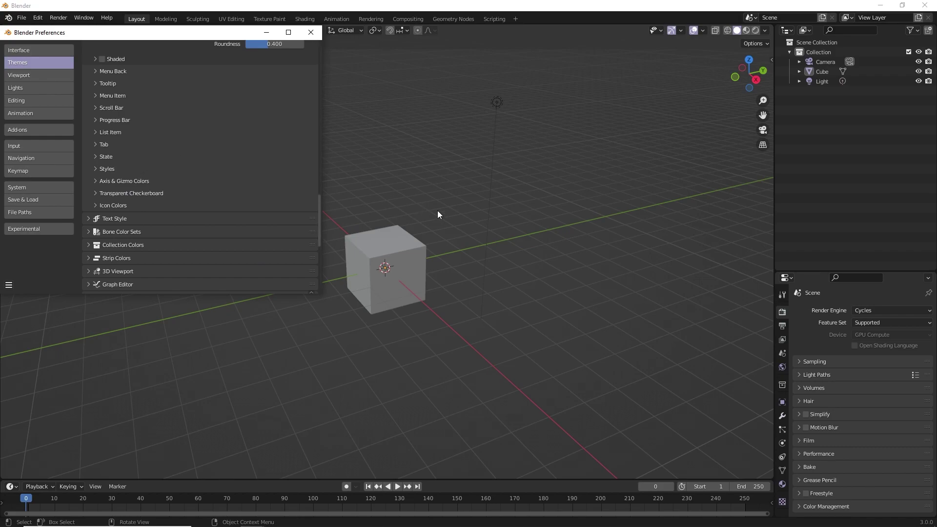
mouse_move(539, 176)
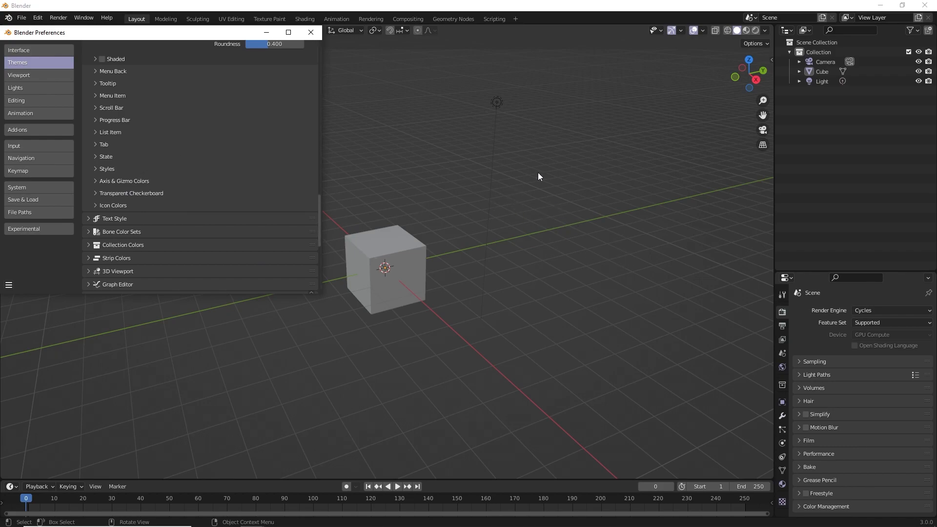
mouse_move(439, 313)
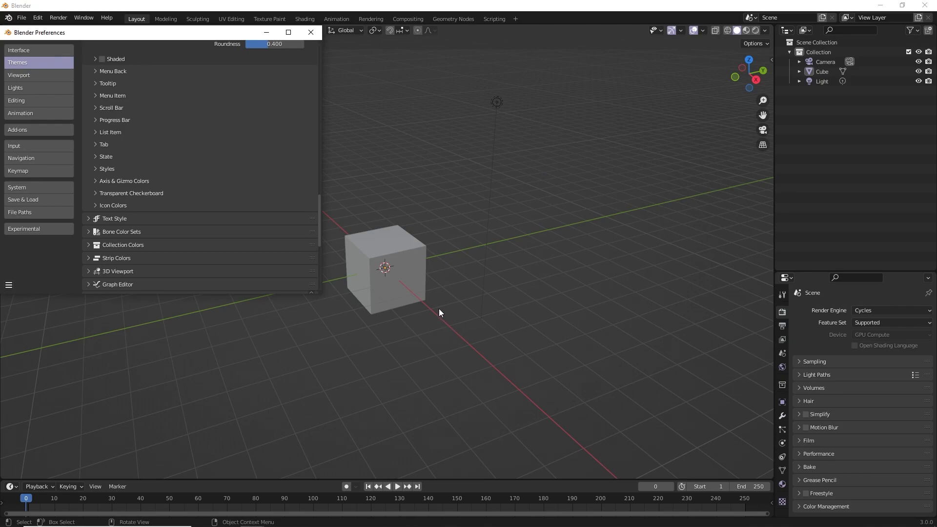
mouse_move(98, 187)
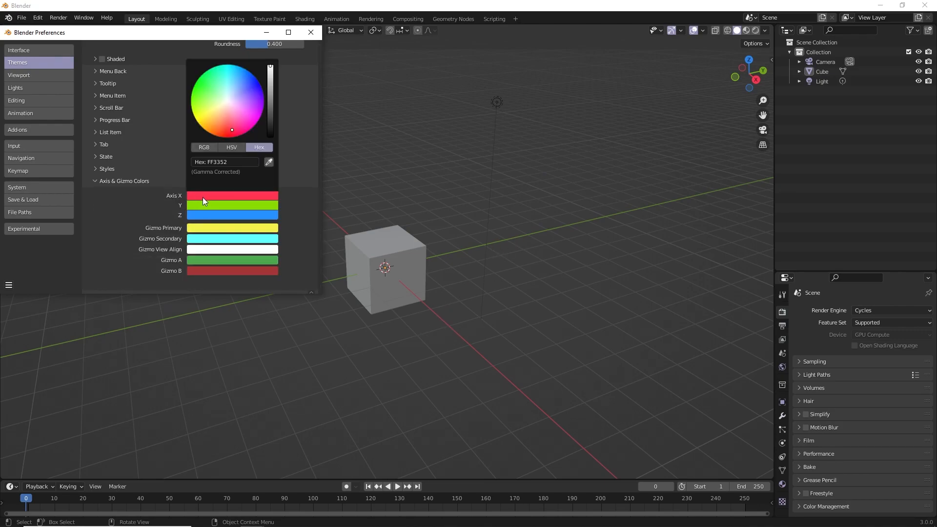
click(242, 121)
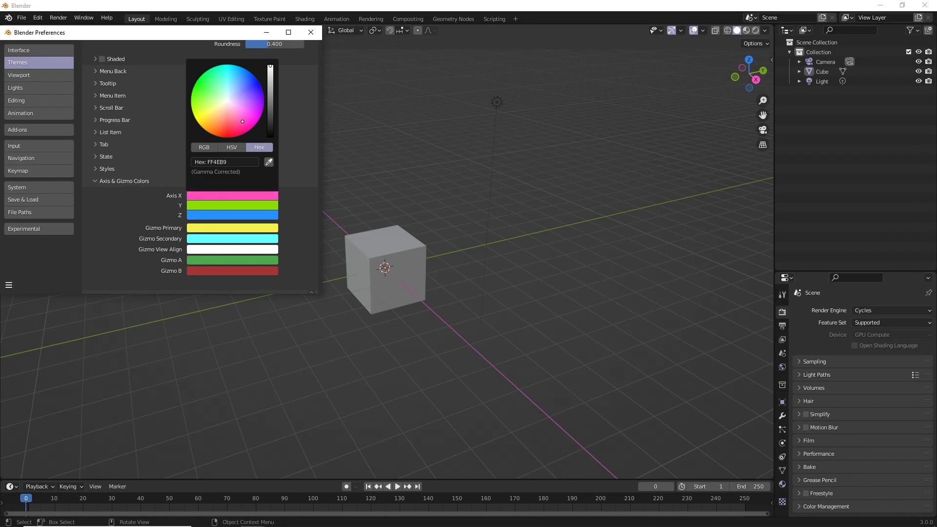
click(239, 113)
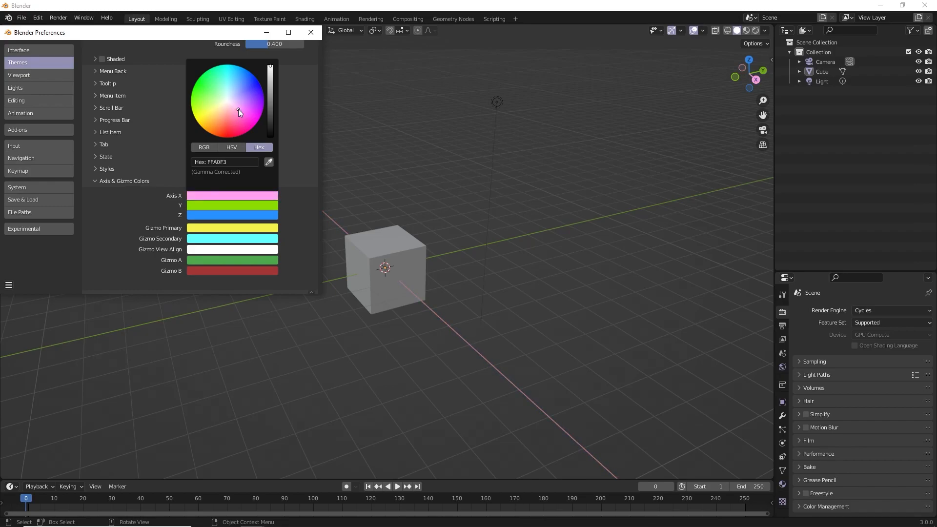
click(230, 129)
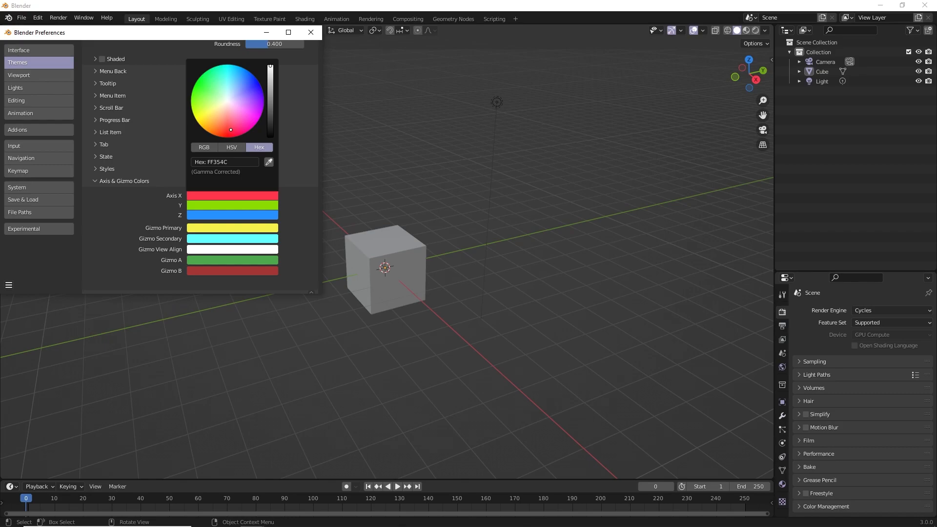
click(95, 182)
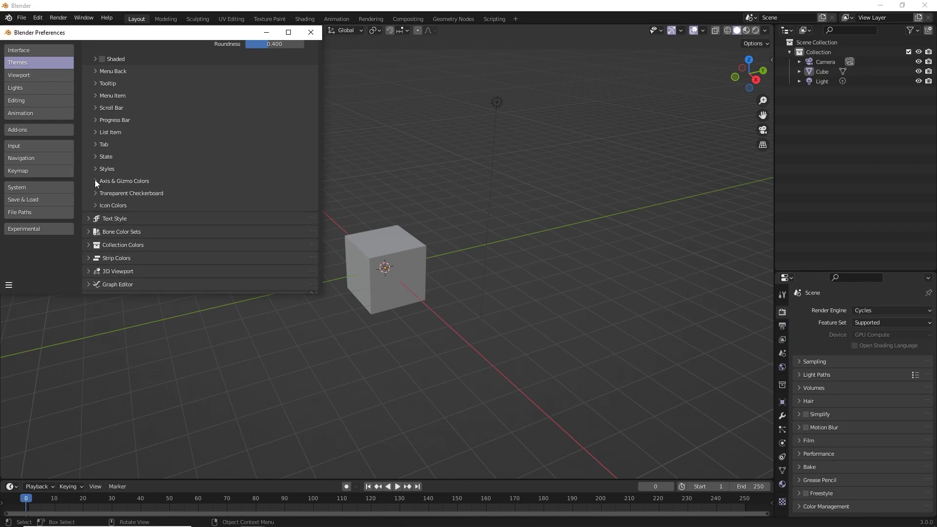
mouse_move(125, 168)
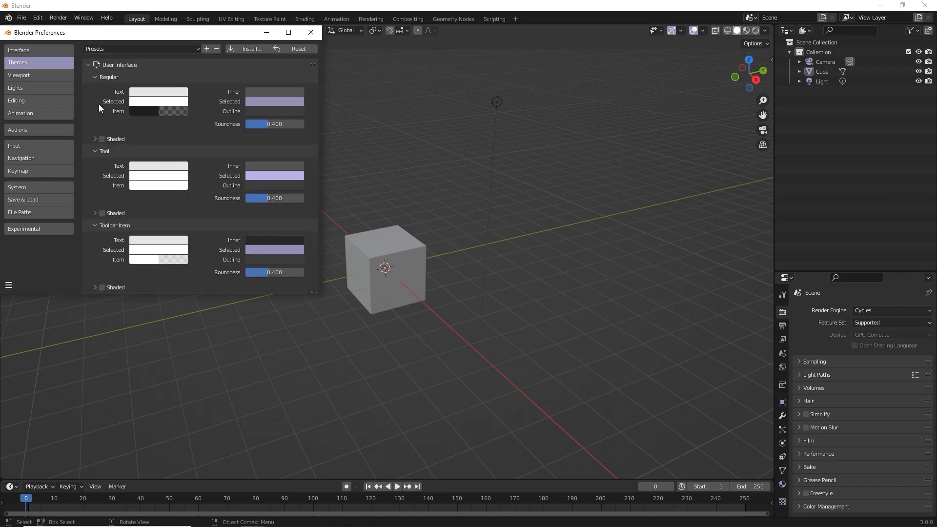
Collapse User Interface and review the Dope Sheet theme colours, then the Outliner's.
click(88, 64)
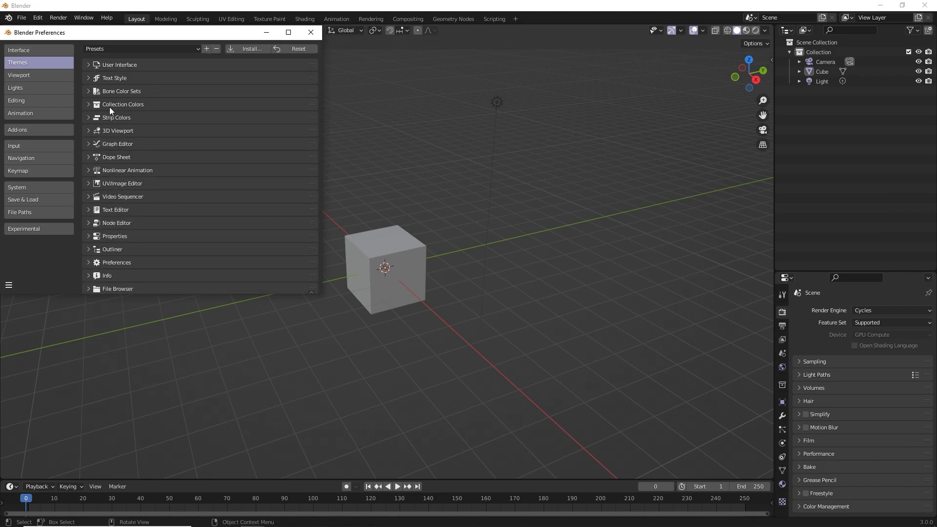
mouse_move(96, 158)
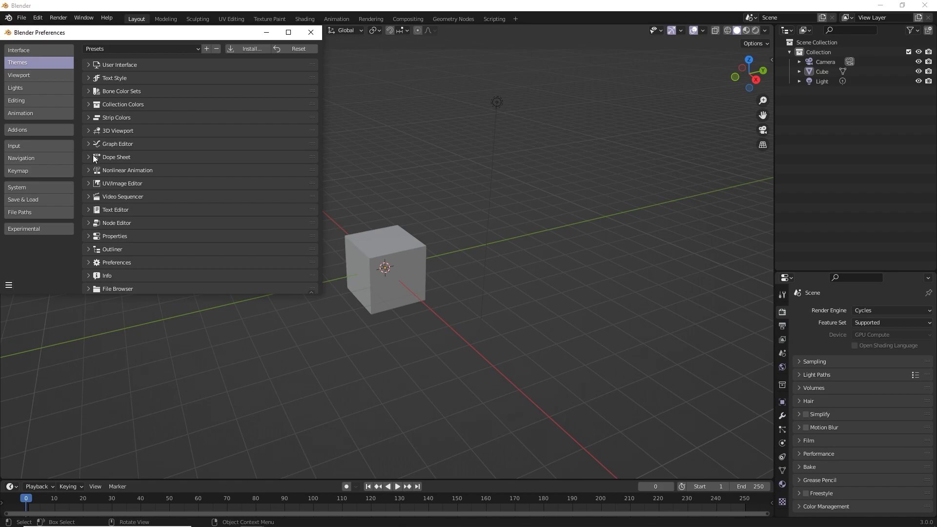
click(116, 156)
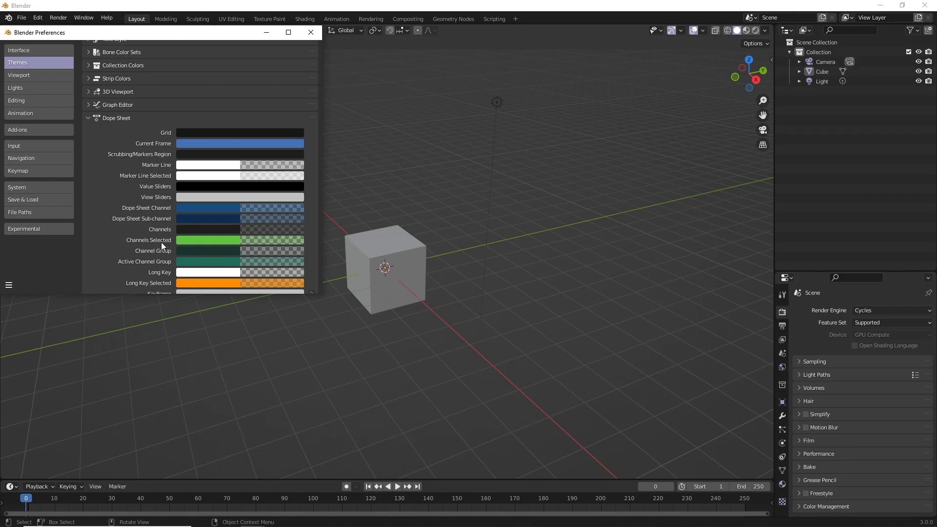
mouse_move(189, 146)
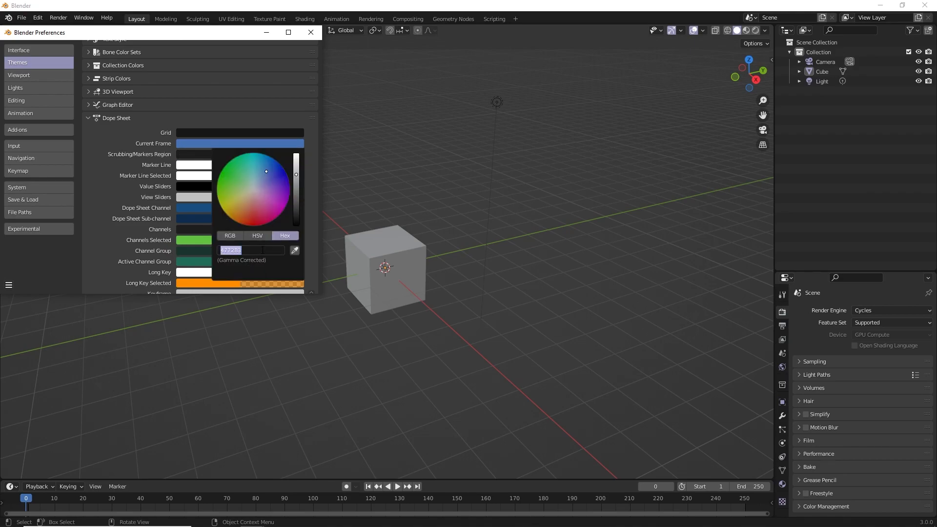
click(94, 181)
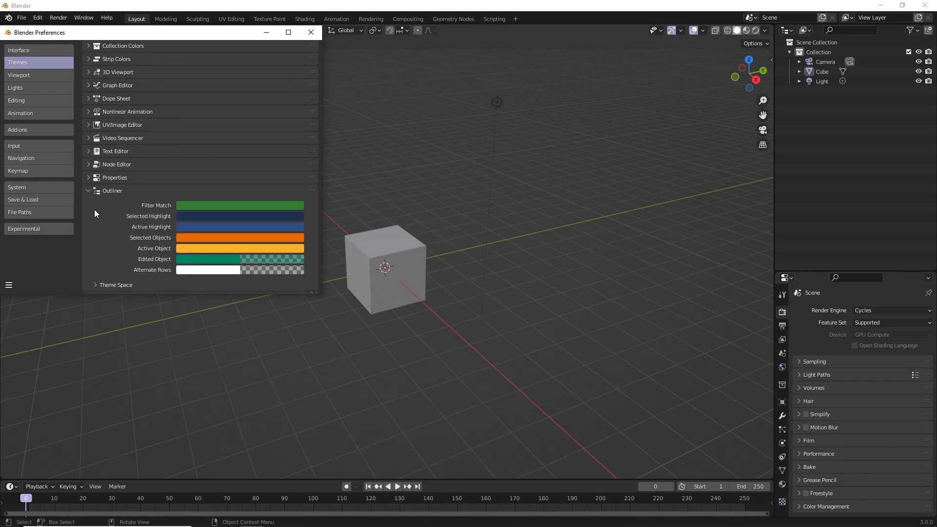
Set the Outliner Active Highlight to a darkened lavender and preview it on the Cube.
scroll(down, 3)
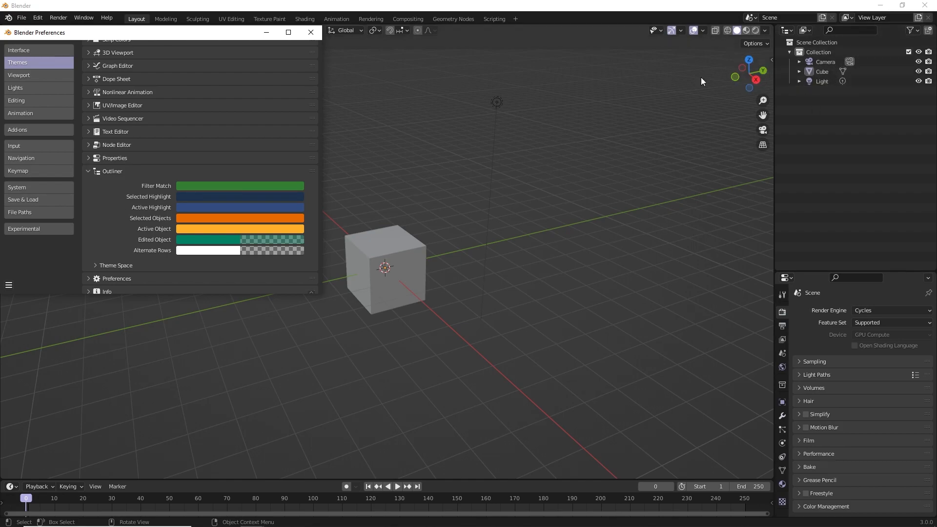
mouse_move(247, 173)
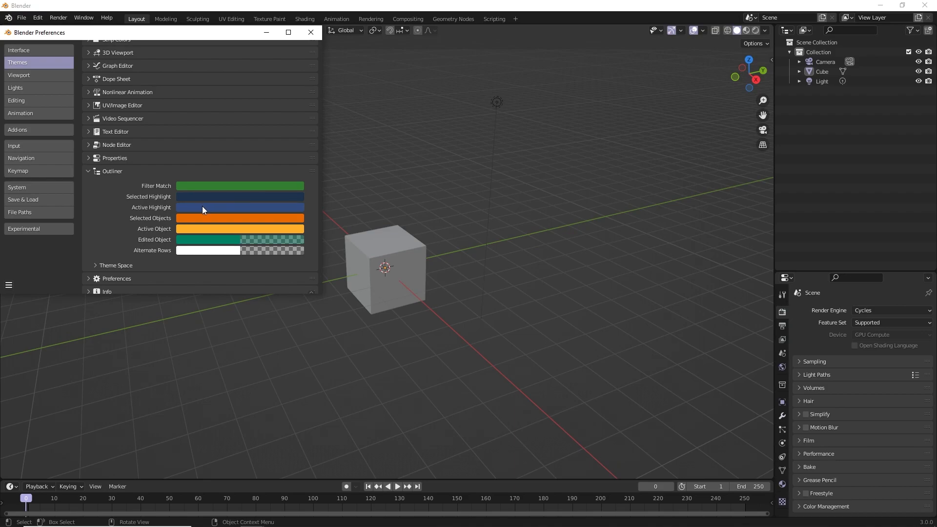
click(240, 207)
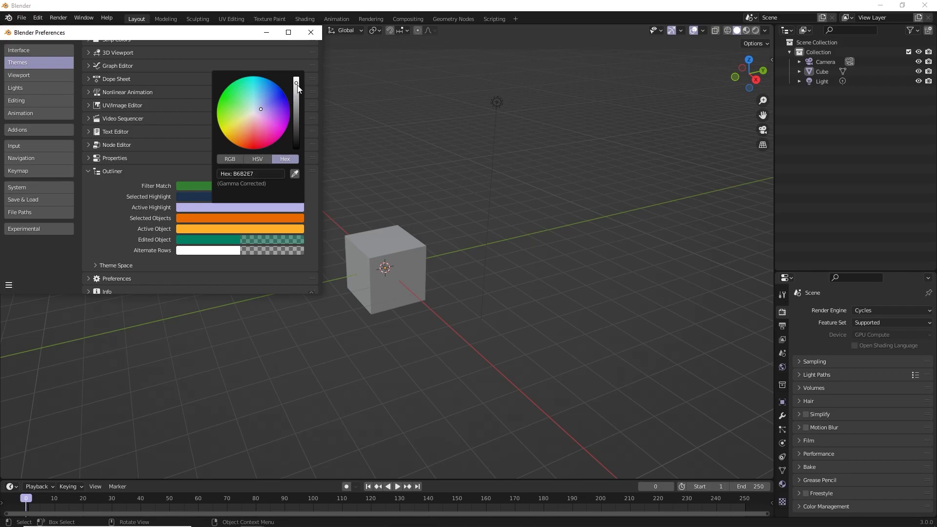
drag(297, 84, 297, 91)
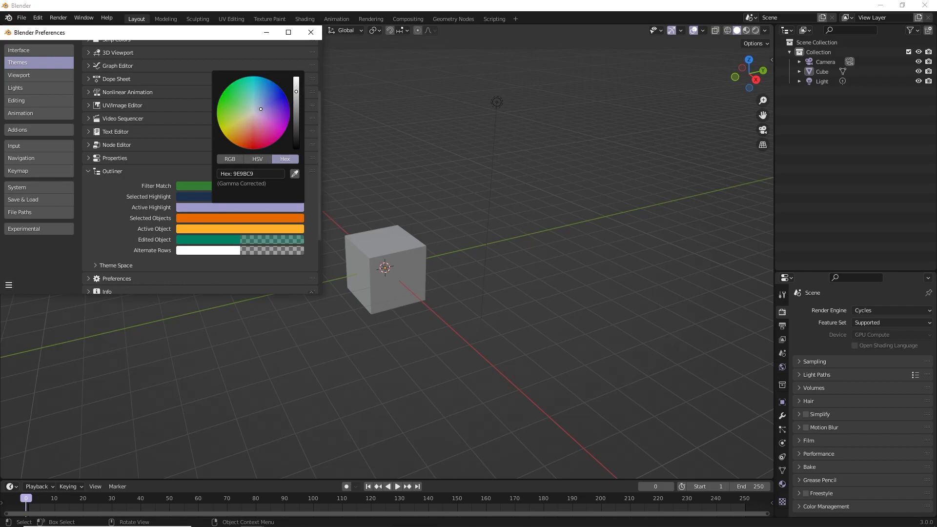
drag(296, 91, 296, 100)
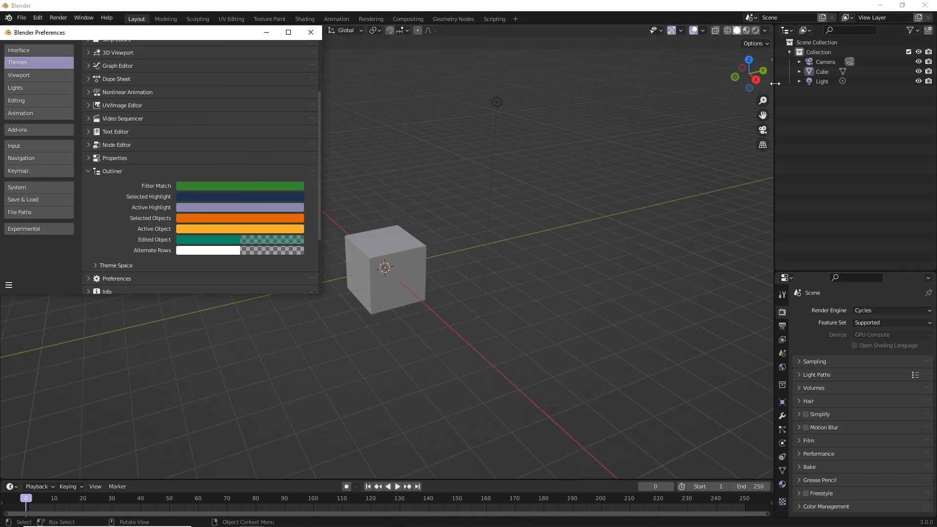
click(822, 71)
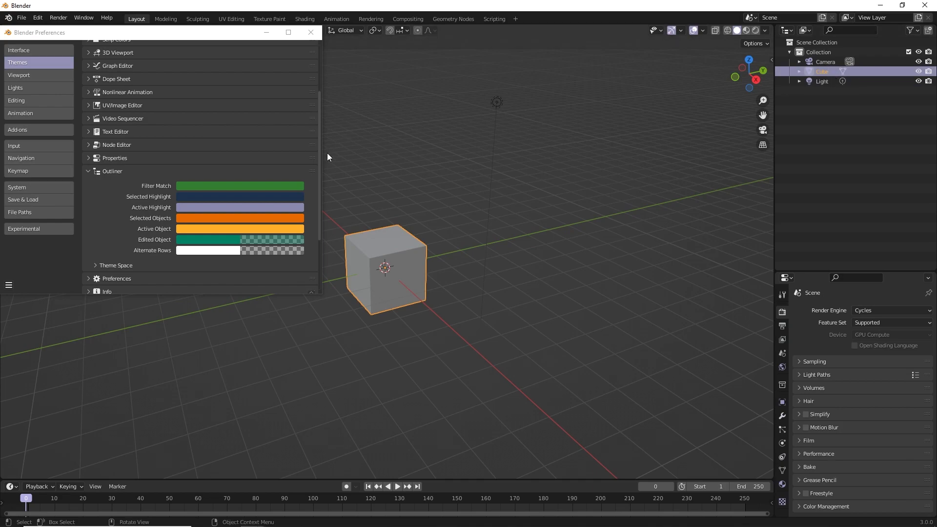
Darken the Active Highlight further to a muted purple-grey and accept it.
click(240, 207)
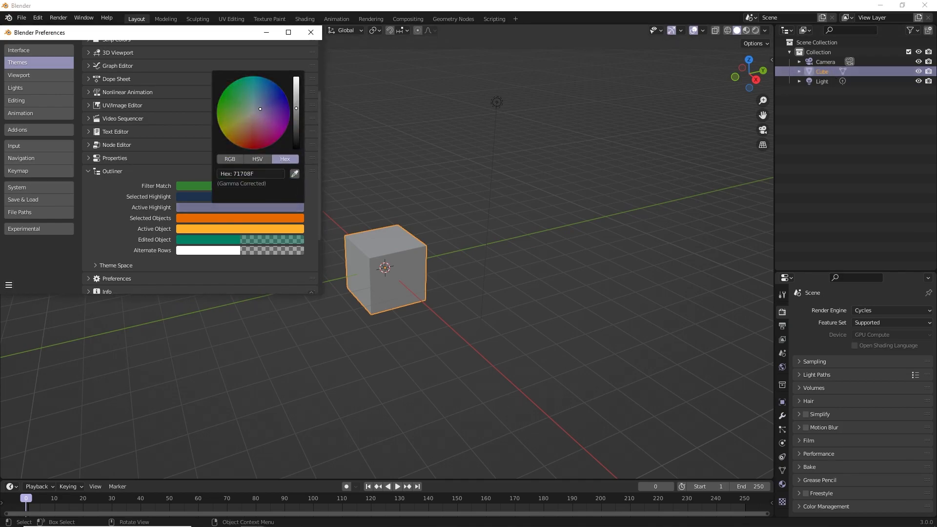
drag(296, 107, 295, 113)
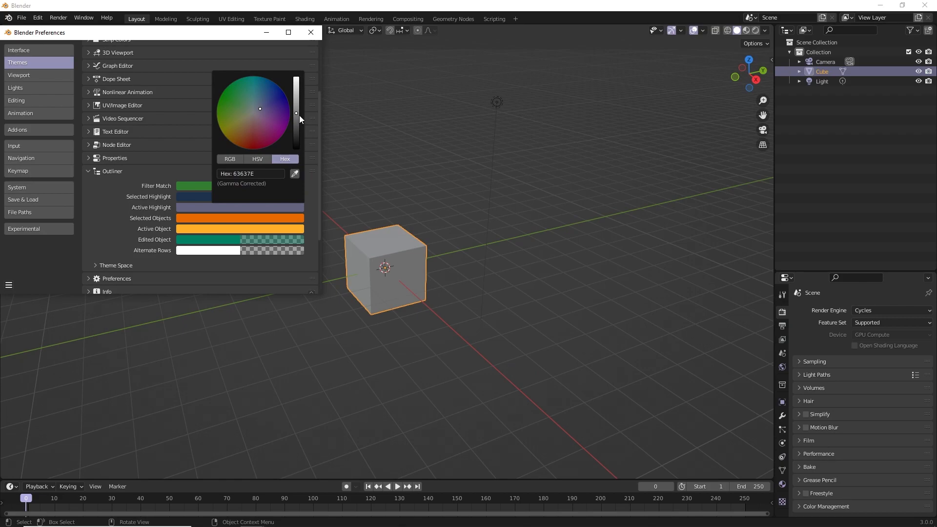
click(112, 166)
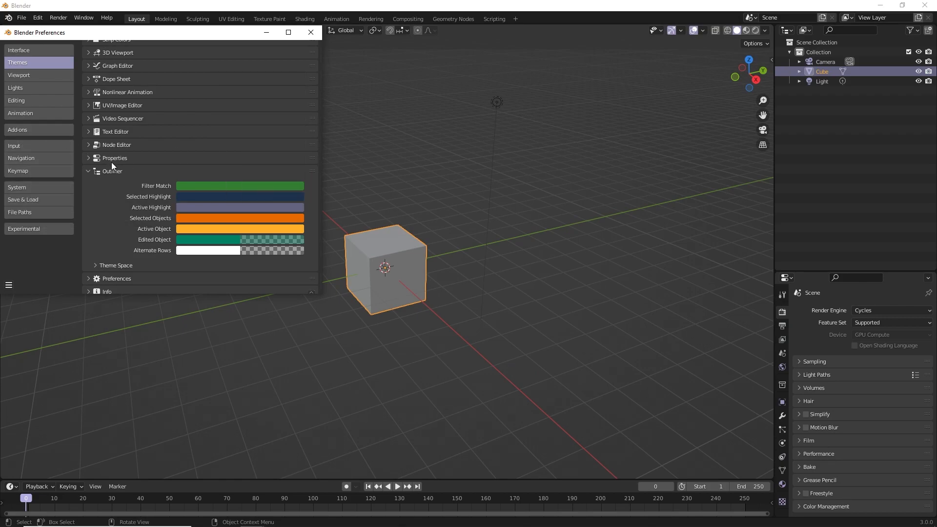
Set the 3D Viewport theme's Active Object colour to lavender hex B6B2E7.
click(88, 171)
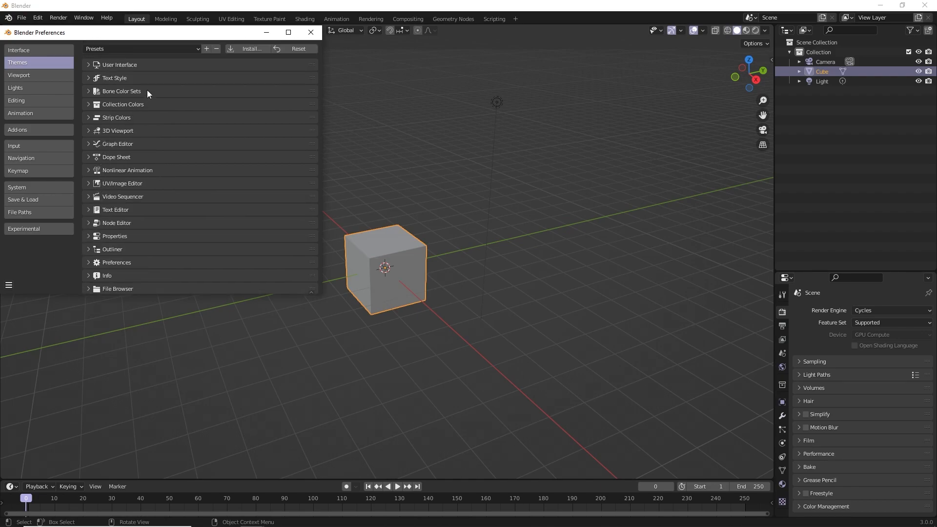
mouse_move(108, 132)
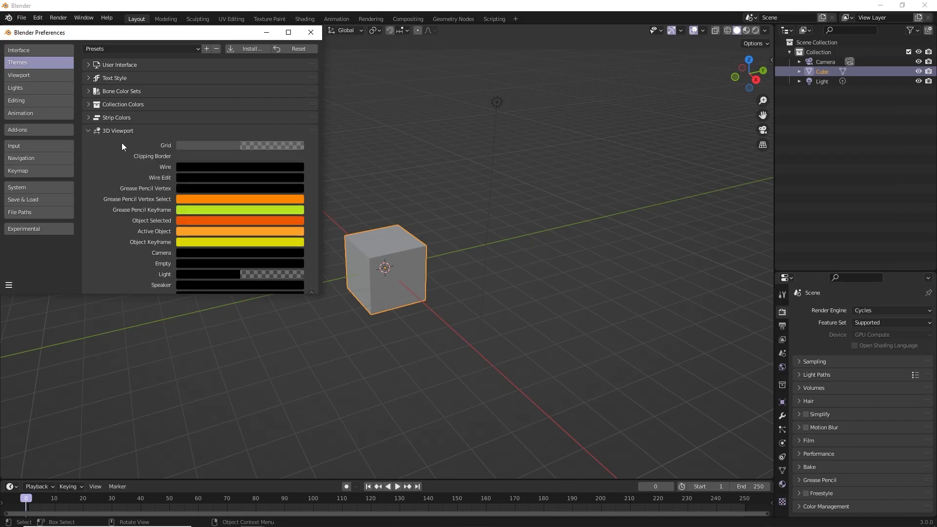
scroll(down, 3)
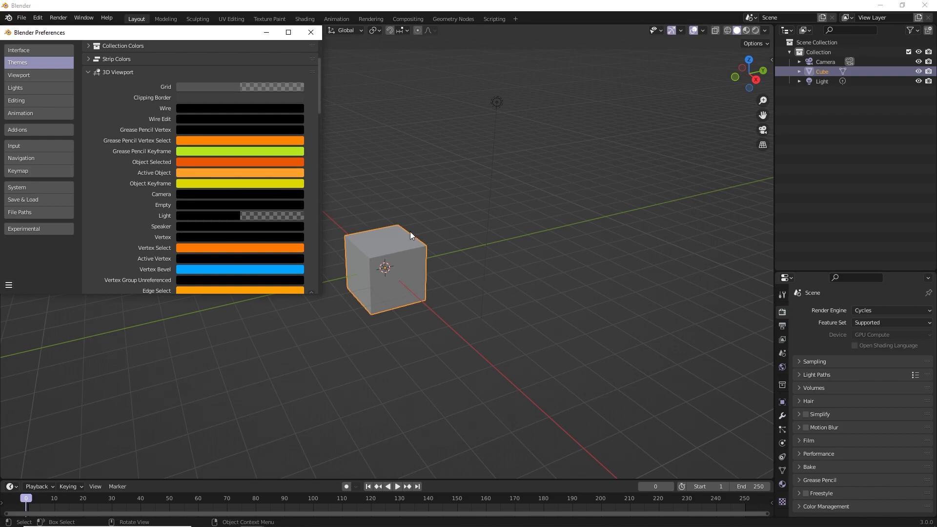
mouse_move(327, 228)
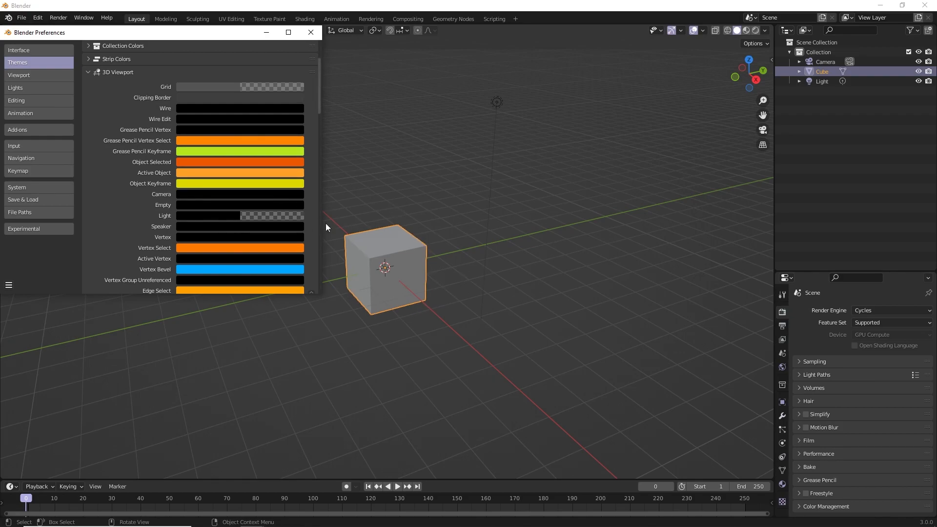
click(240, 141)
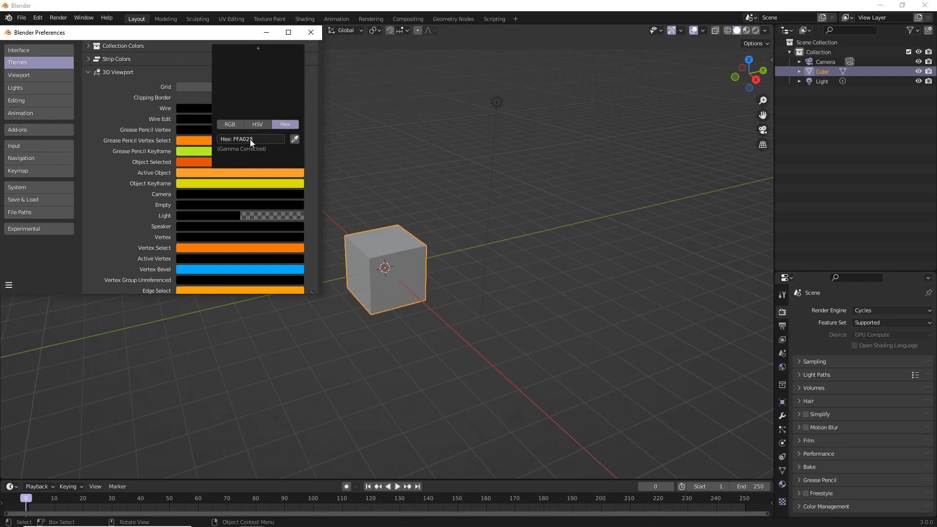
text(B6B2E7)
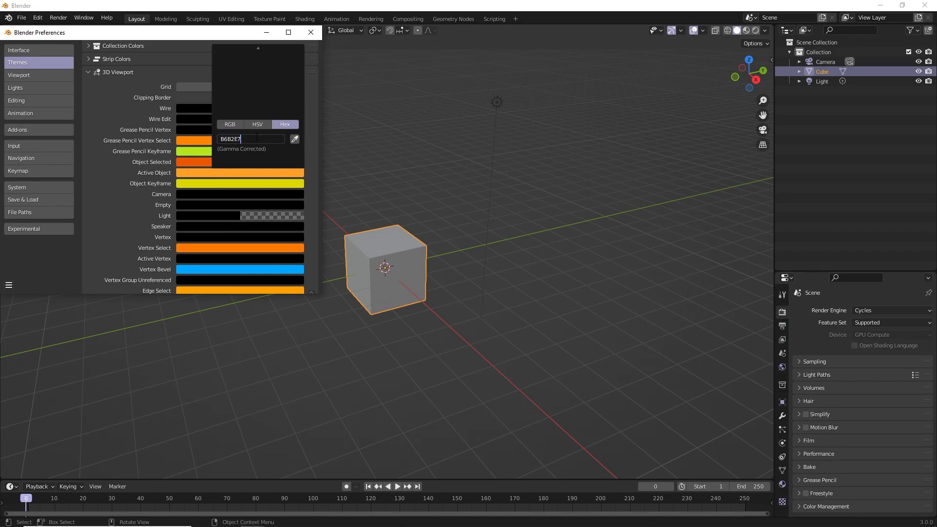
key(Return)
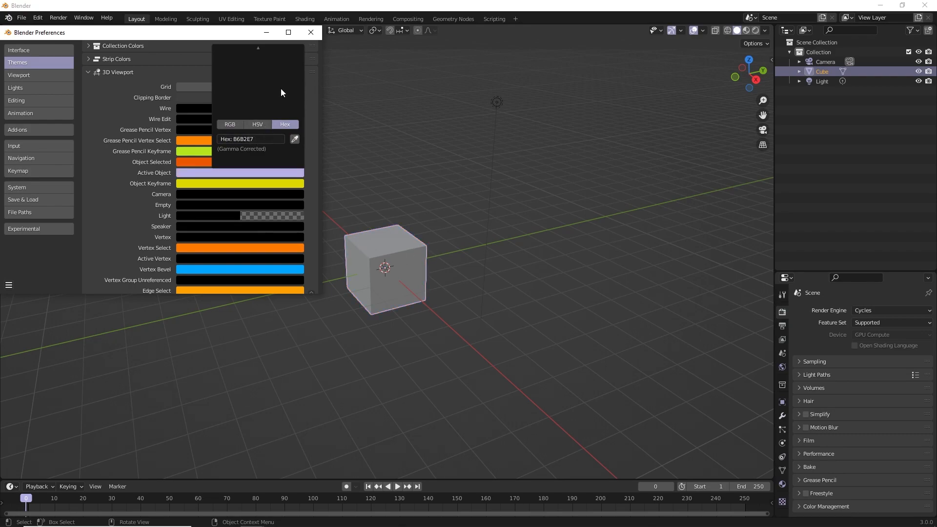
click(420, 194)
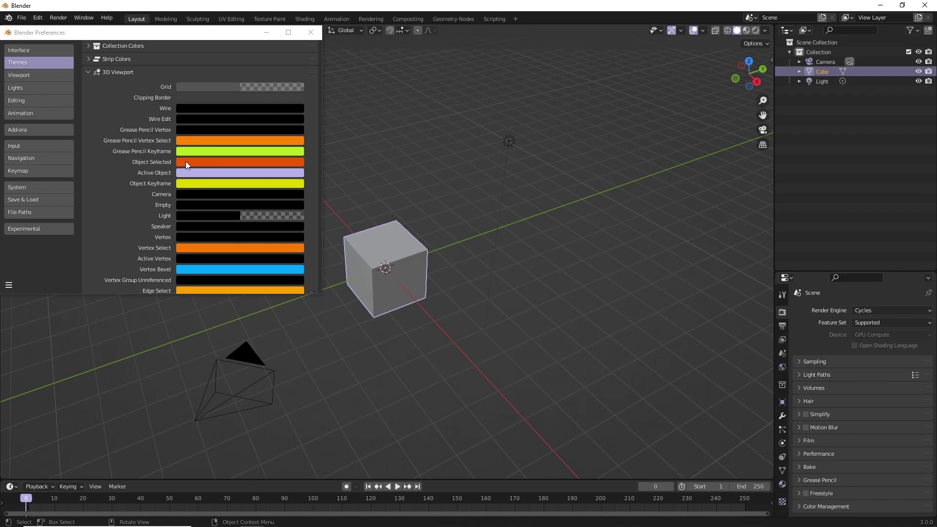
mouse_move(502, 232)
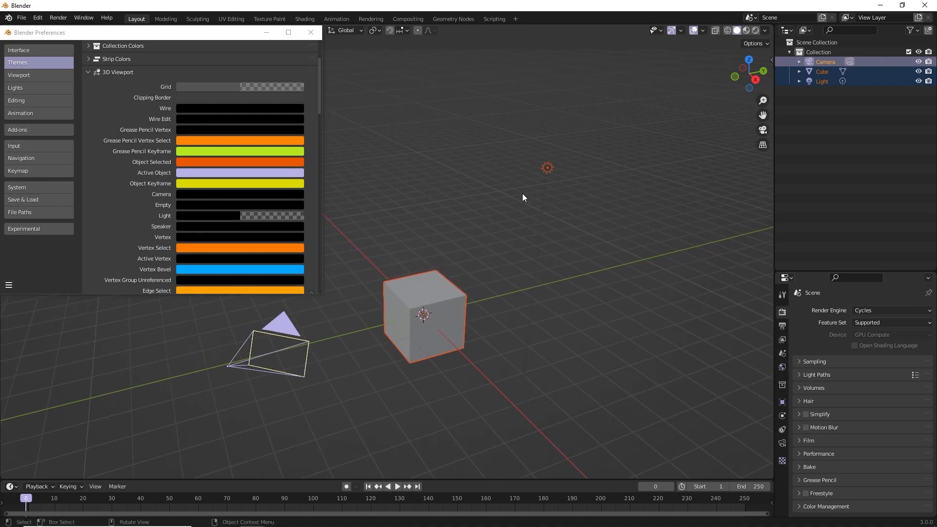
Adjust the Object Selected colour on the colour wheel to a pale light purple.
click(240, 162)
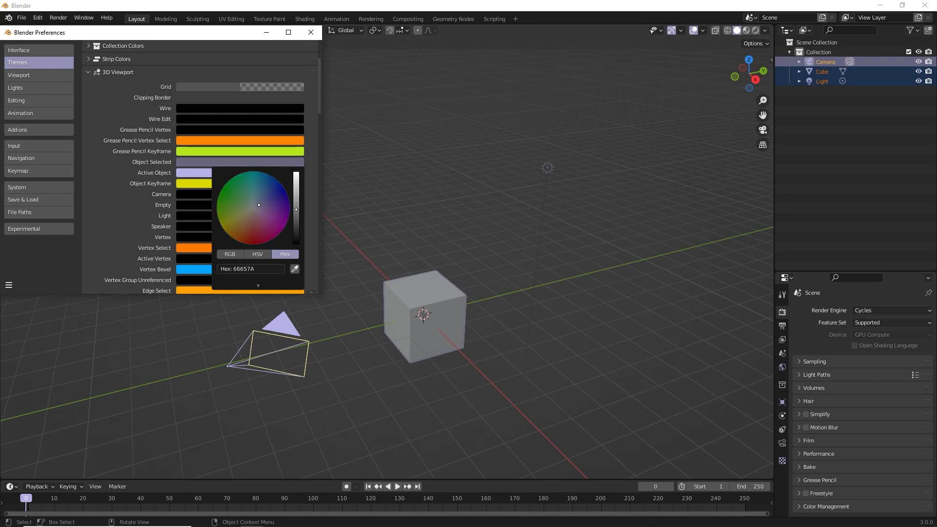
drag(295, 209, 295, 191)
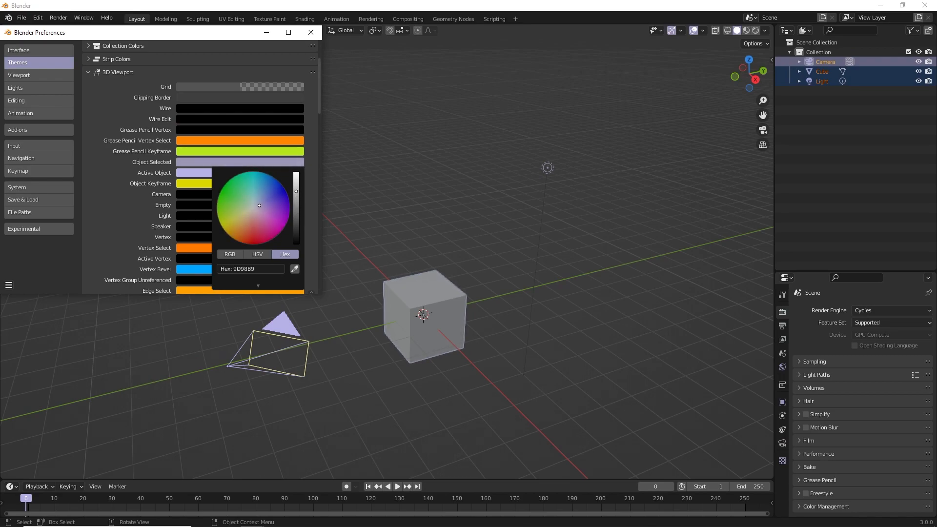
click(257, 199)
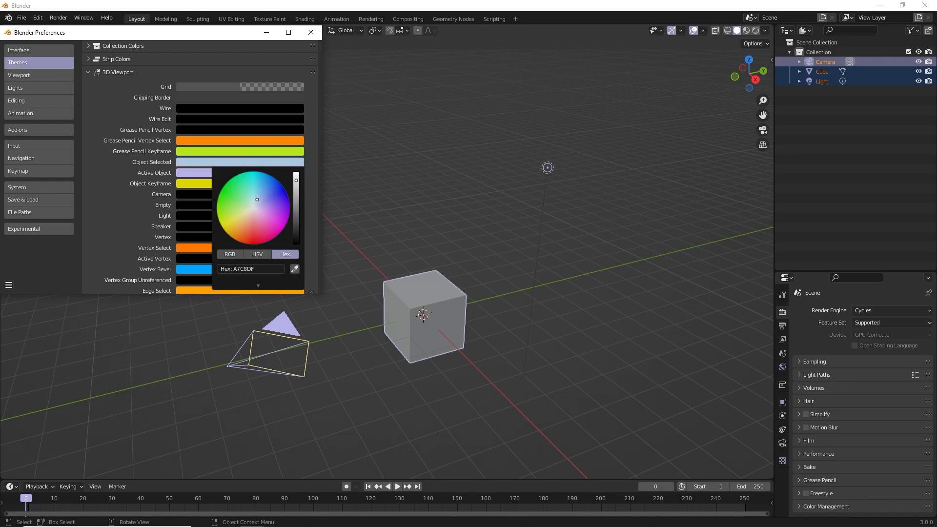
click(254, 194)
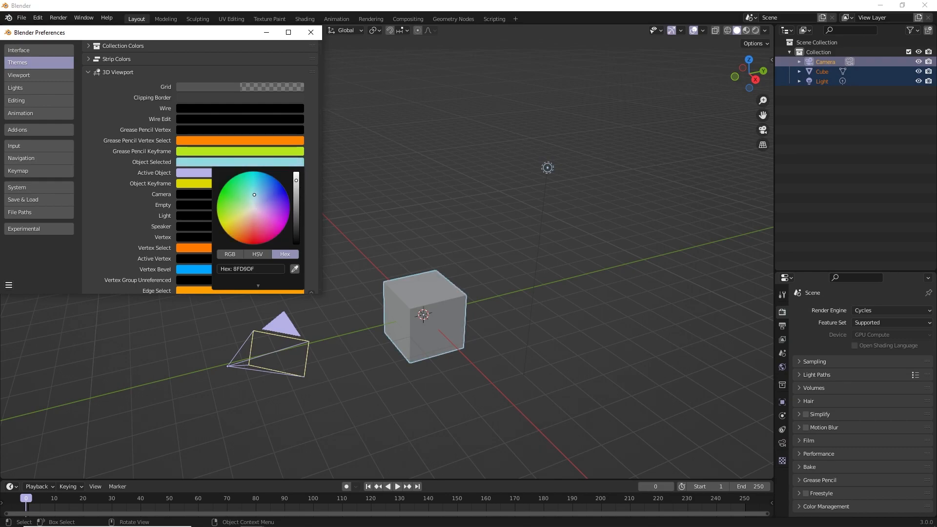
click(256, 195)
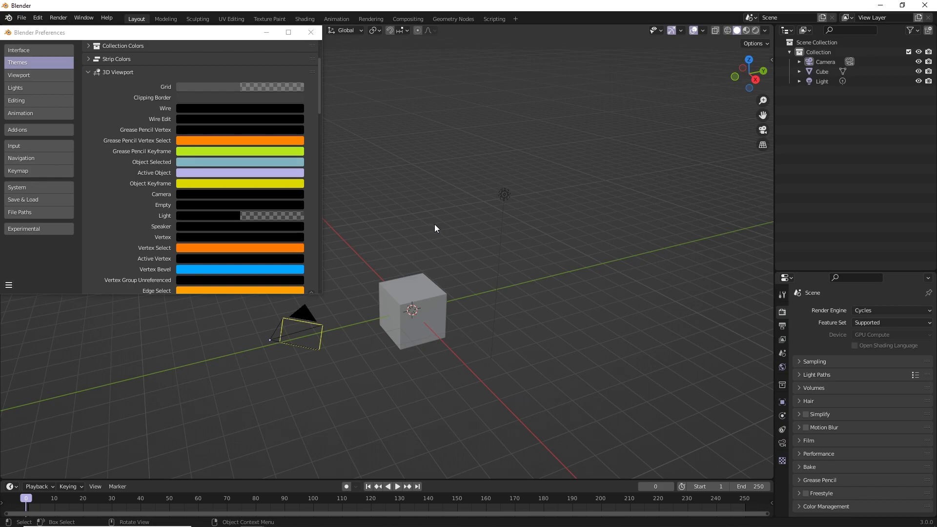
mouse_move(402, 232)
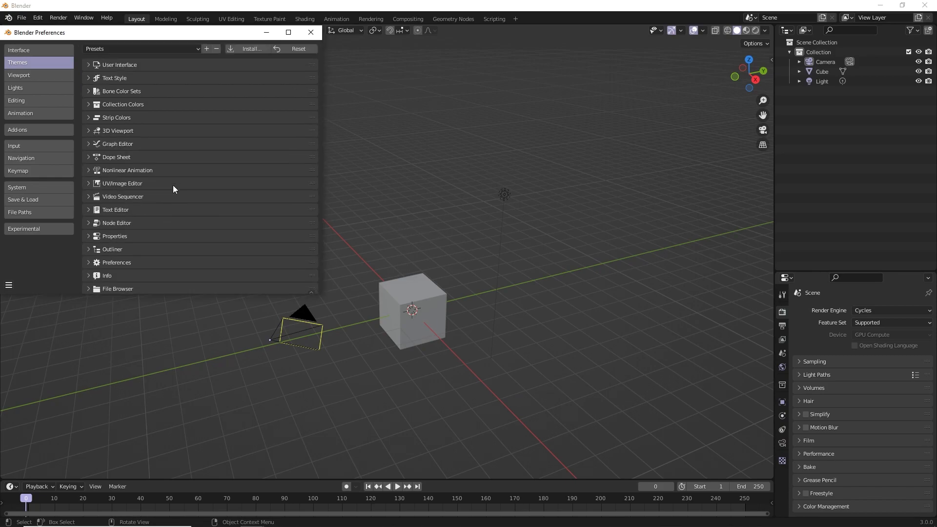
mouse_move(181, 135)
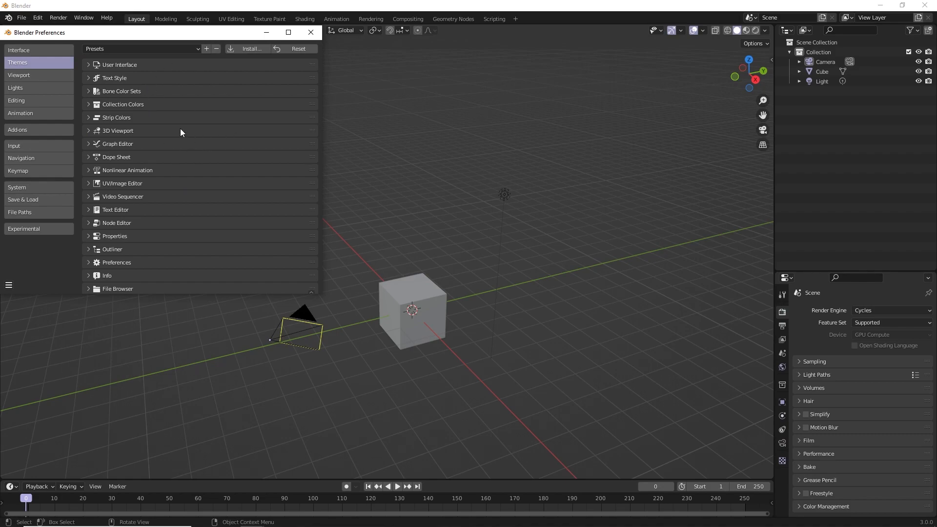
mouse_move(154, 101)
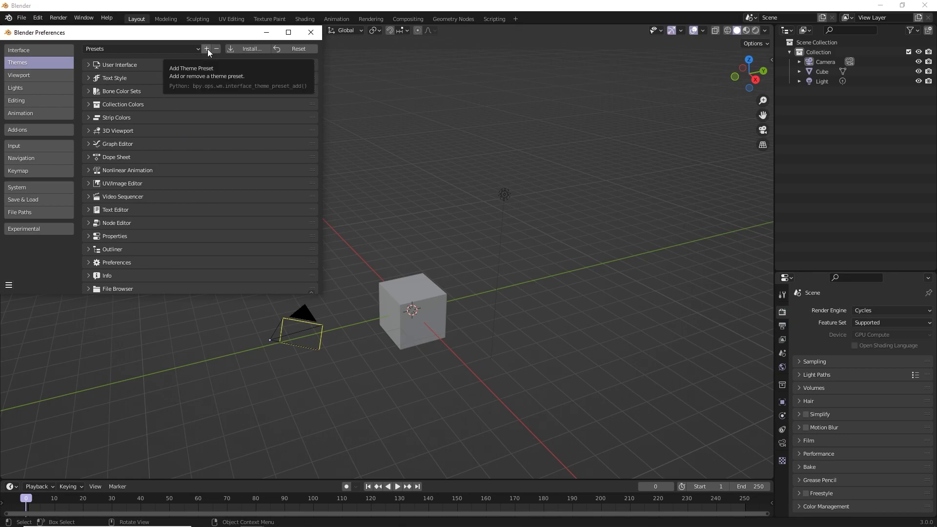
Save the current theme as a new preset named 'Monochrome Purple'.
click(207, 49)
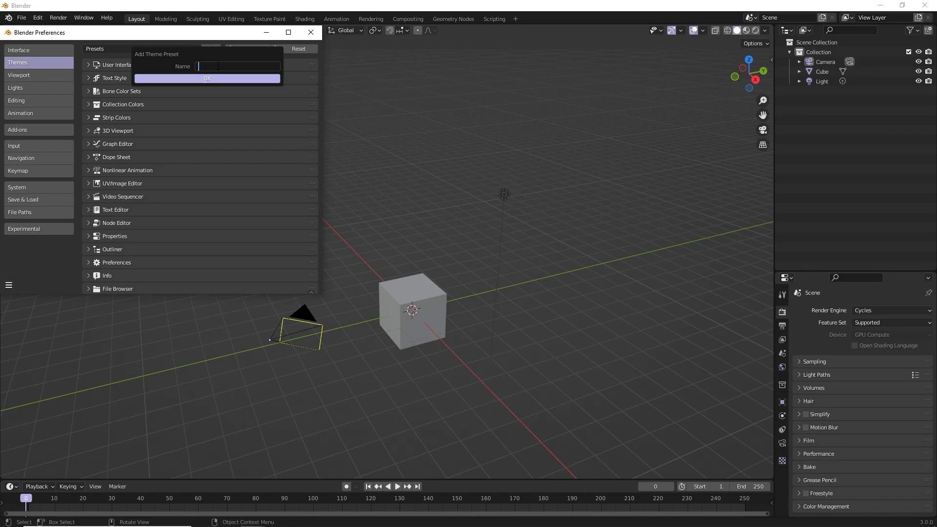
text(Monochrome)
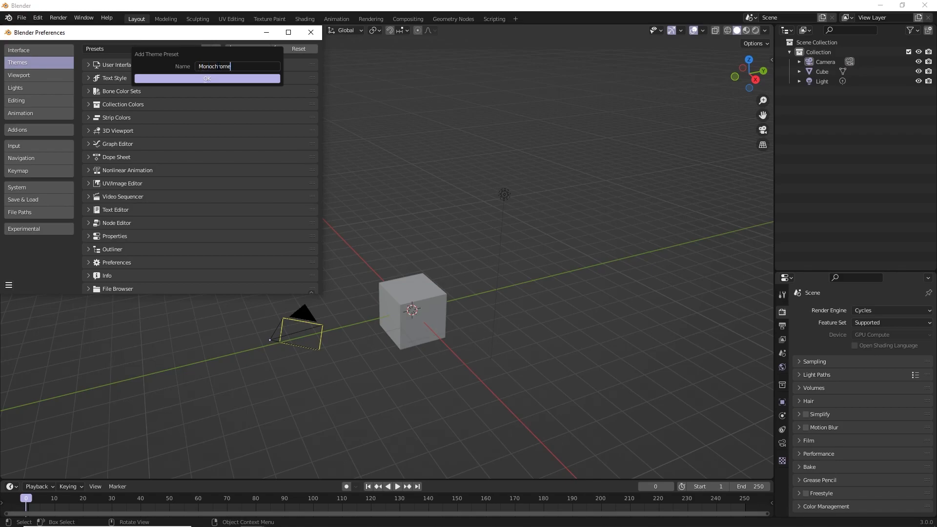
text(Purple)
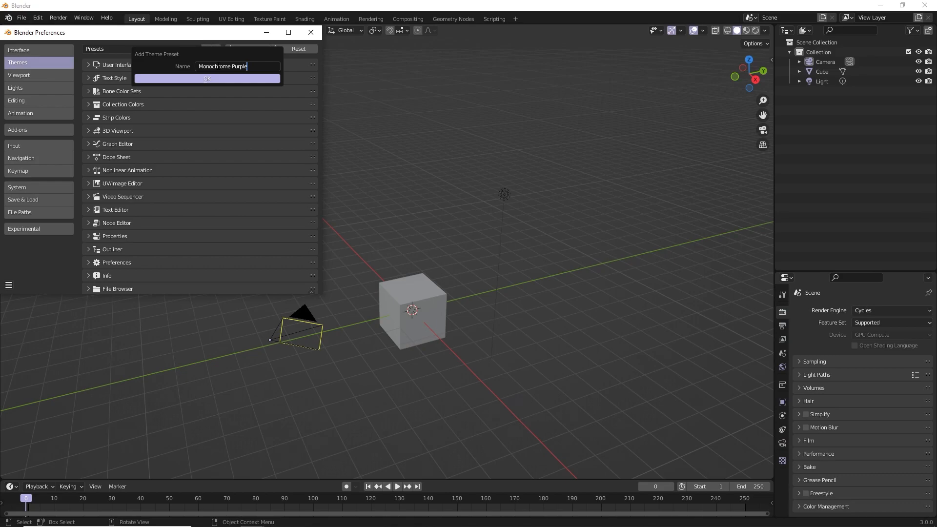
click(207, 78)
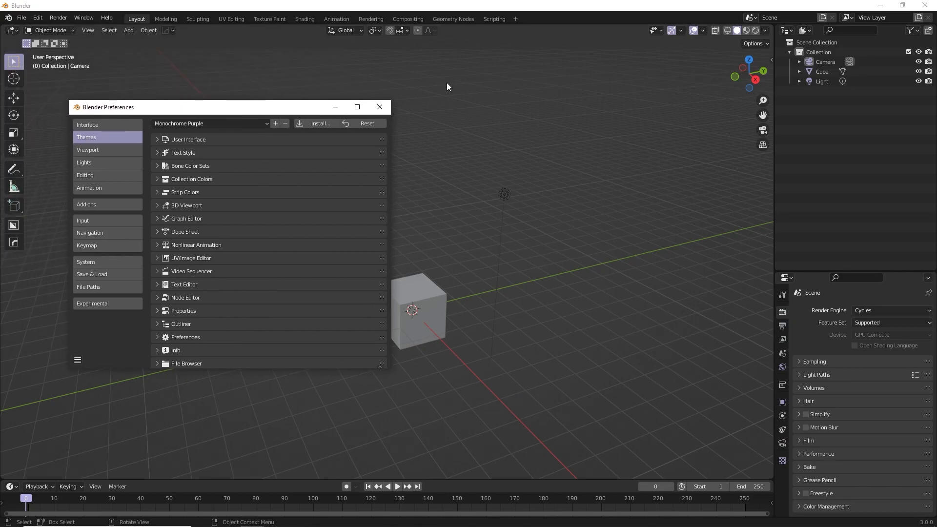
mouse_move(520, 180)
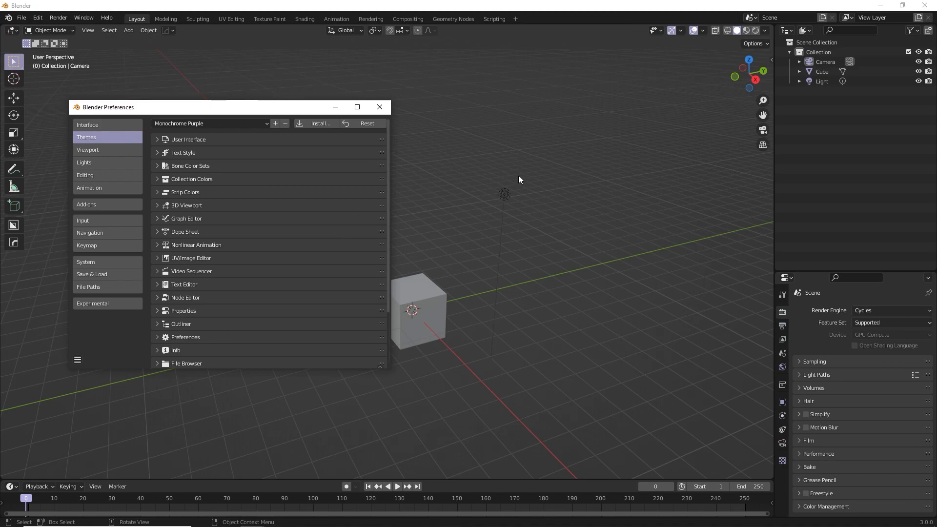
mouse_move(499, 200)
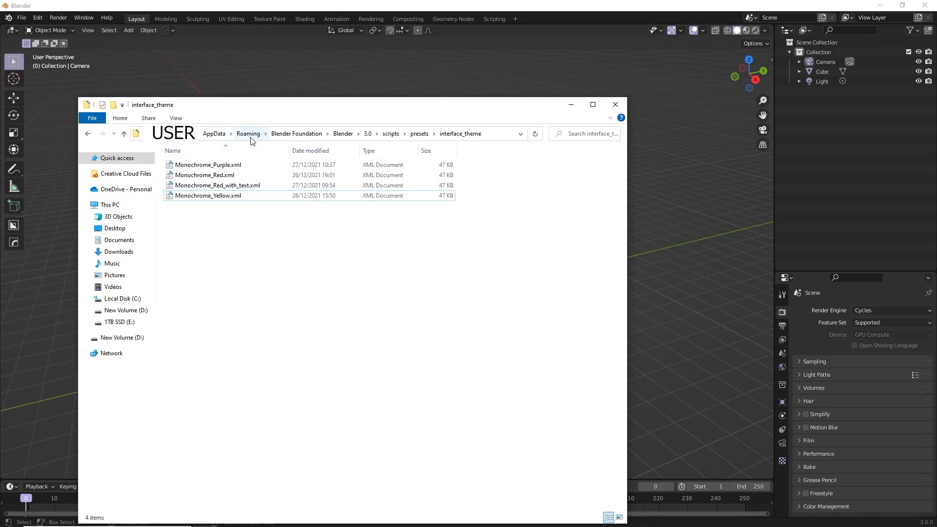
mouse_move(348, 139)
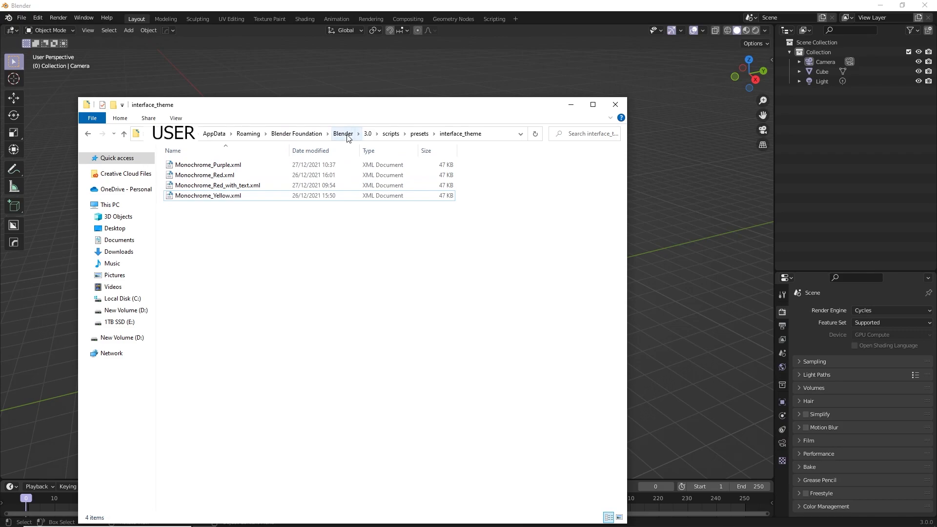
mouse_move(370, 282)
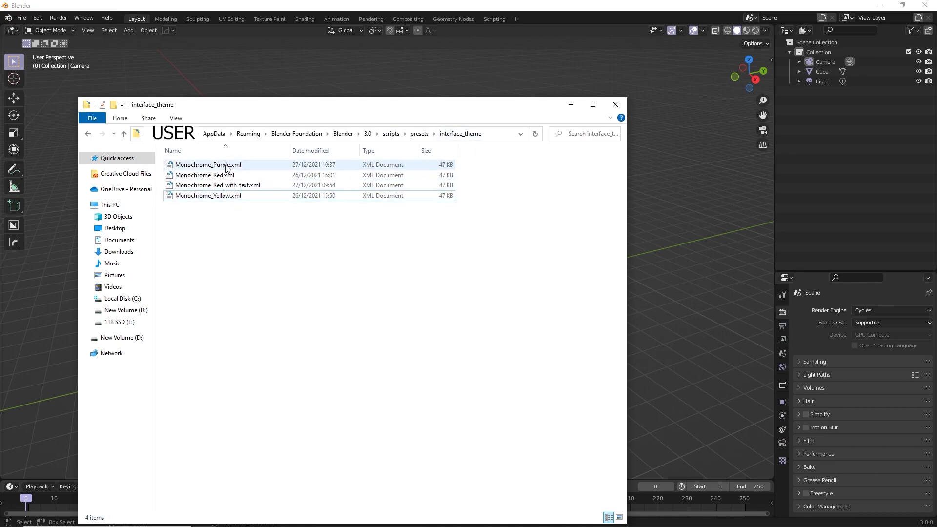
click(208, 164)
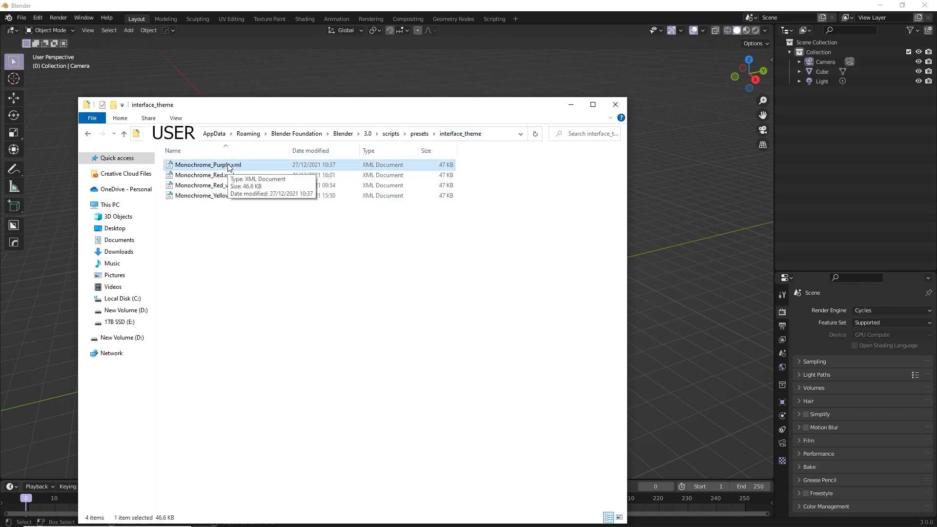
mouse_move(229, 166)
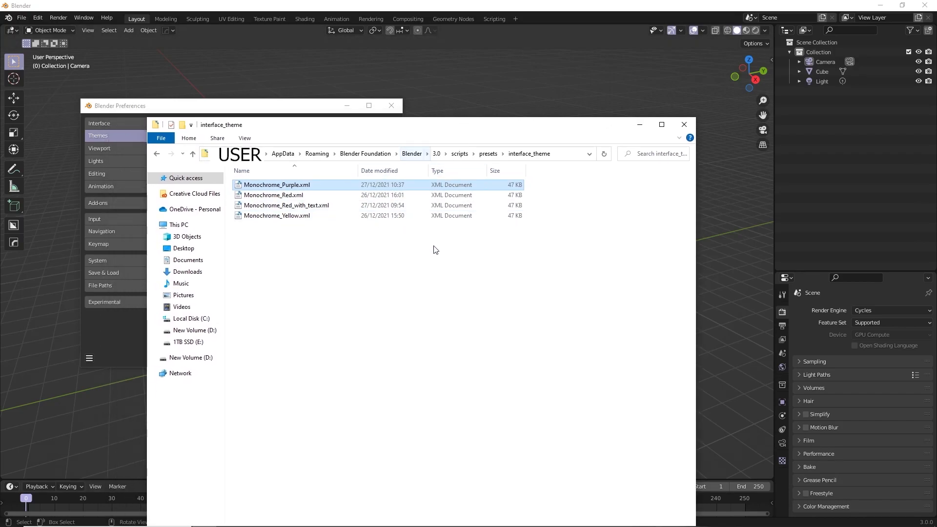
double_click(277, 185)
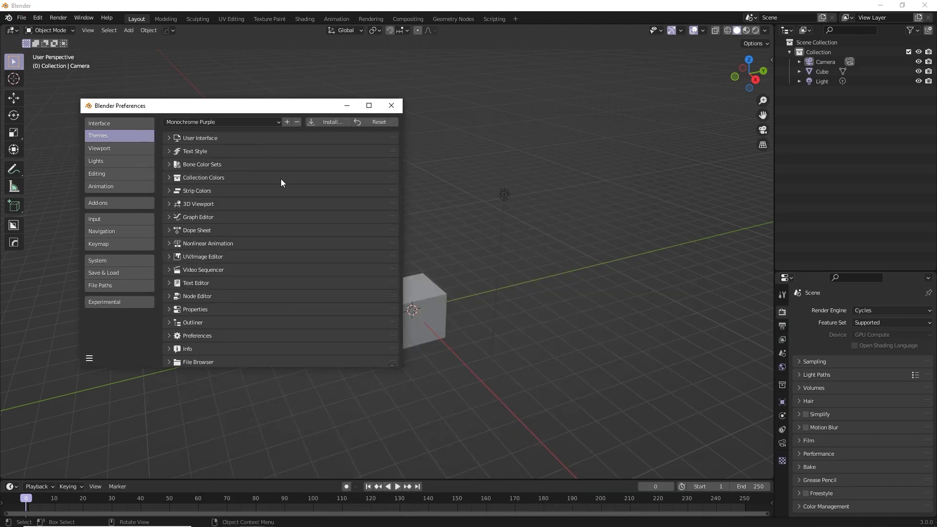
Get the Preferences window out of the way to reveal the 3D viewport.
click(329, 122)
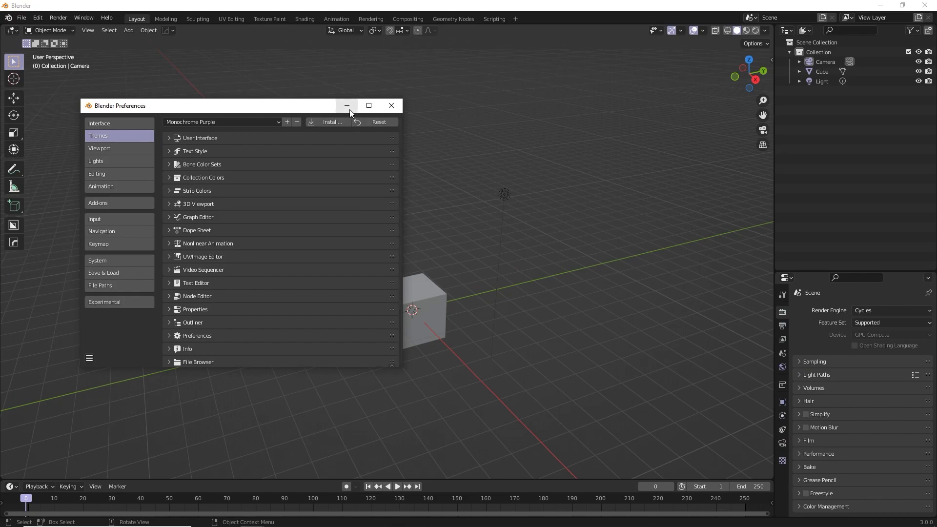
click(391, 105)
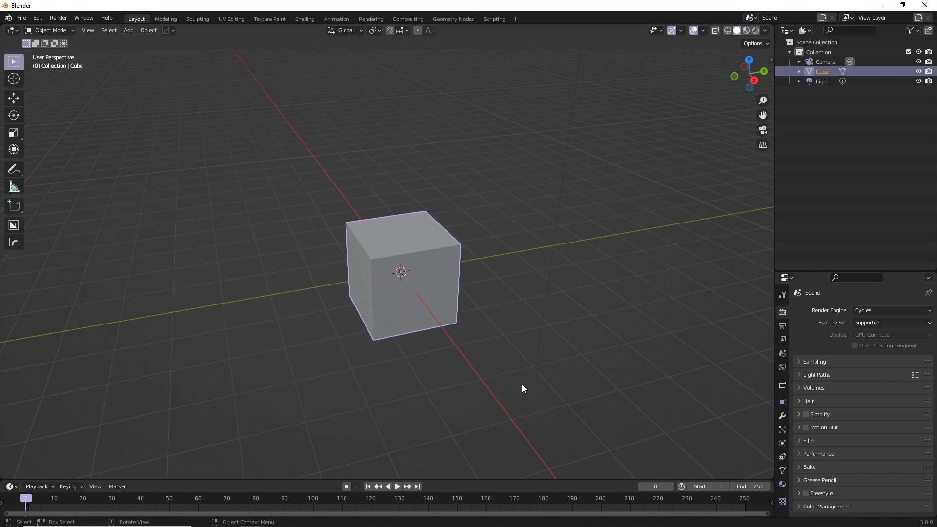
mouse_move(499, 377)
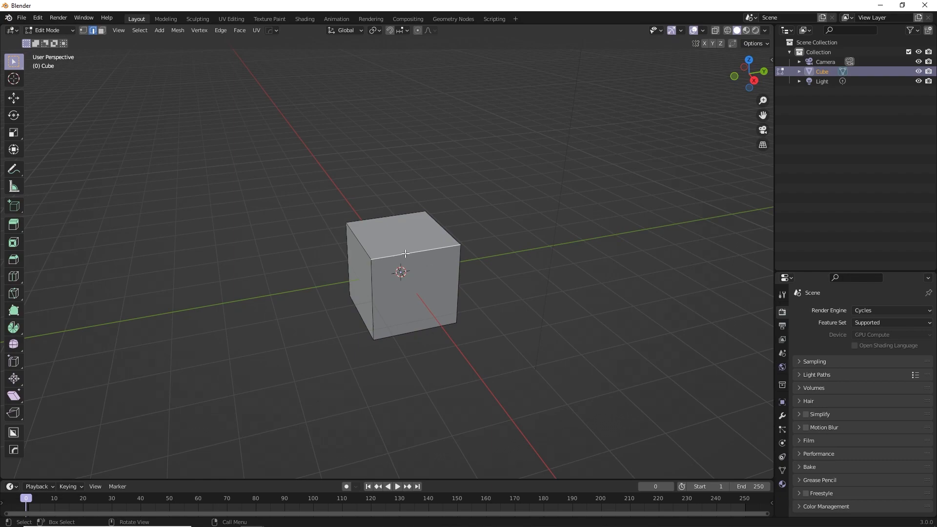
Start reassigning the shortcut for the Subdivide command from the cube's edge context menu.
right_click(406, 269)
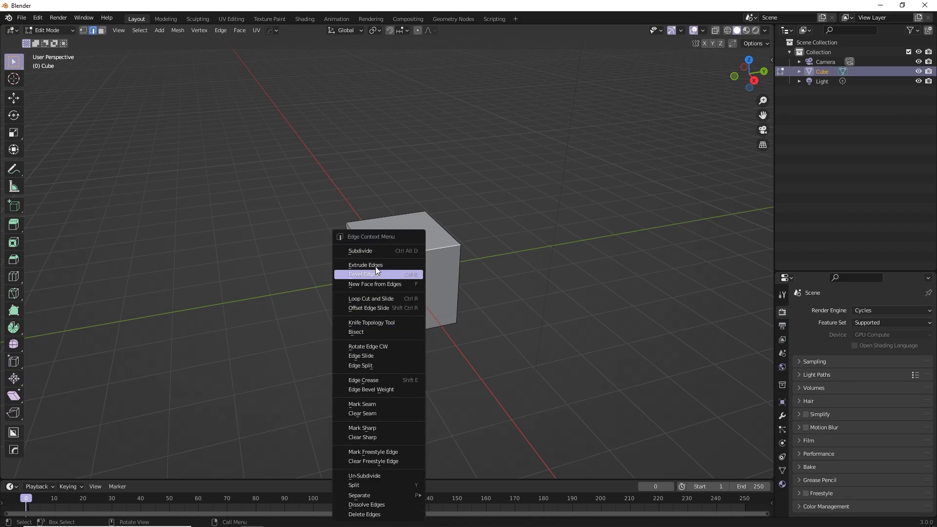
mouse_move(386, 256)
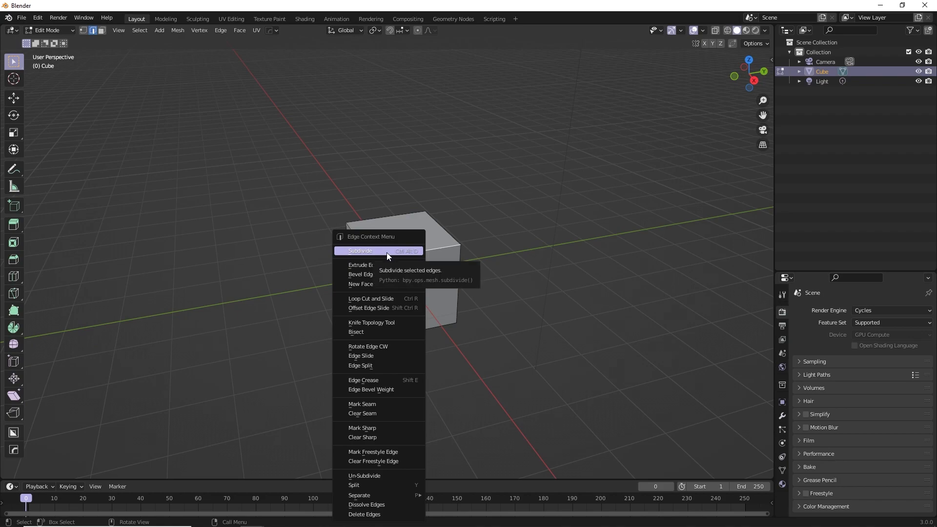
right_click(359, 250)
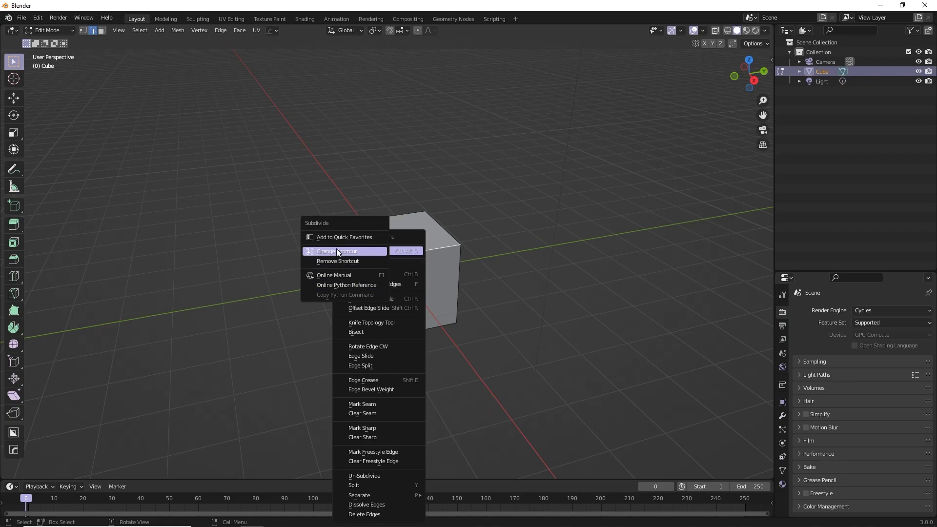
mouse_move(346, 256)
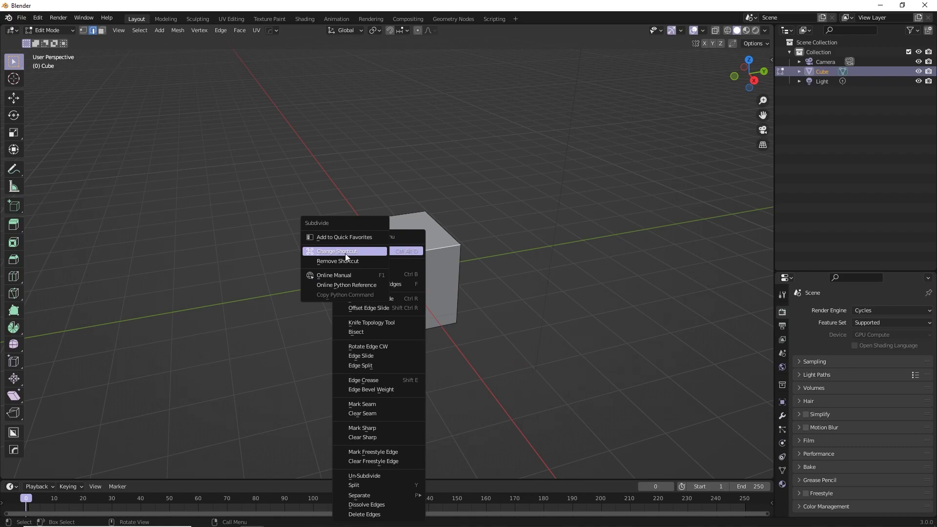
click(338, 251)
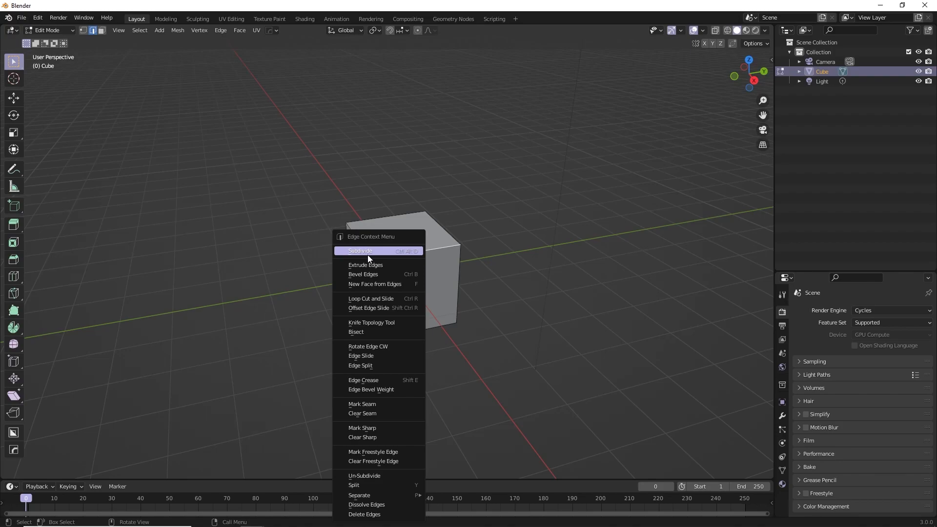
mouse_move(369, 260)
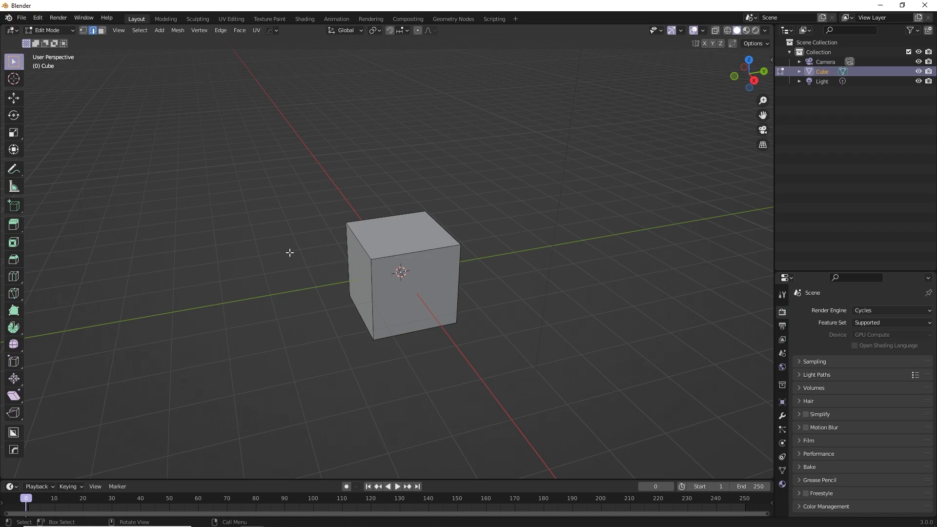
Browse the File menu and its New File options, then dismiss them and deselect the cube.
click(20, 18)
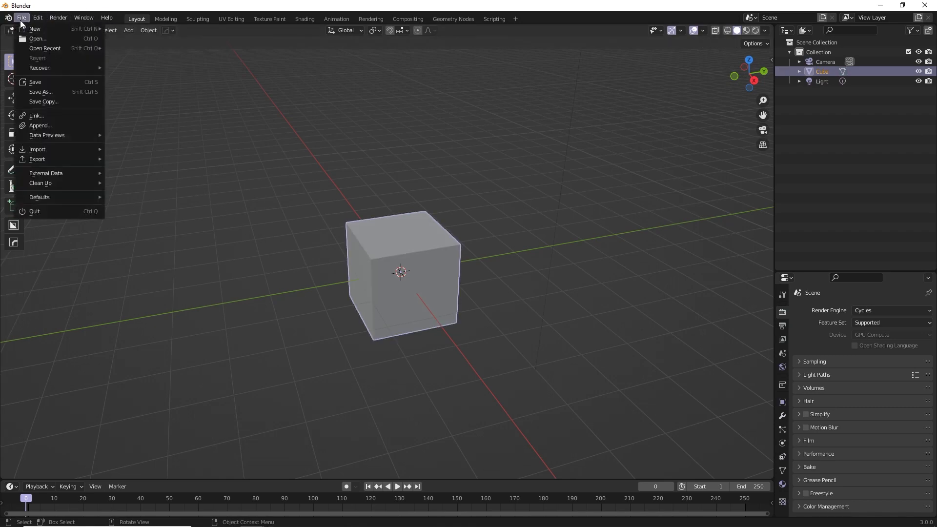
mouse_move(35, 39)
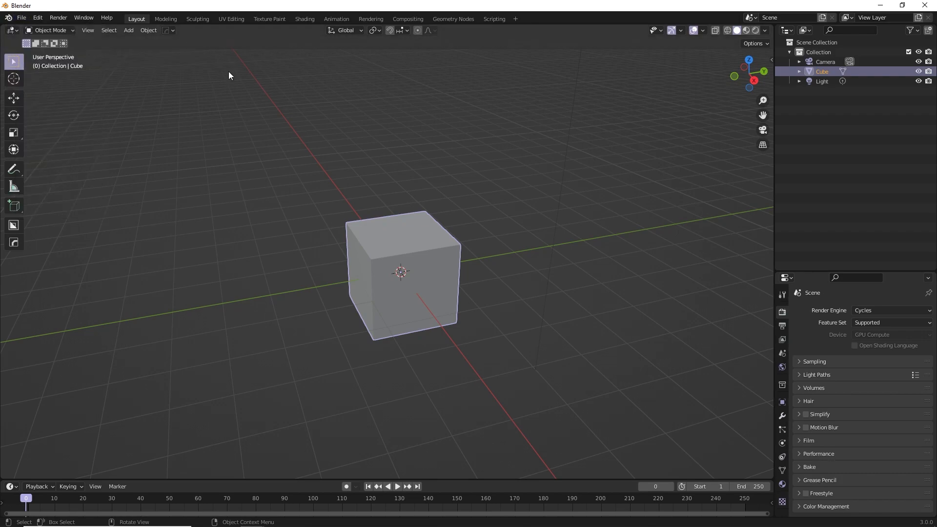
click(22, 16)
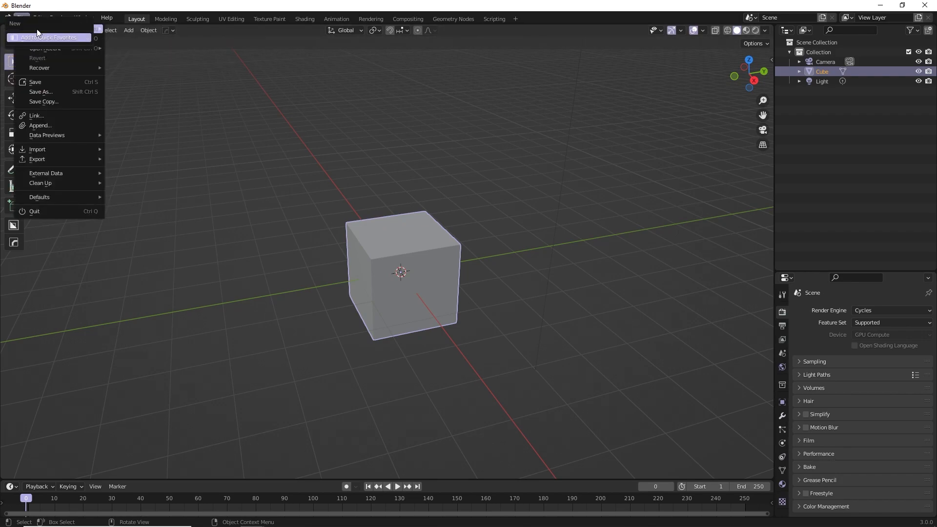
mouse_move(75, 43)
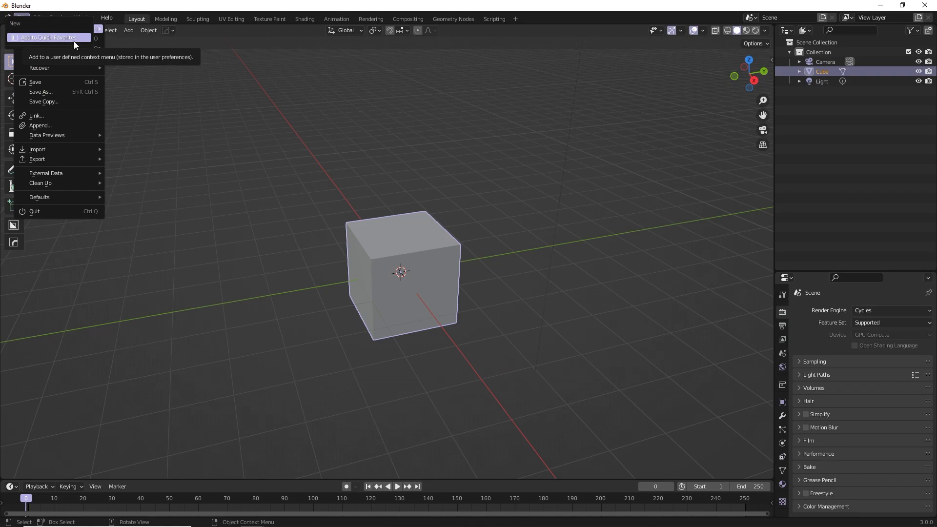
click(178, 109)
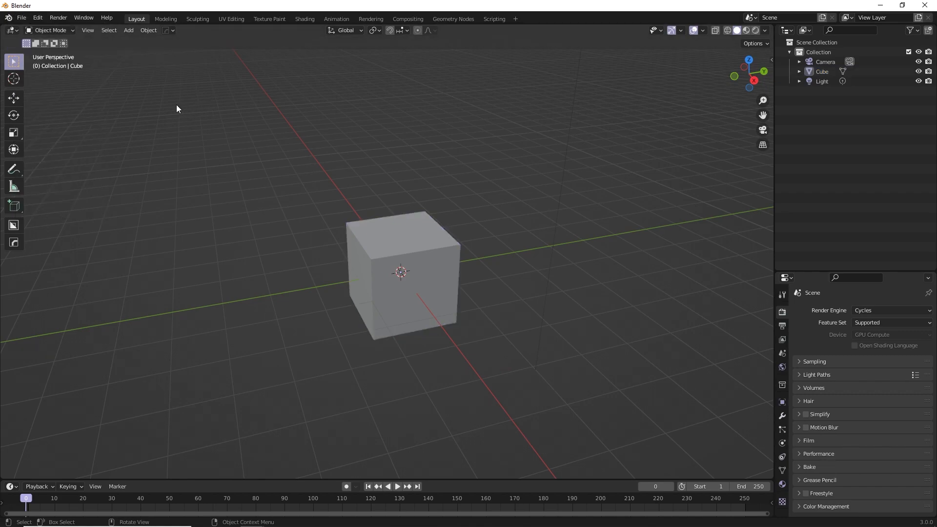
Search the Keymap preferences for 'new' and compare with the File menu's New File shortcut.
click(37, 18)
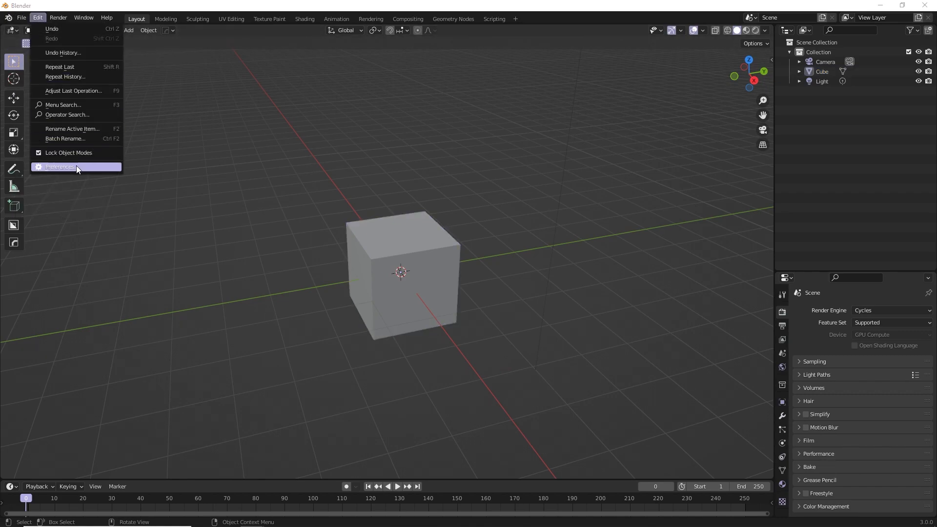
click(61, 167)
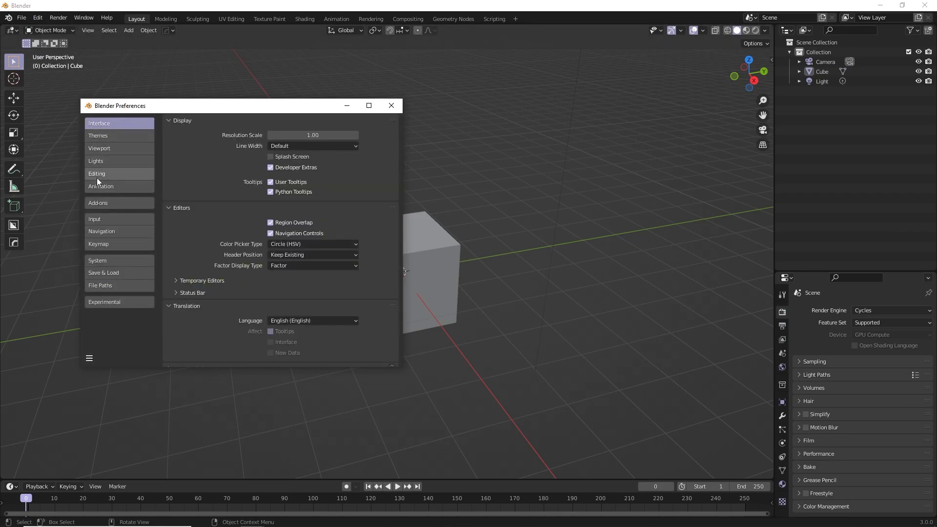
click(98, 244)
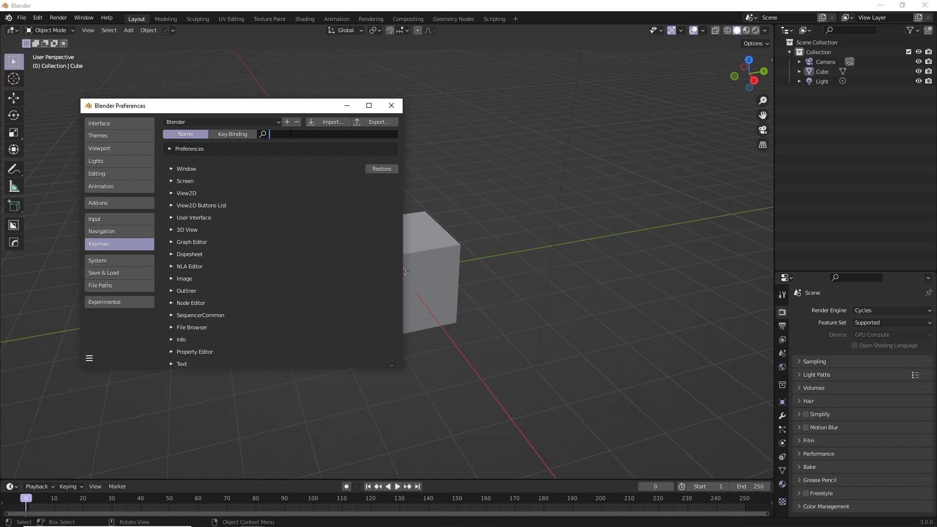
text(new)
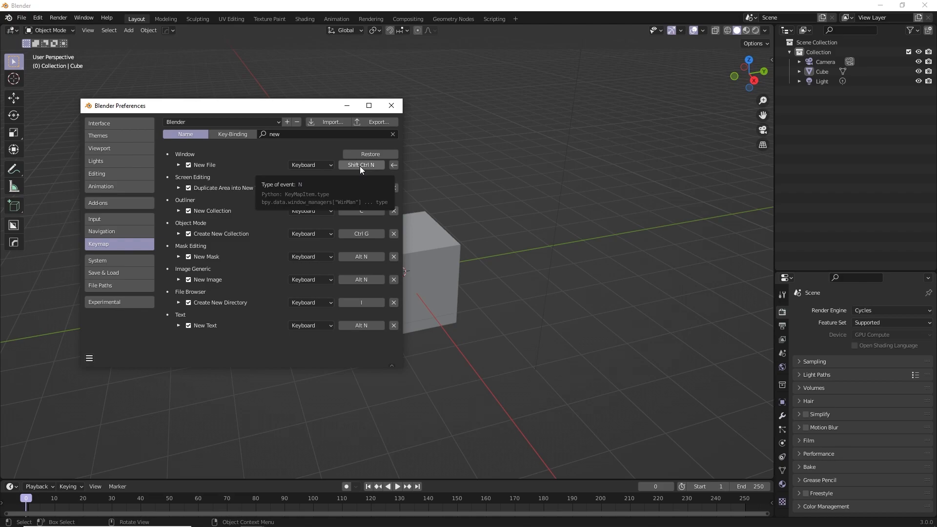
click(23, 18)
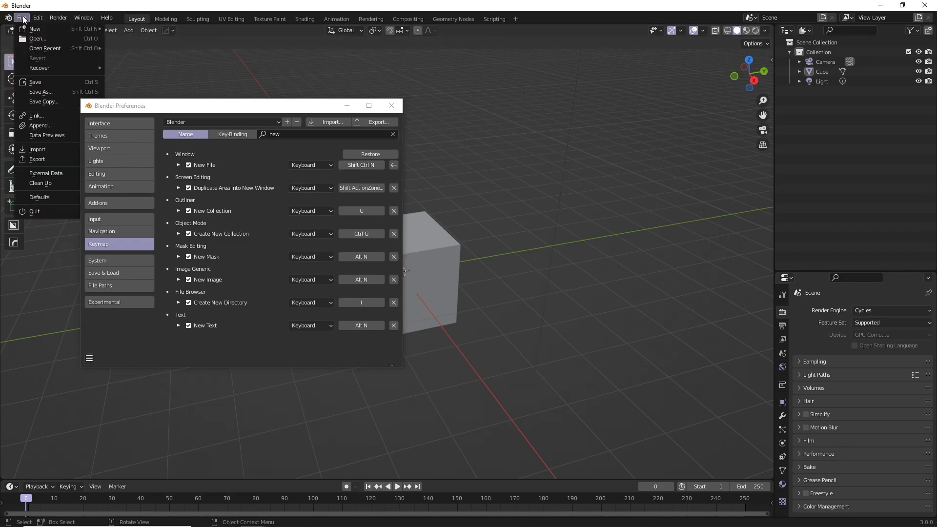
mouse_move(37, 29)
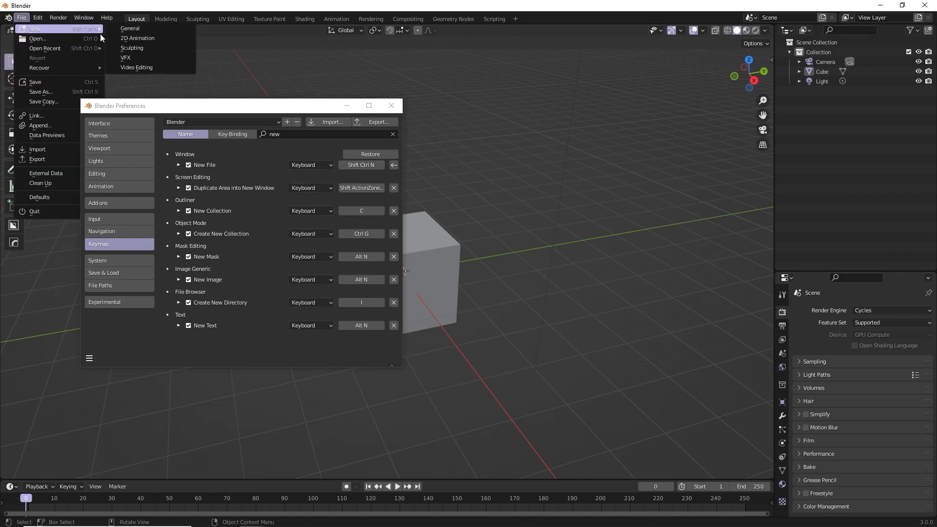
Rebind New File to Shift Ctrl S, then verify it in the File menu.
click(362, 165)
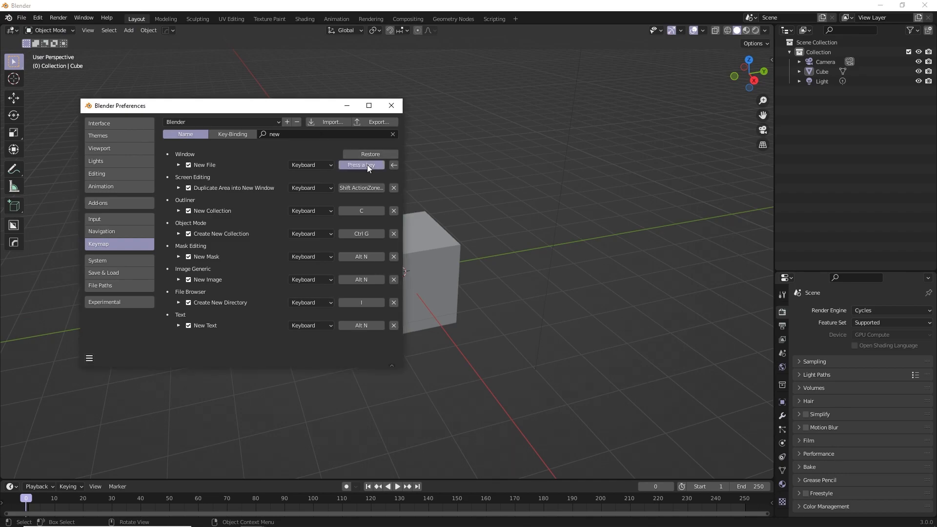
key(Shift Ctrl S)
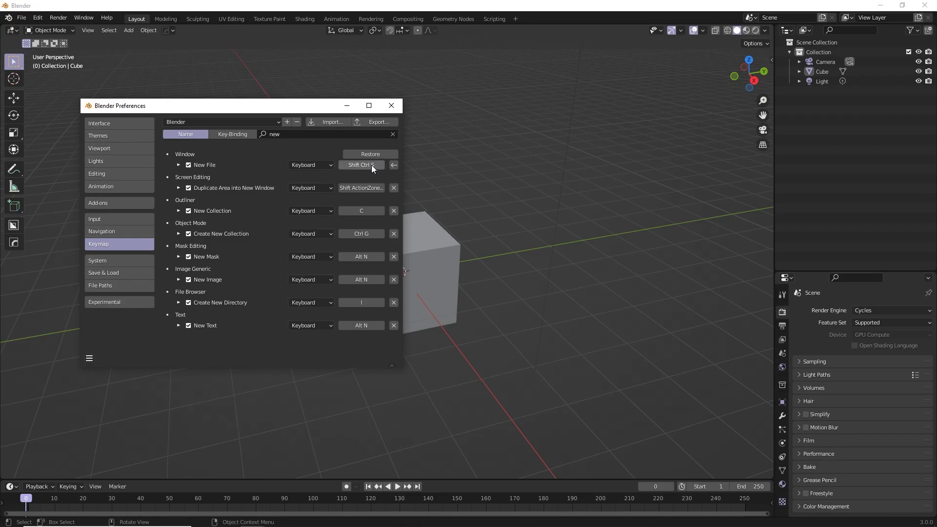
click(392, 106)
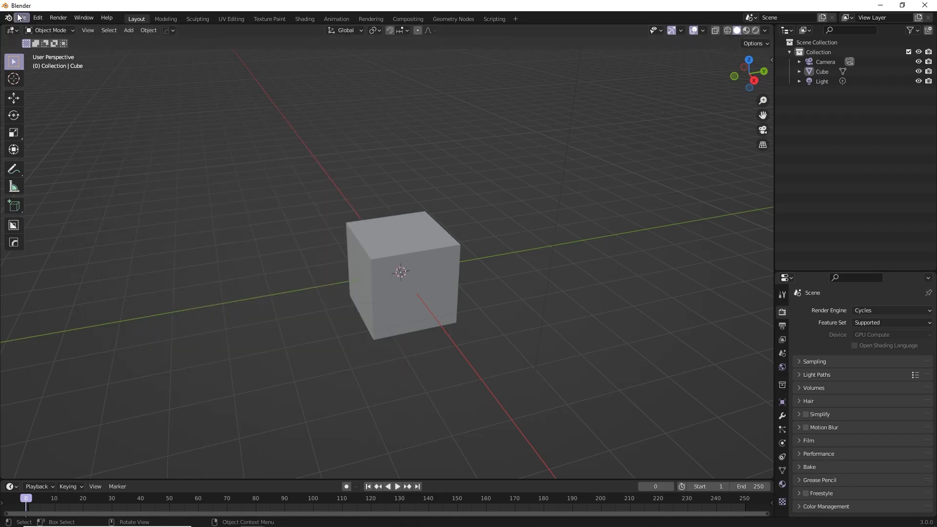
click(23, 18)
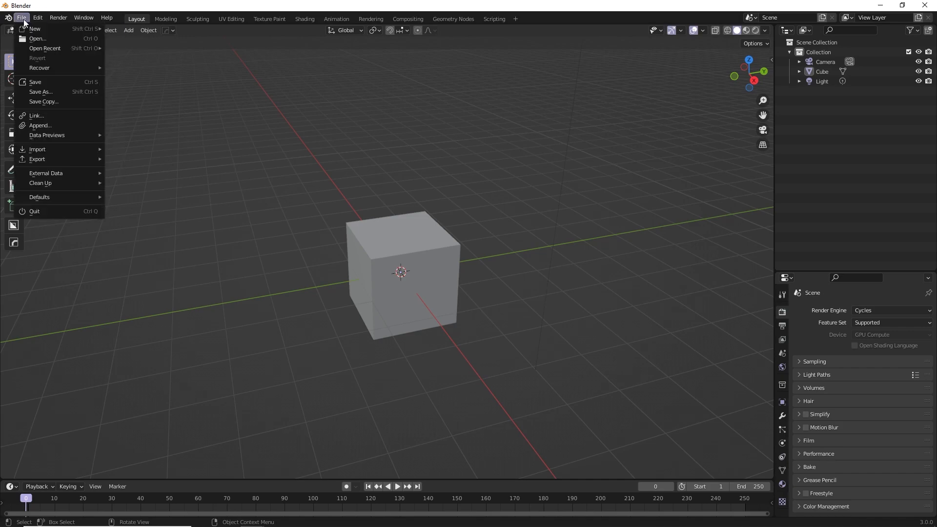
mouse_move(35, 29)
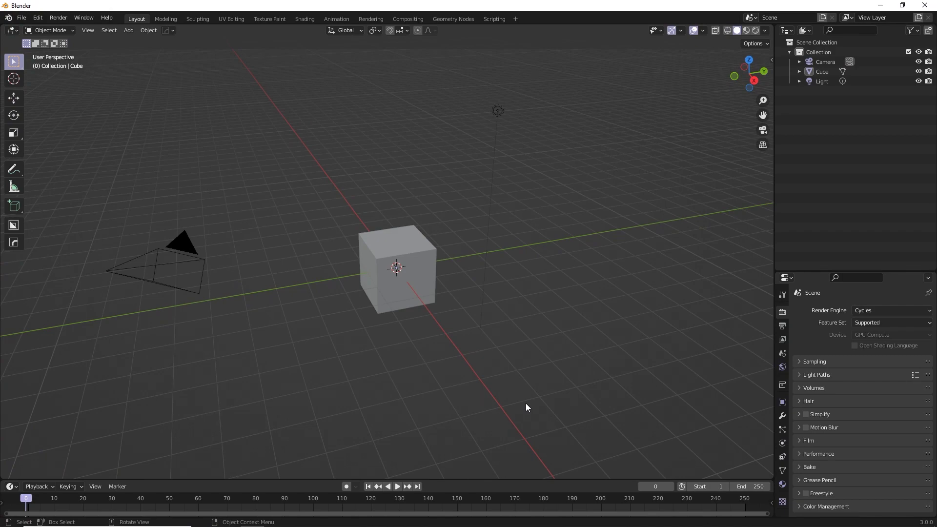
mouse_move(583, 262)
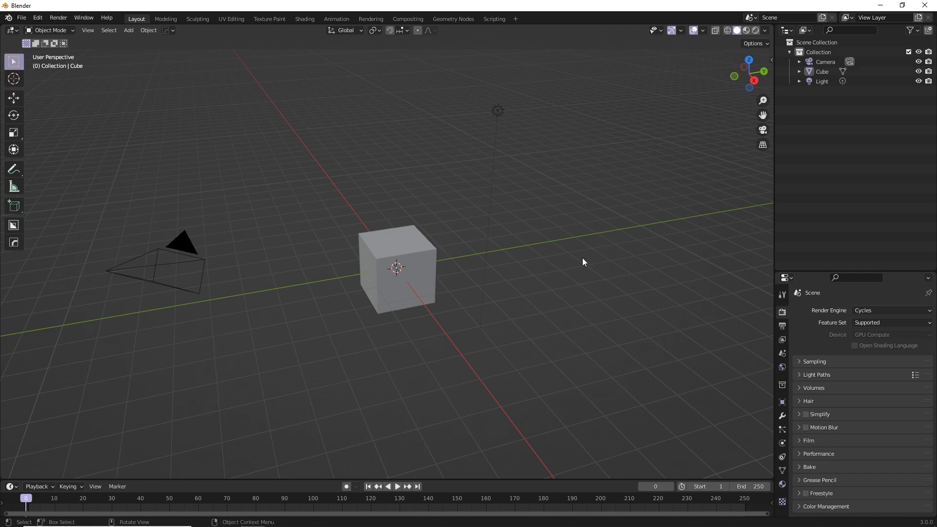
mouse_move(584, 258)
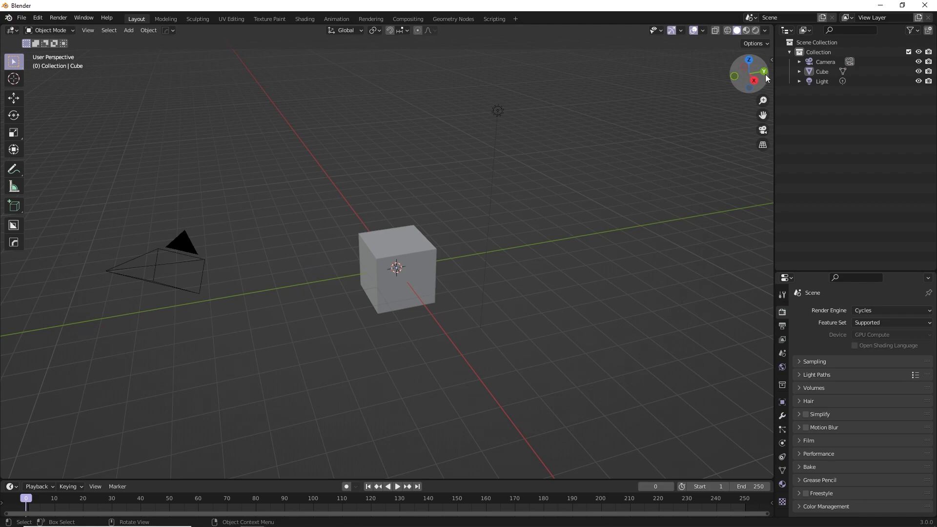
mouse_move(748, 70)
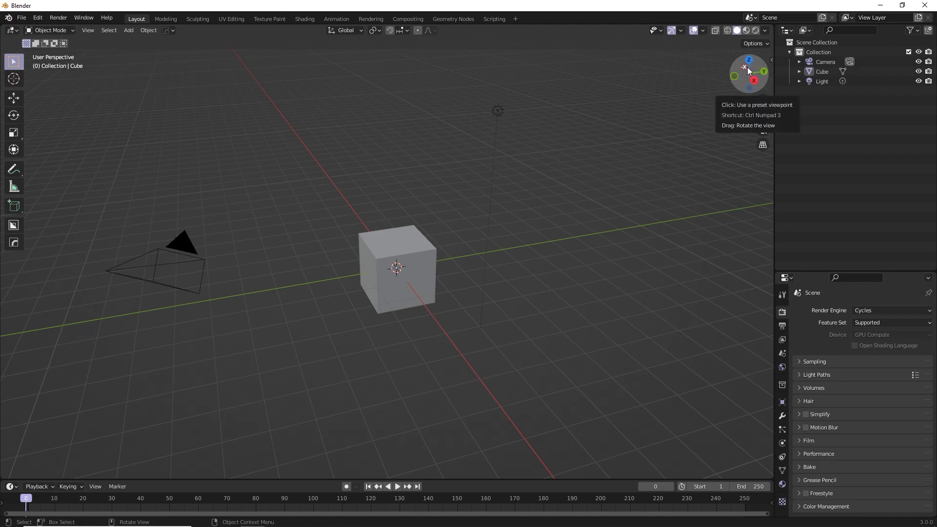
mouse_move(486, 277)
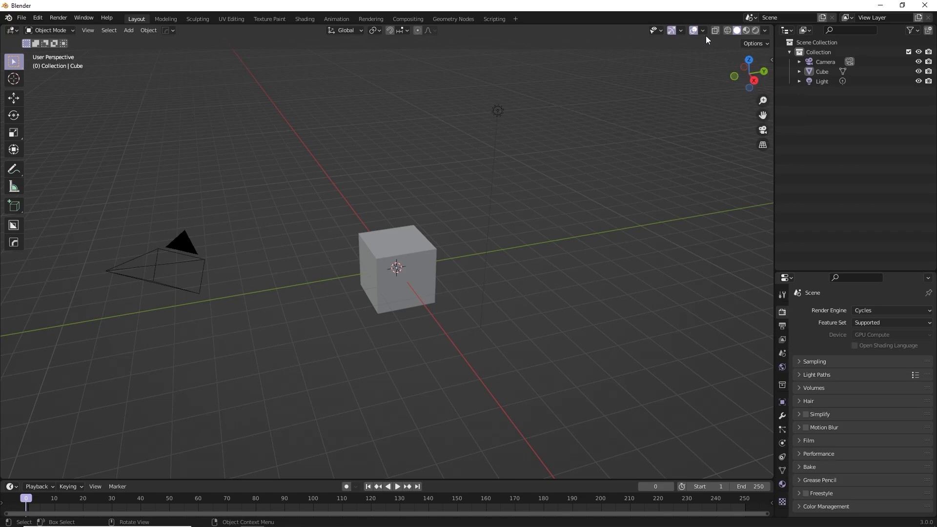
Turn off the Navigate gizmos and hide the viewport toolbar for a cleaner view.
click(681, 30)
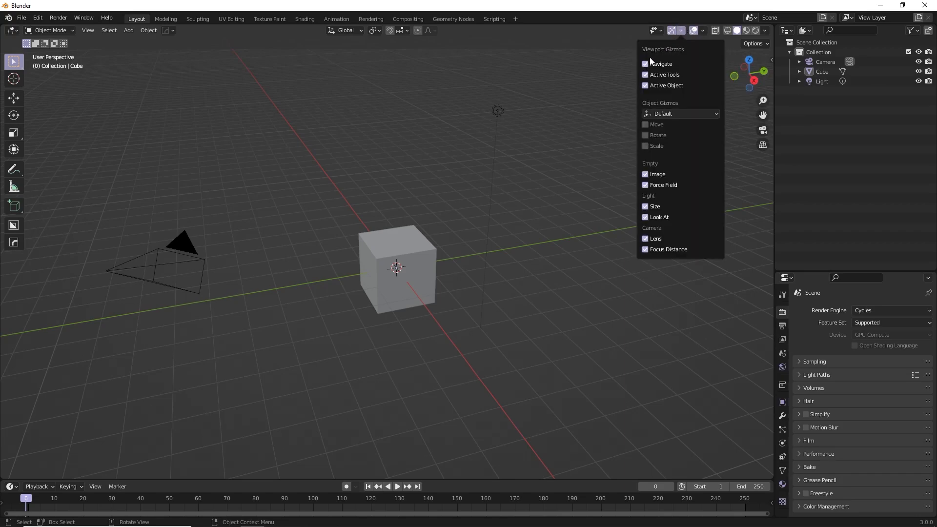
click(726, 127)
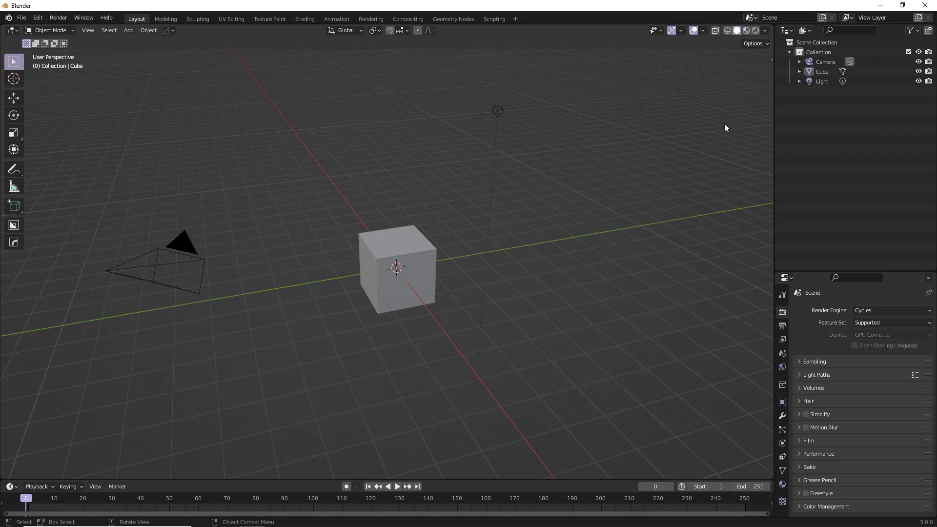
mouse_move(14, 148)
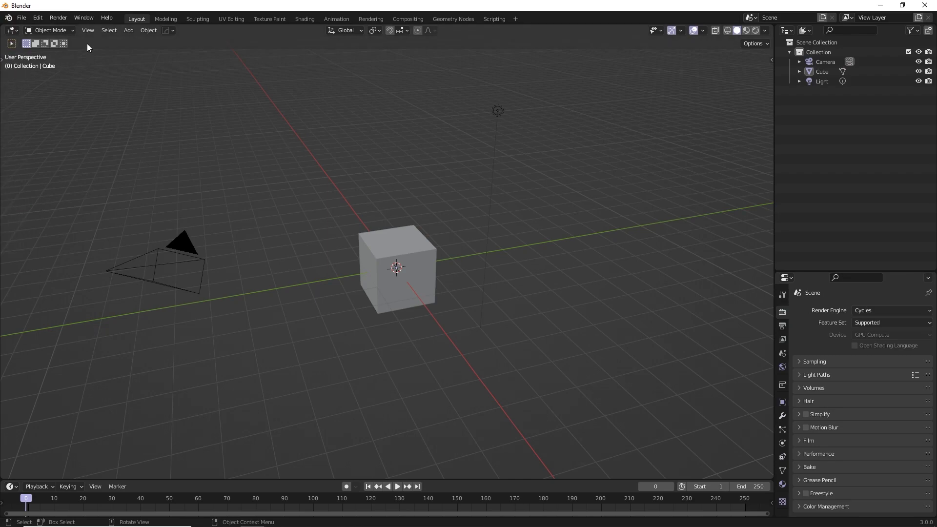
click(88, 30)
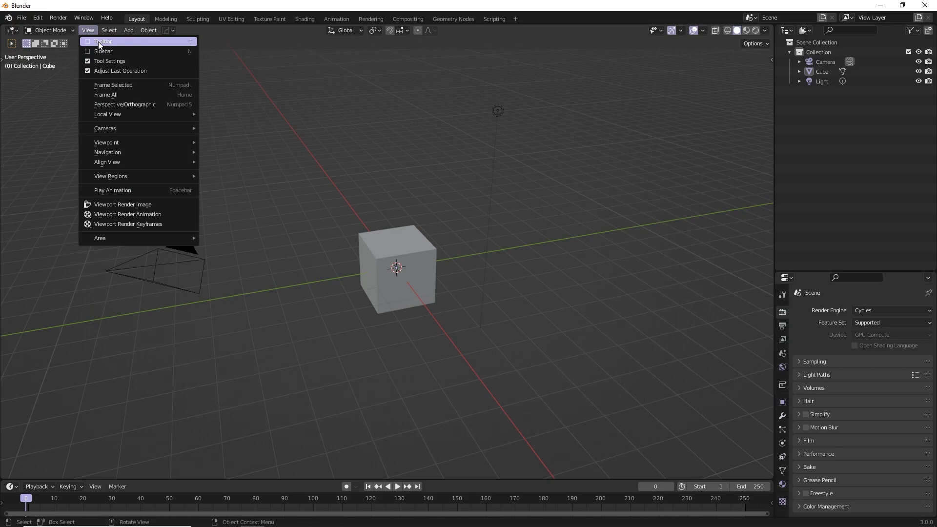
click(103, 41)
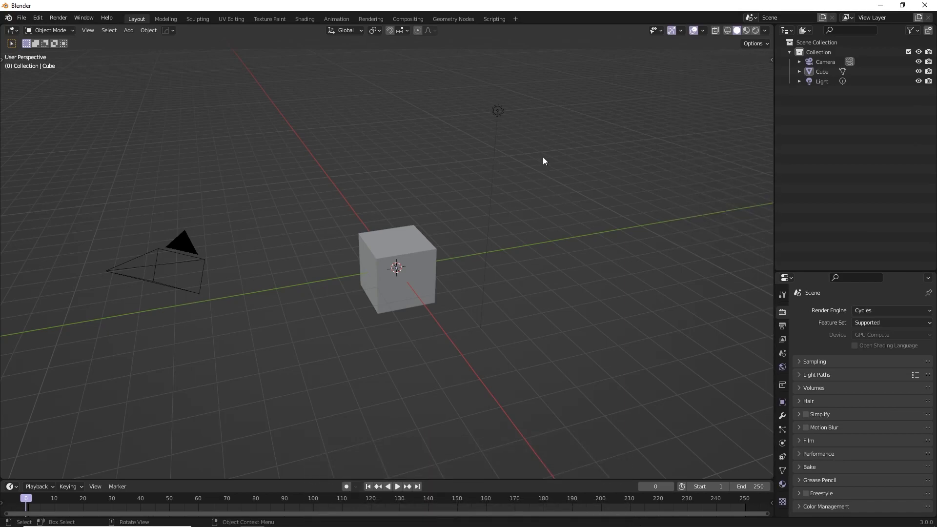
mouse_move(549, 154)
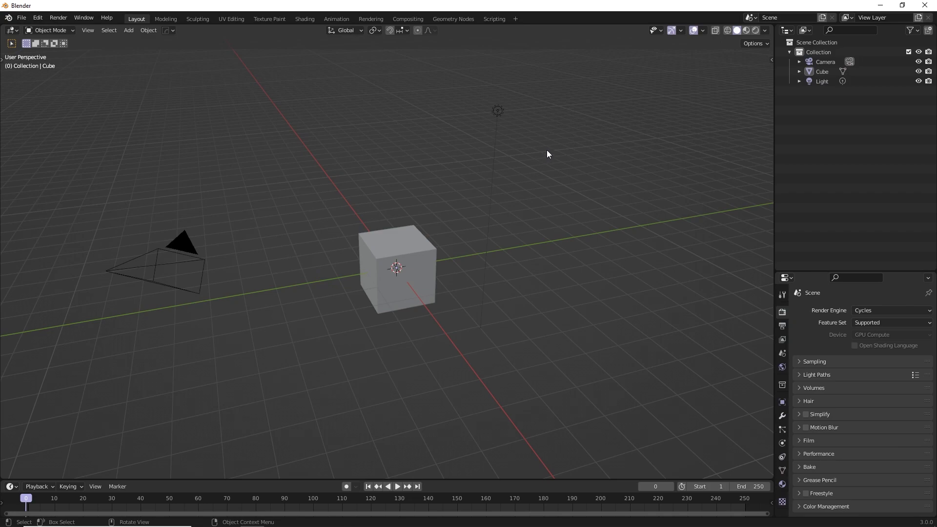
mouse_move(575, 209)
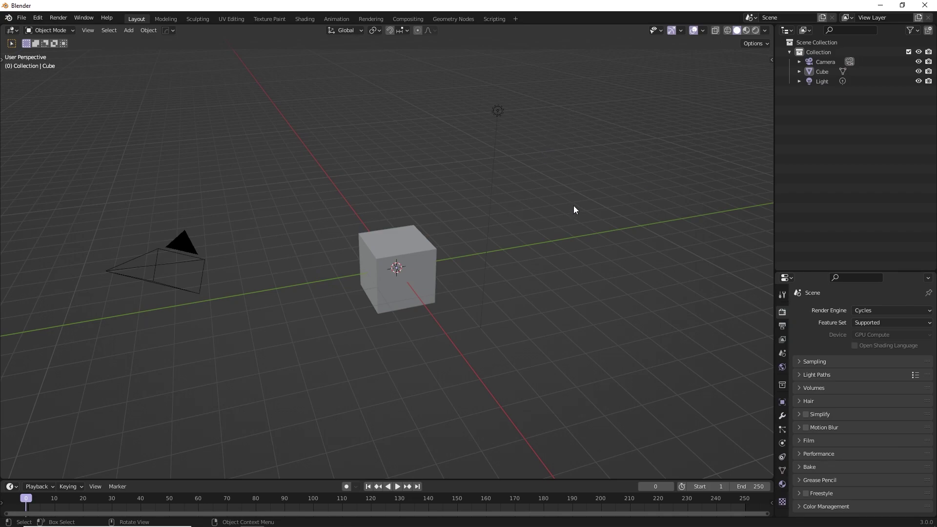
mouse_move(759, 58)
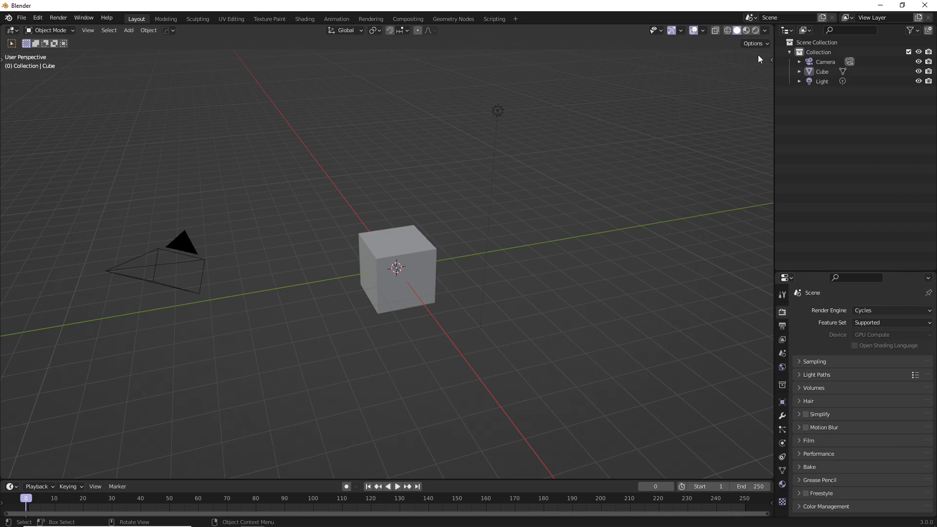
mouse_move(774, 23)
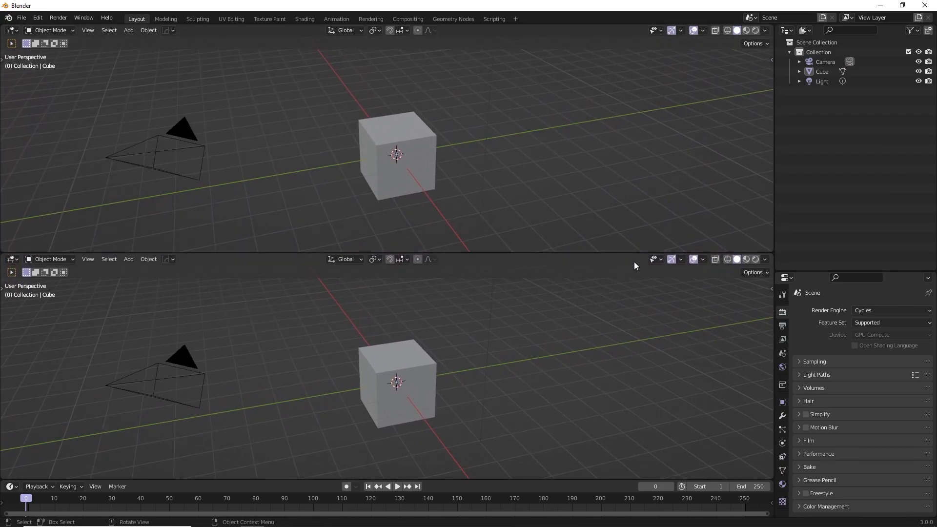
mouse_move(431, 132)
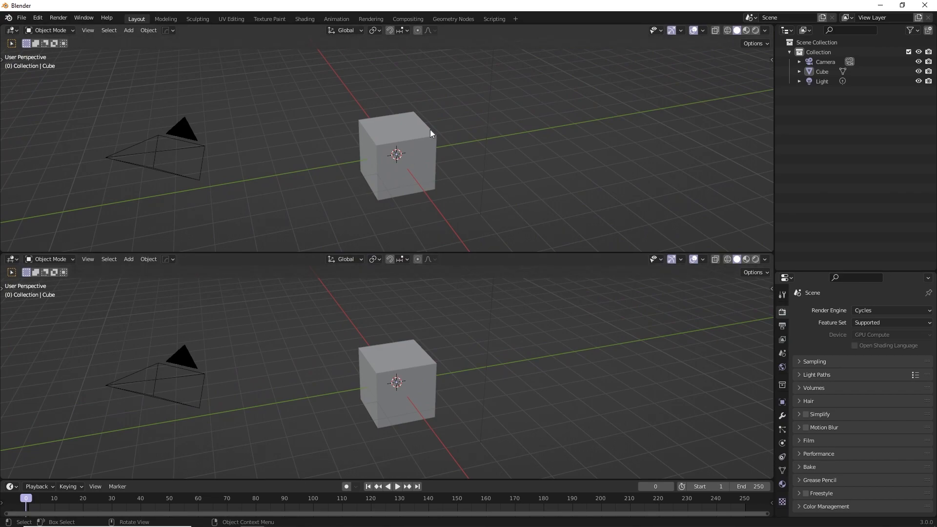
mouse_move(34, 82)
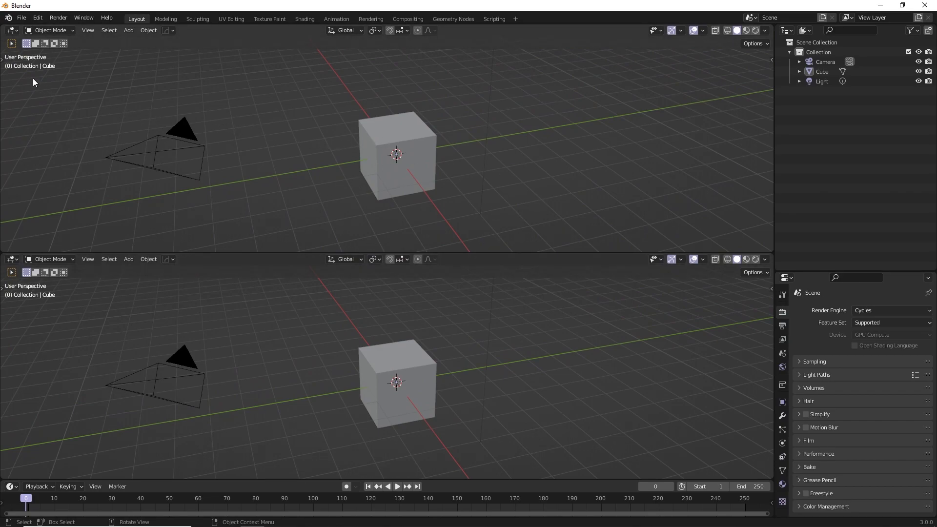
Switch the upper area's editor type to Compositor, then to the Shader Editor.
click(12, 30)
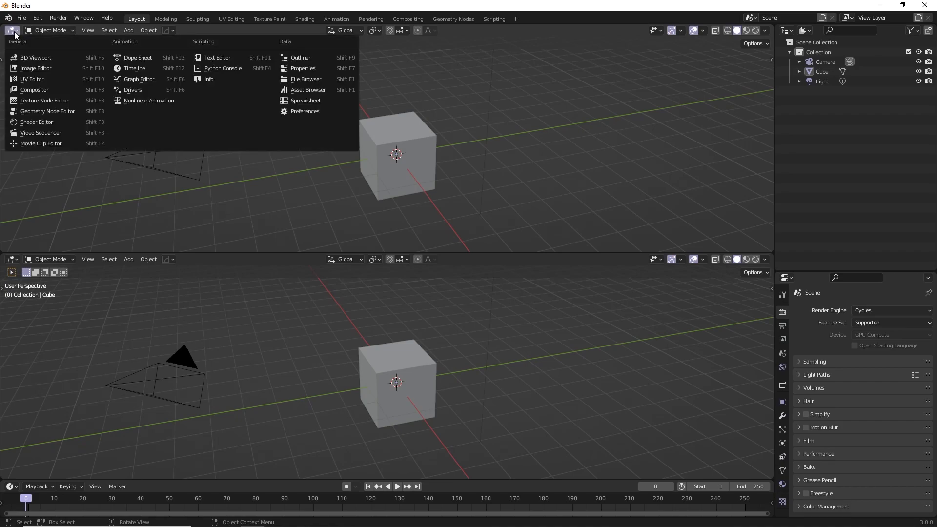
mouse_move(35, 69)
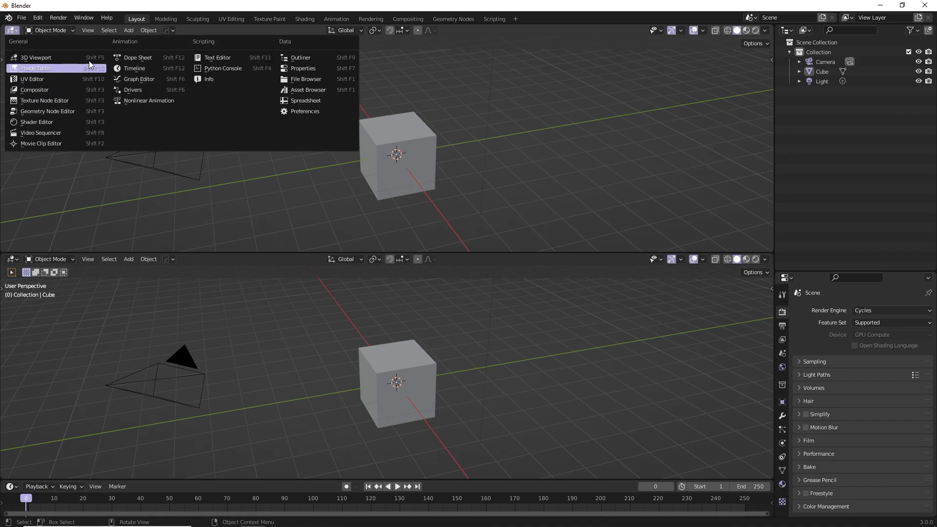
mouse_move(58, 111)
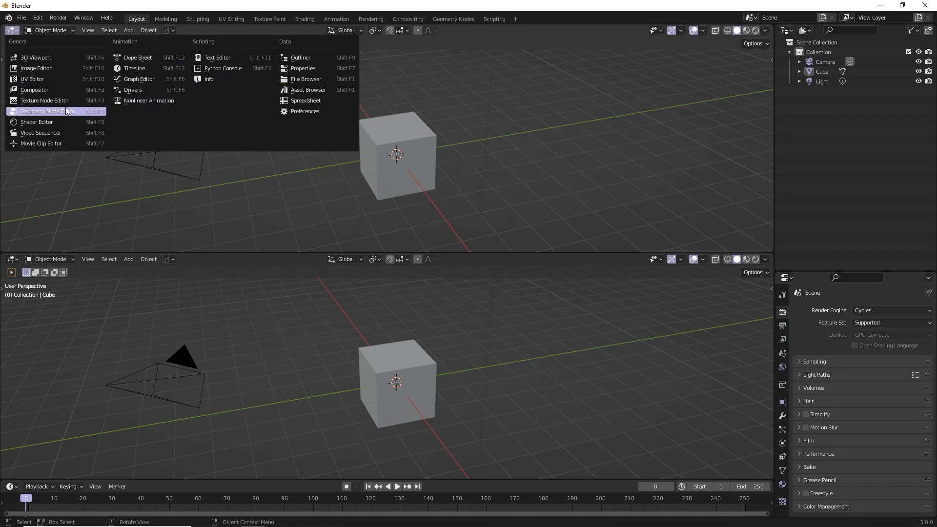
mouse_move(44, 90)
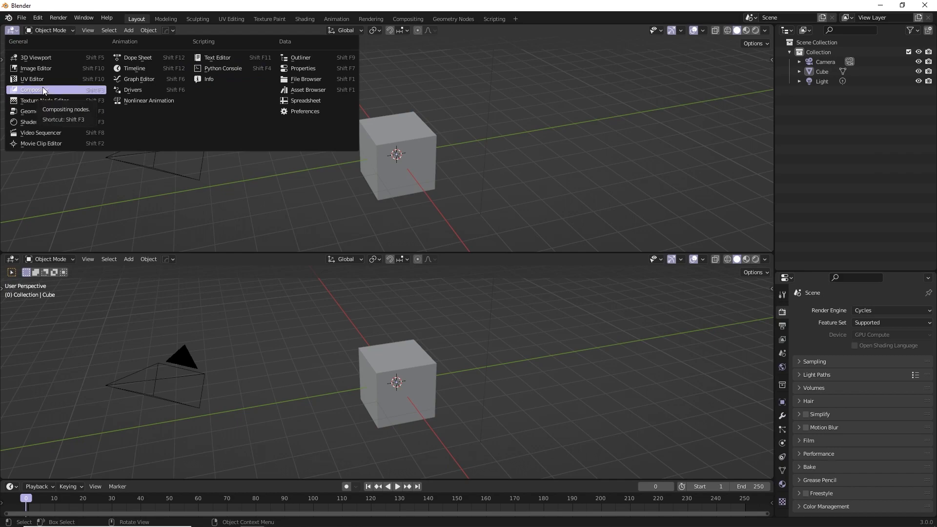
click(35, 88)
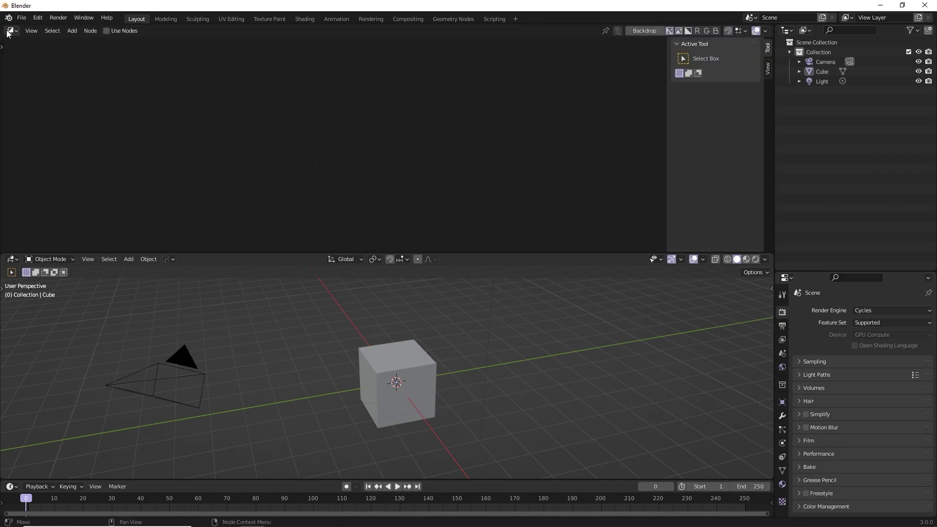
click(8, 30)
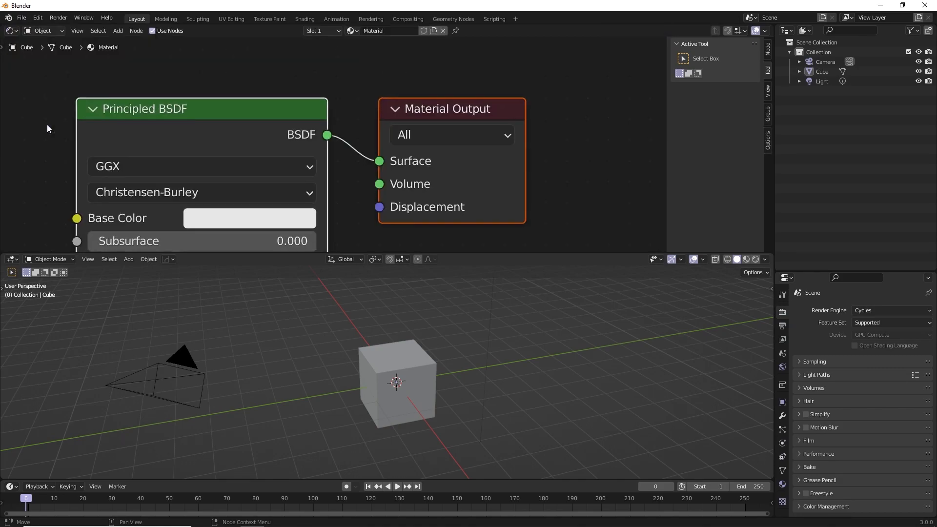
scroll(down, 3)
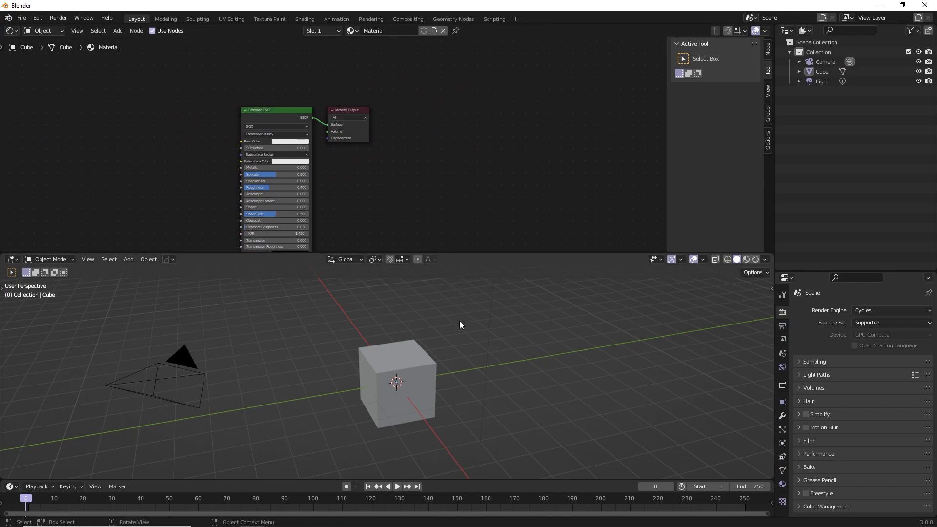
mouse_move(478, 252)
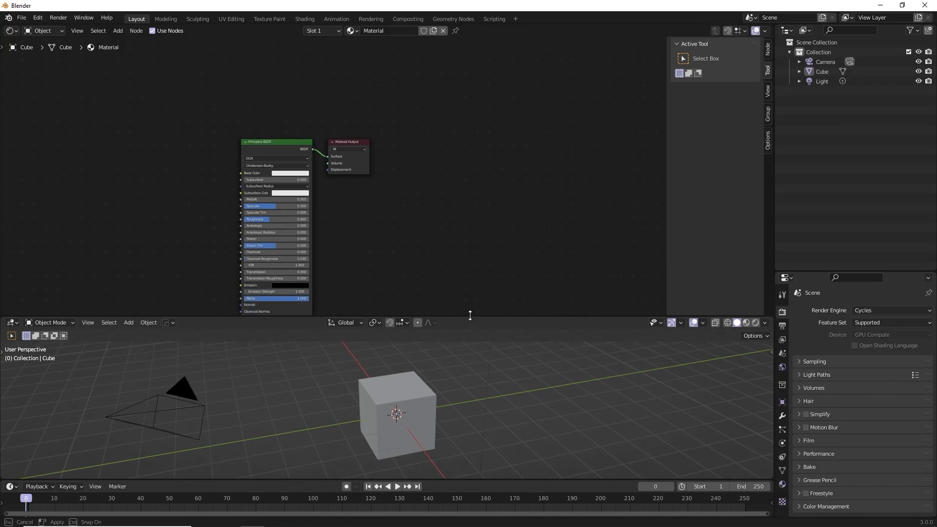
Resize the area border and use Join Areas to merge the node editor into the viewport.
drag(470, 315, 475, 270)
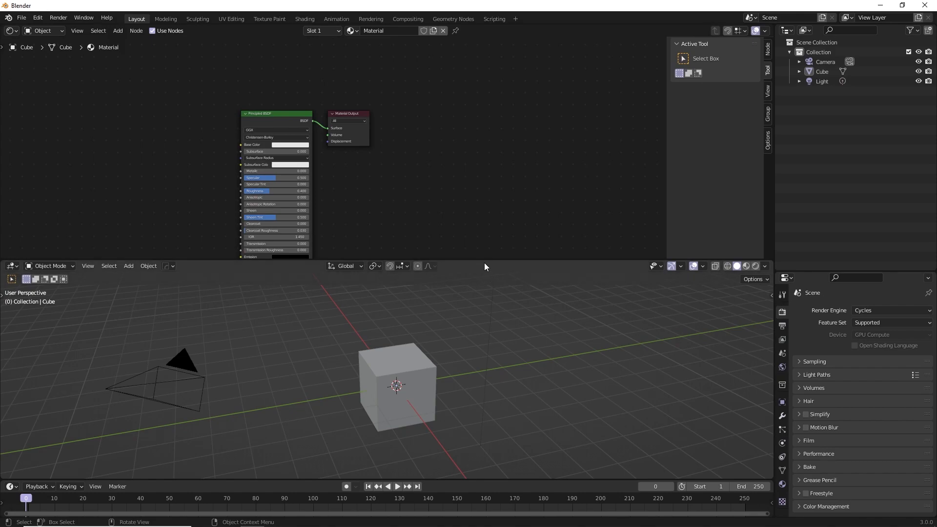
right_click(485, 267)
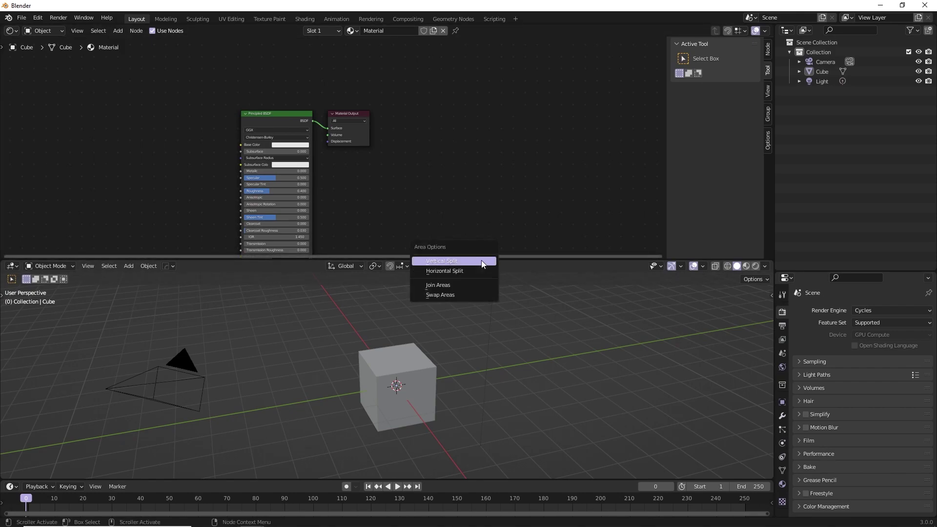
mouse_move(453, 263)
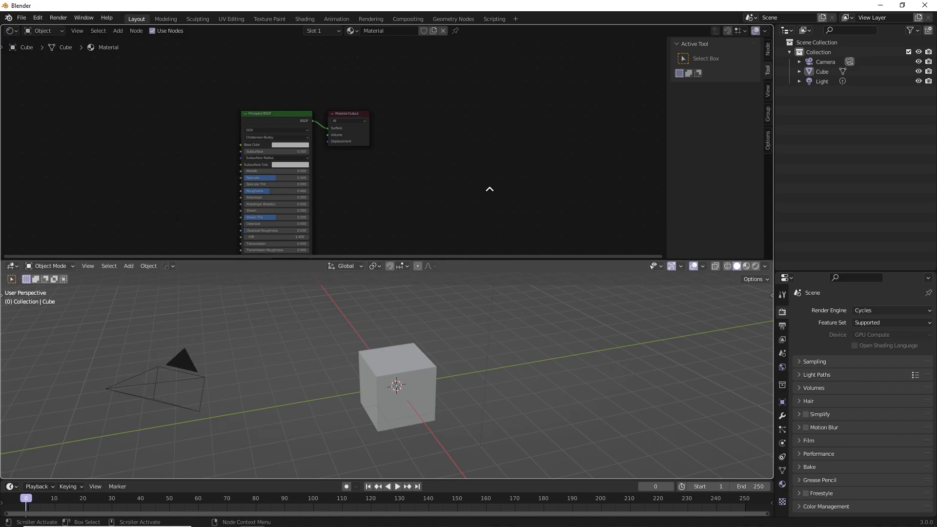
mouse_move(504, 217)
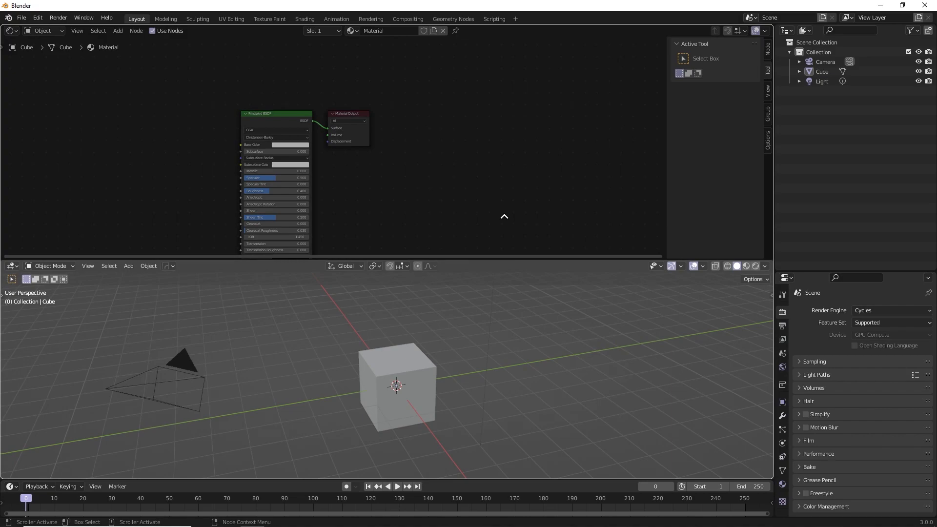
mouse_move(474, 259)
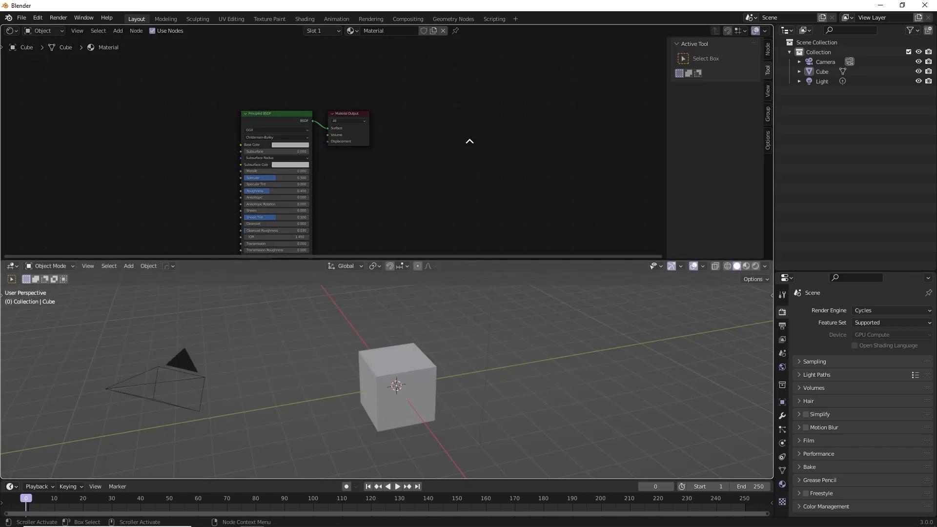
click(468, 140)
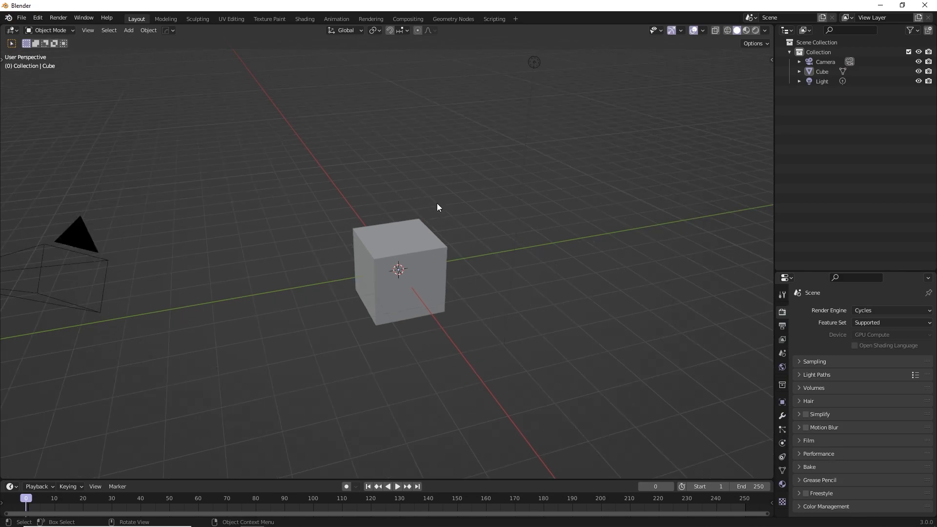
Enable Cavity and Shadow in viewport shading and switch lighting to MatCap.
click(764, 30)
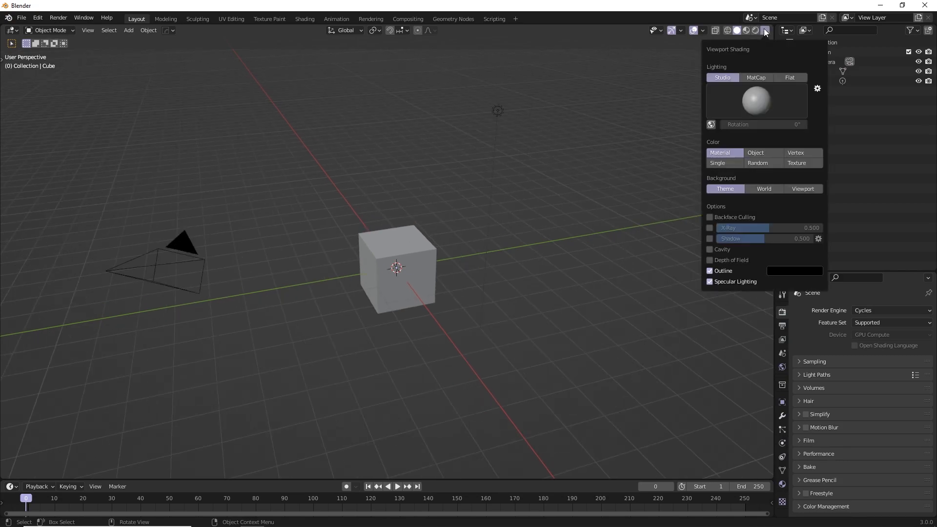
click(710, 250)
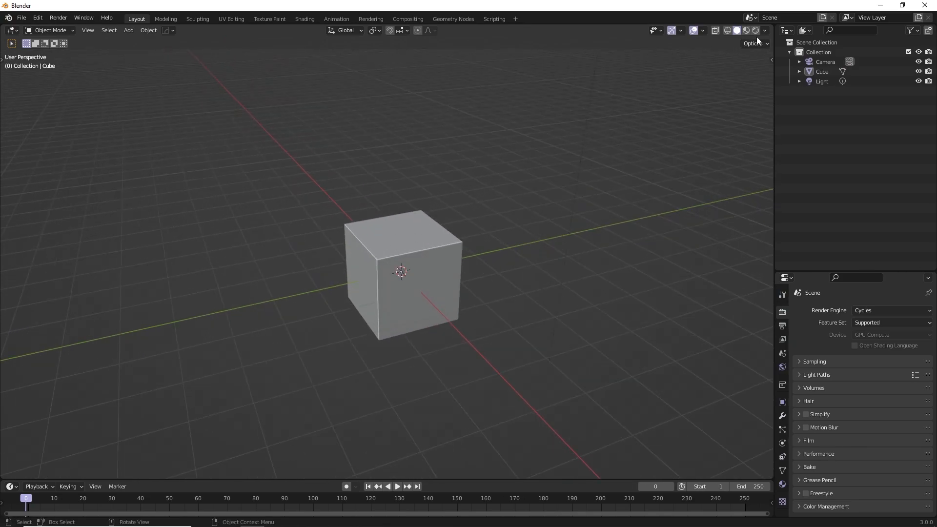
click(765, 30)
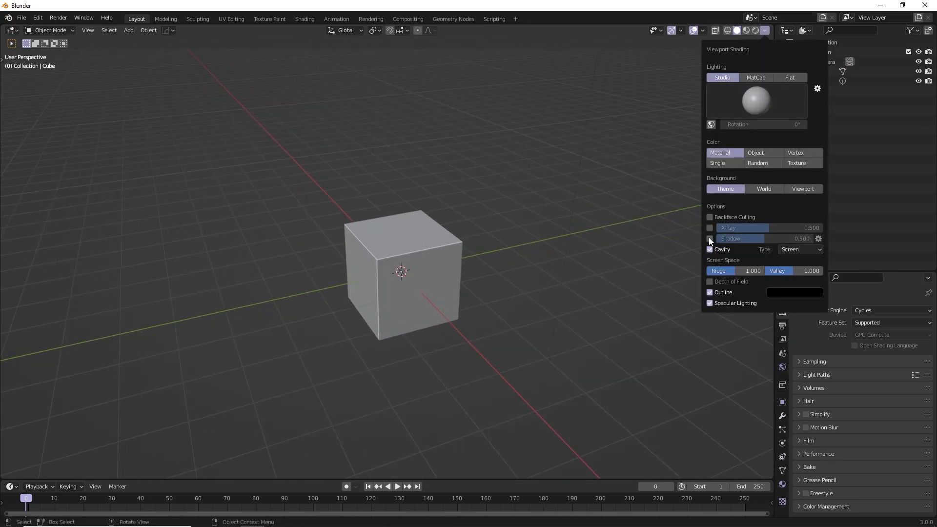
click(755, 77)
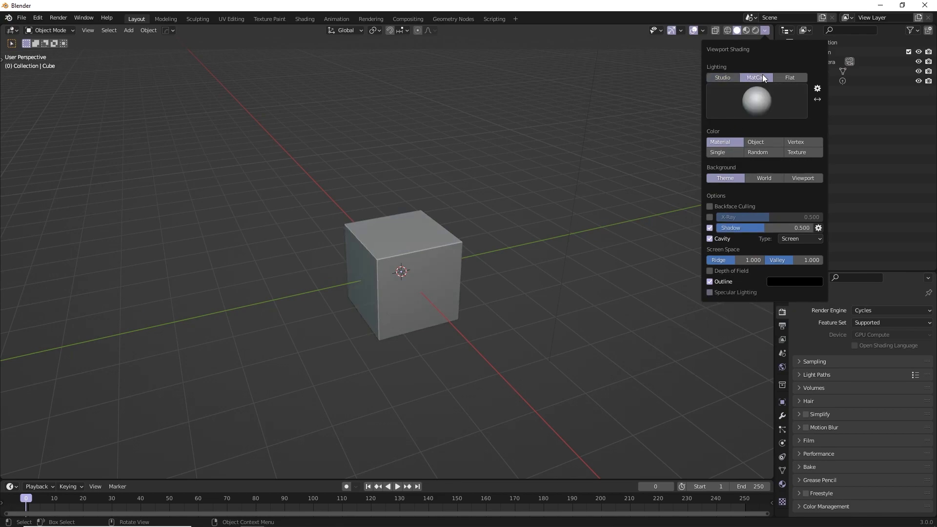
click(410, 233)
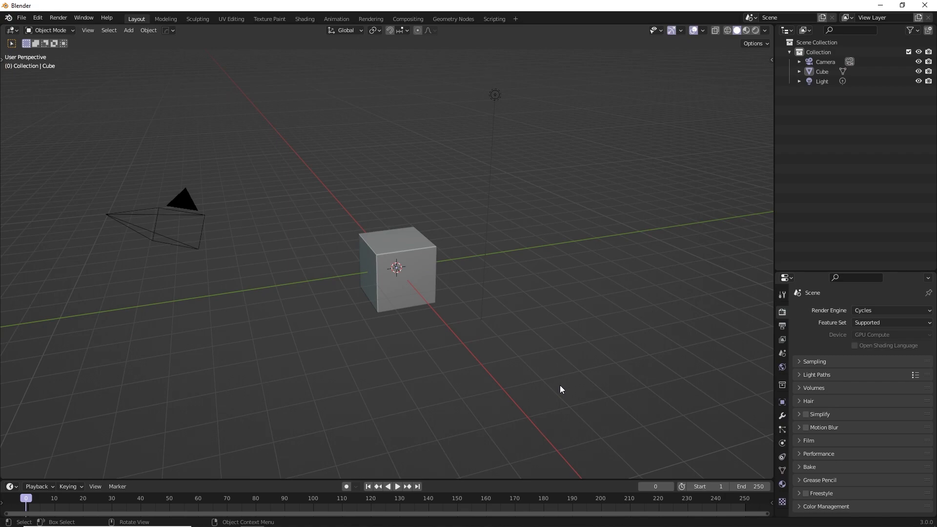
mouse_move(539, 369)
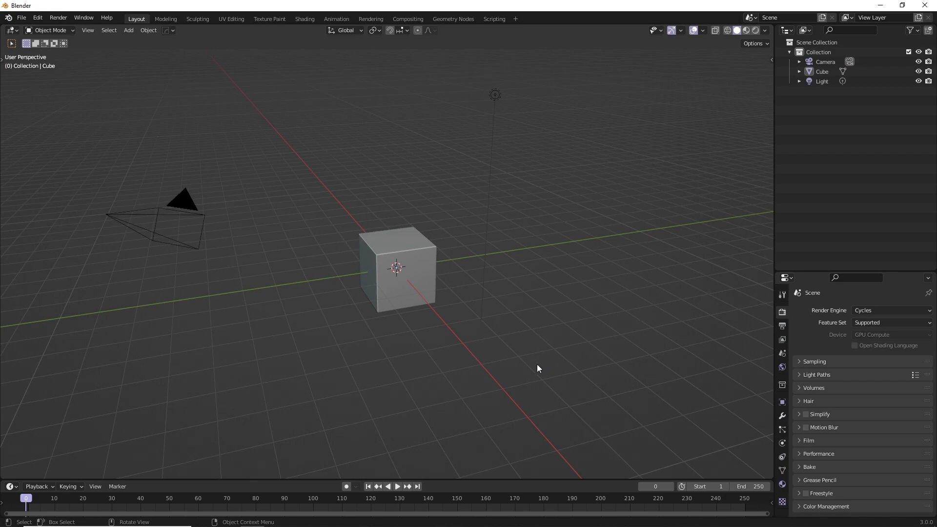
mouse_move(541, 236)
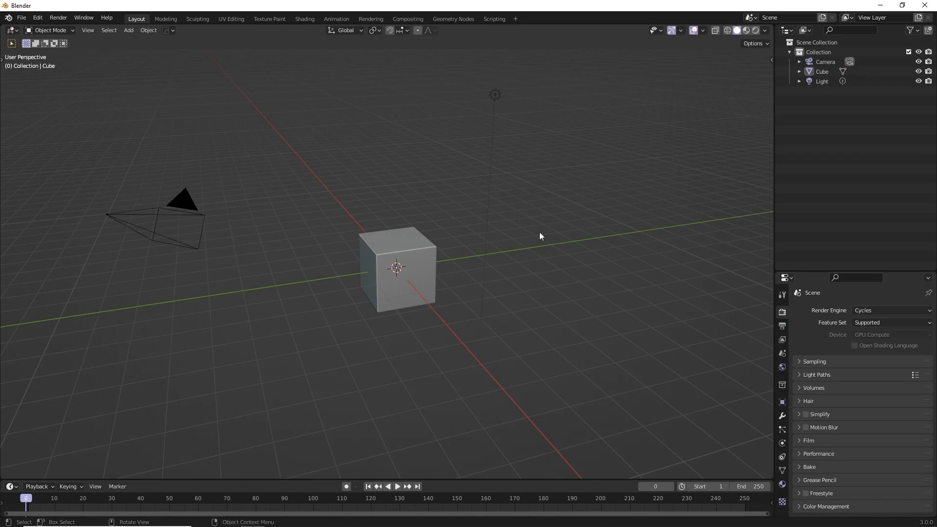
mouse_move(533, 219)
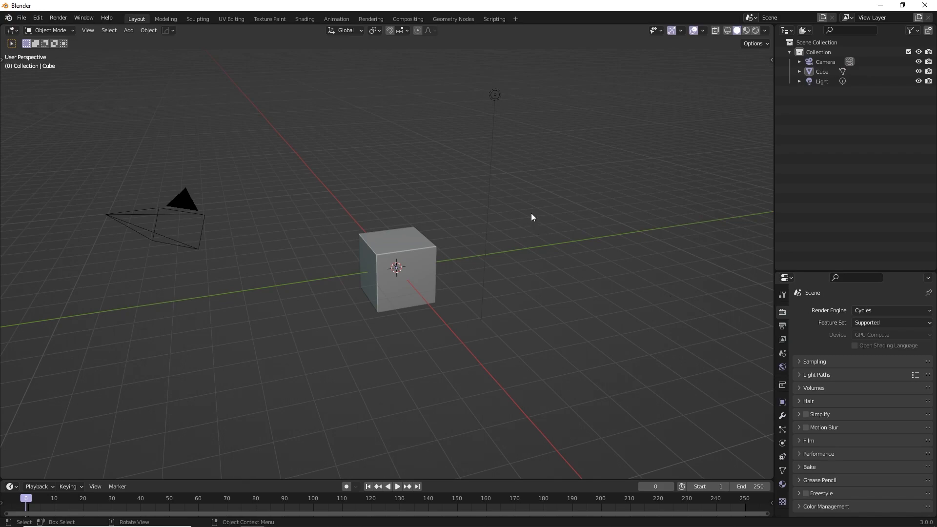
Bring up the File menu to reach Defaults > Save Startup File.
click(24, 18)
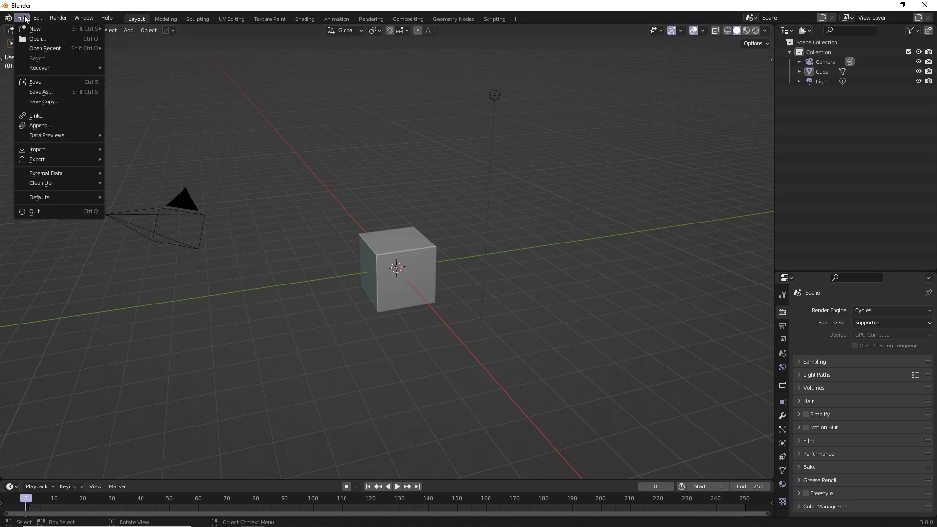
mouse_move(39, 198)
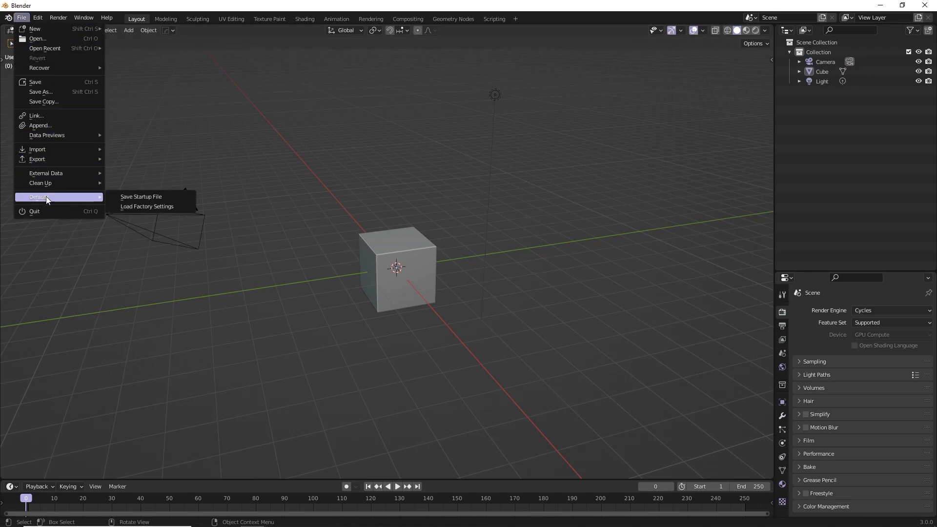
mouse_move(141, 197)
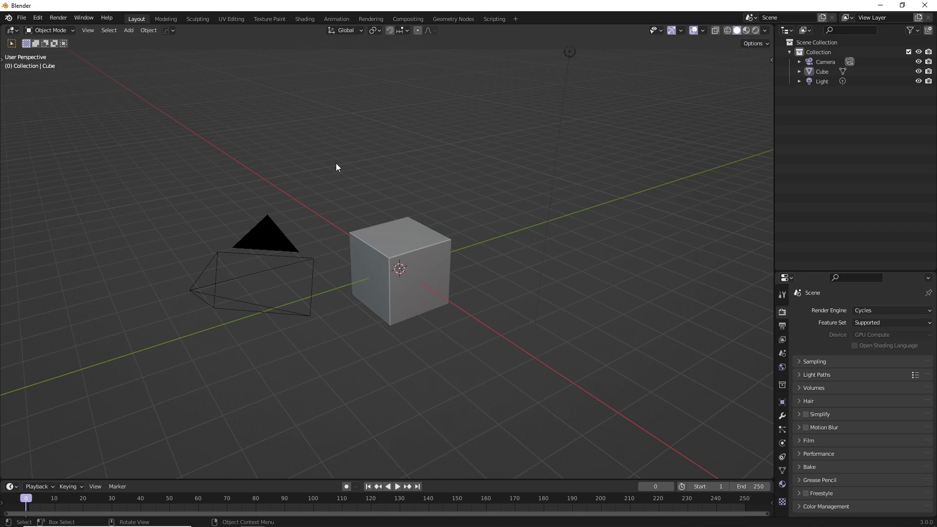
mouse_move(563, 216)
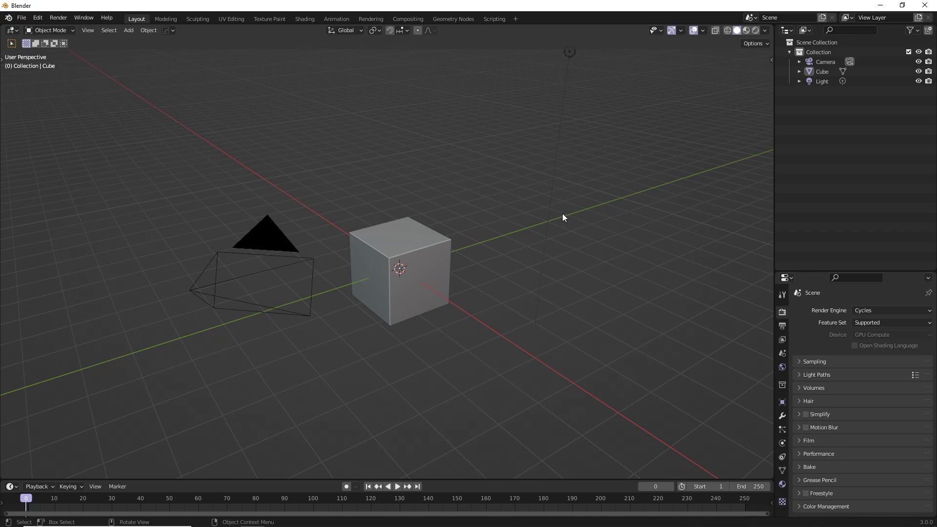
drag(562, 216, 535, 207)
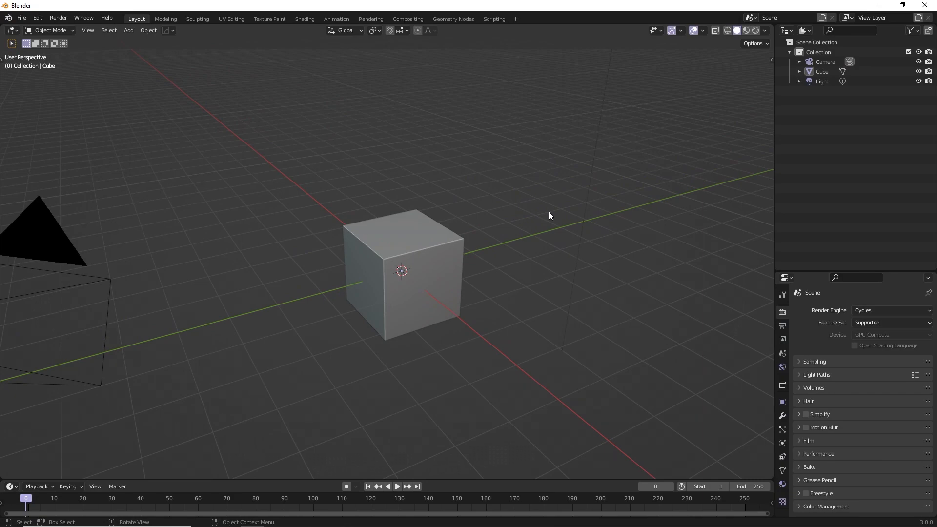
mouse_move(544, 219)
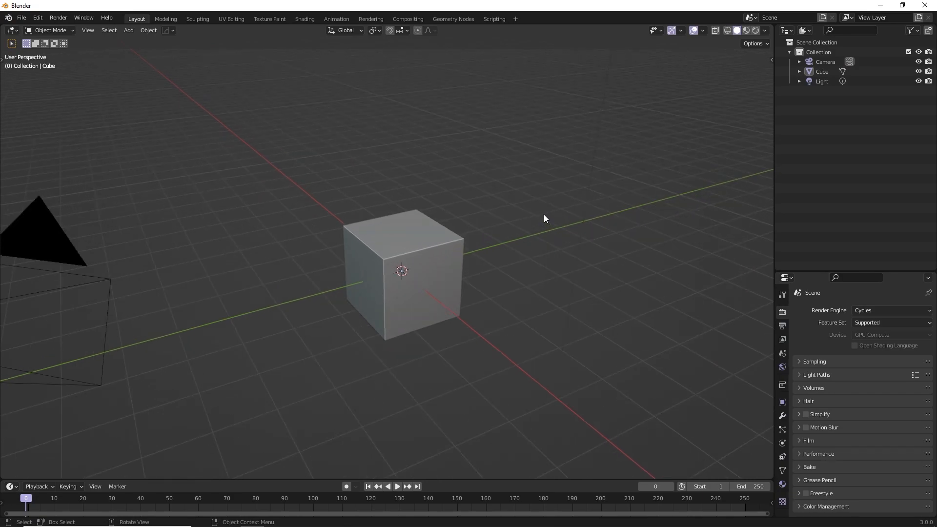